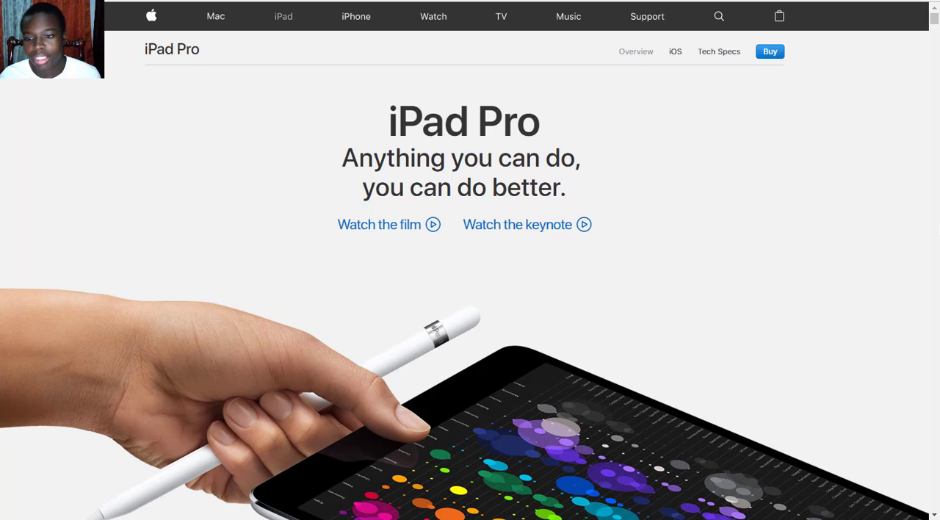
pyautogui.moveTo(769, 52)
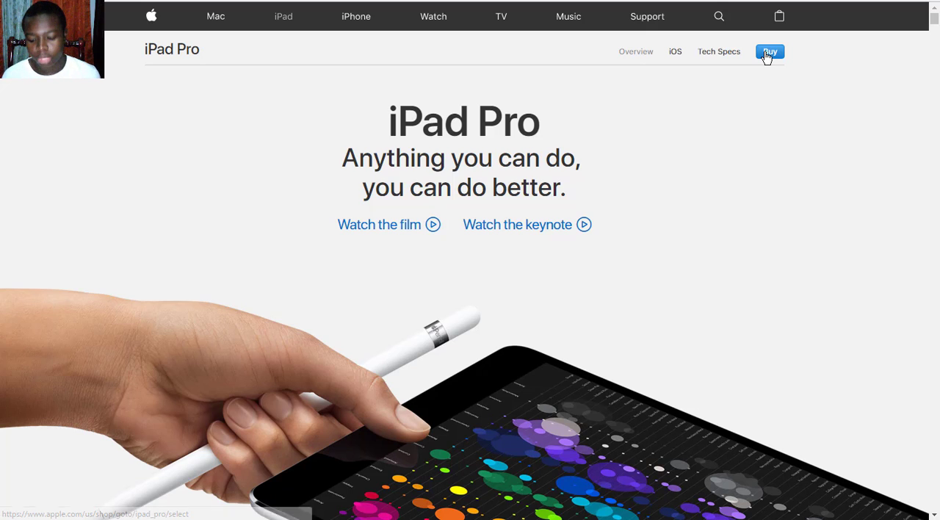
# Load the iPad Pro Buy page with the 10.5-inch and 12.9-inch models and prices.
pyautogui.click(769, 51)
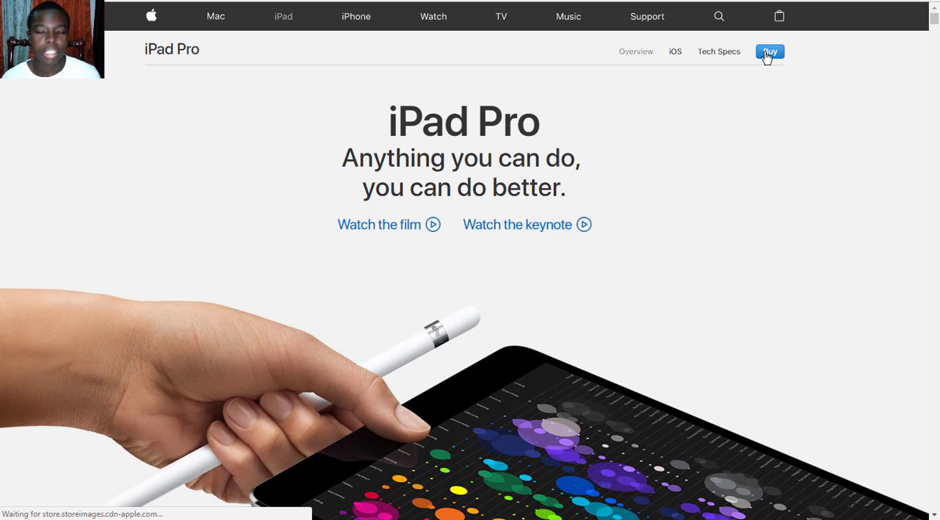
pyautogui.click(769, 52)
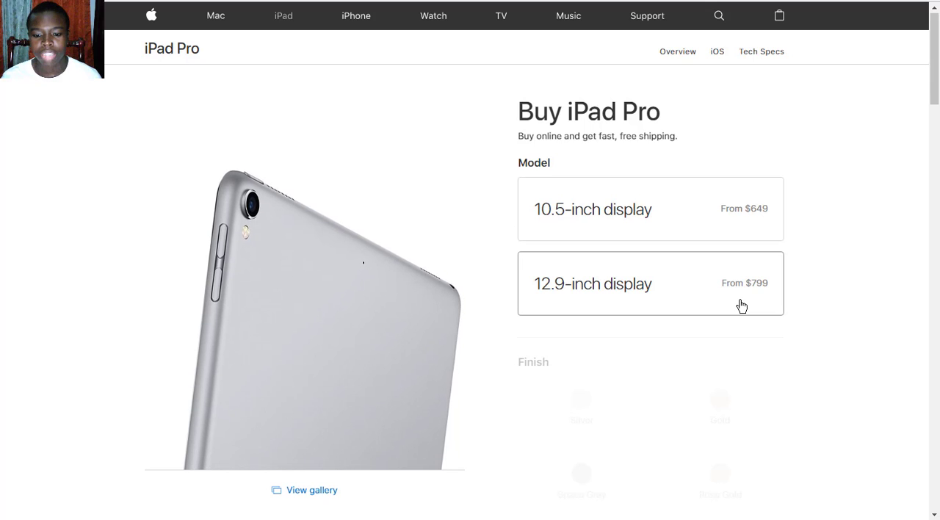
# Scroll through the Buy page's finish and storage options and back up.
pyautogui.scroll(-3)
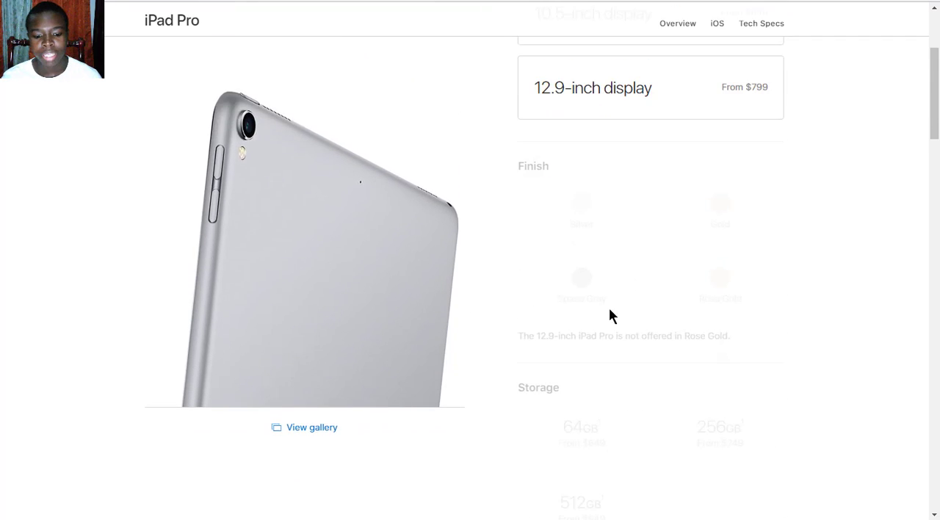
pyautogui.scroll(3)
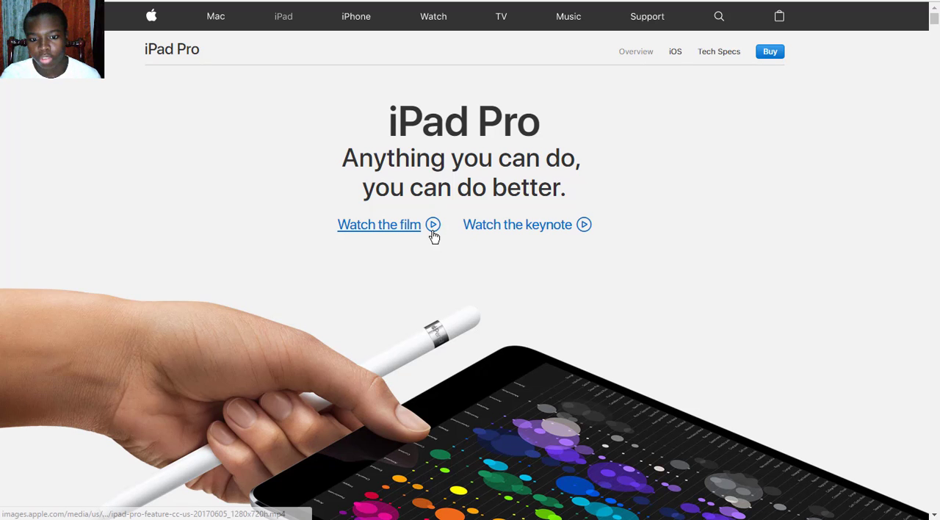
# Scroll the overview past the intro paragraph to headlines like the 10.5-inch model and iOS 11.
pyautogui.scroll(-3)
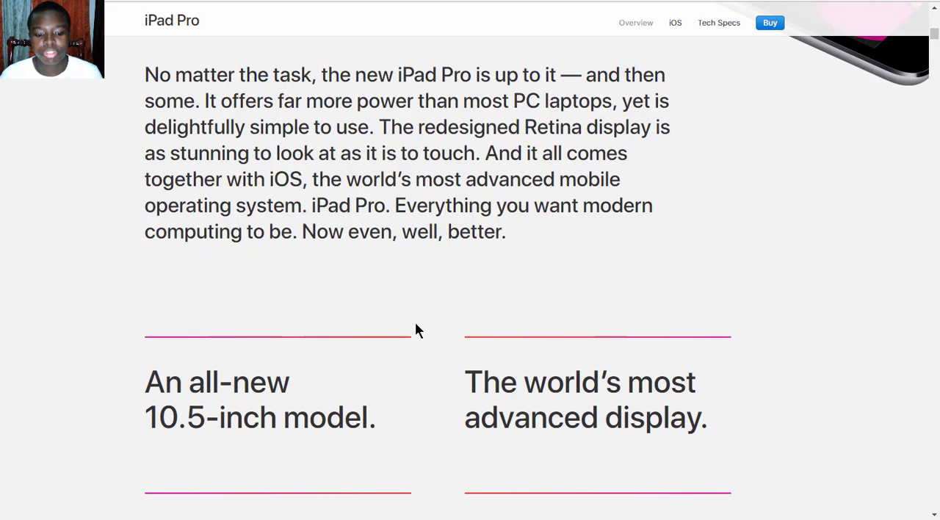
pyautogui.scroll(-3)
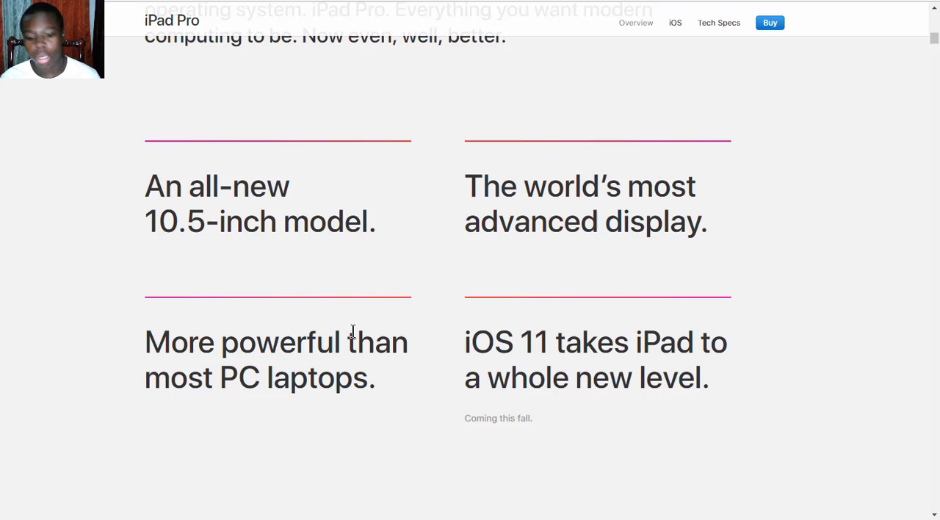
pyautogui.moveTo(390, 265)
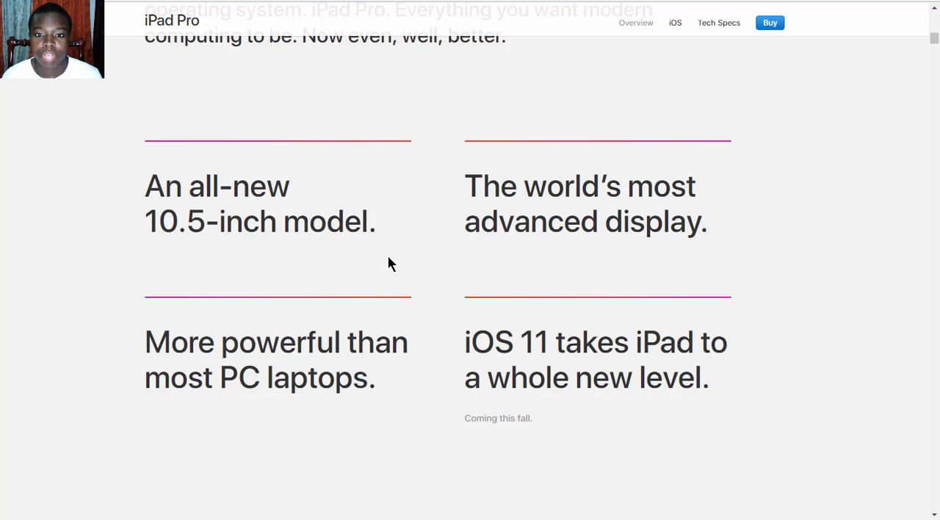
pyautogui.moveTo(367, 306)
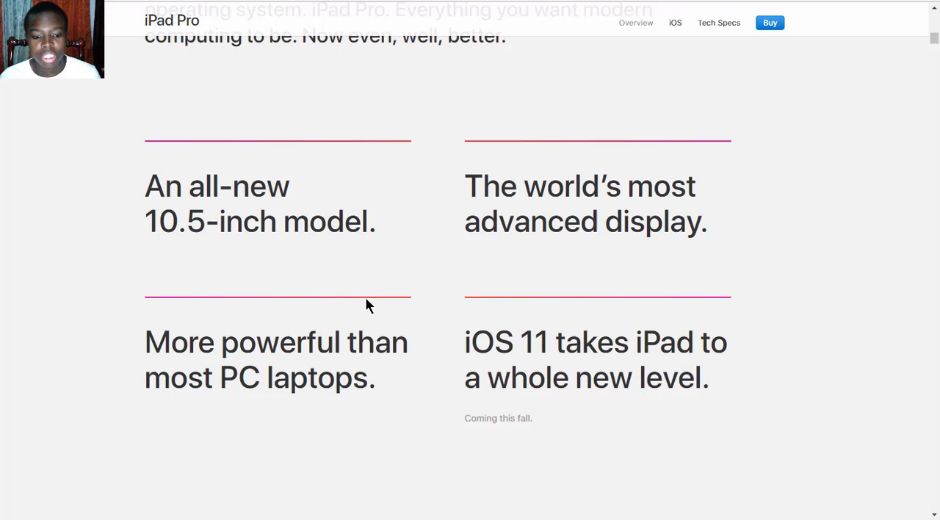
pyautogui.moveTo(181, 367)
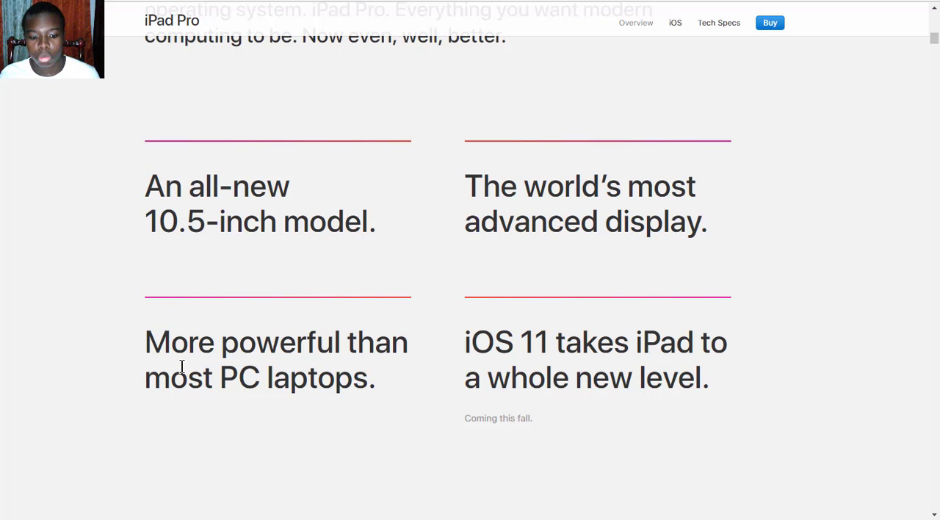
pyautogui.moveTo(123, 365)
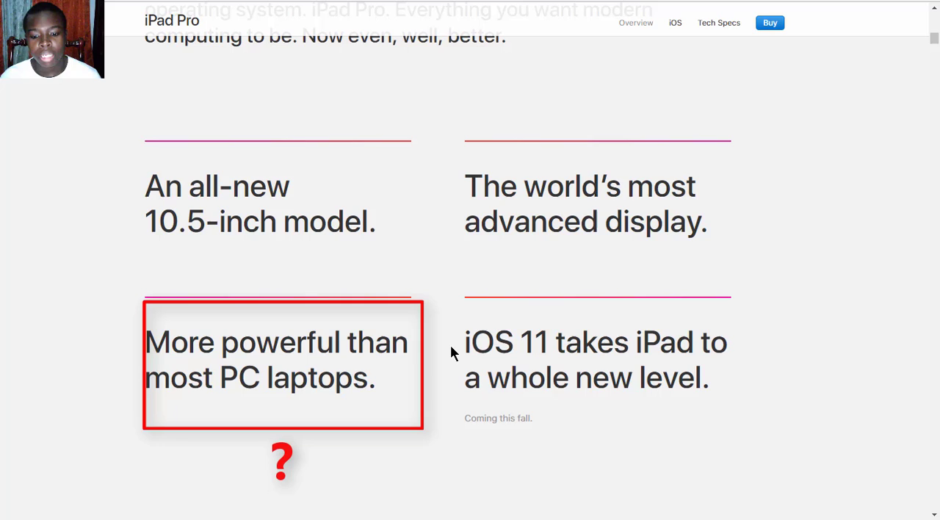
pyautogui.moveTo(734, 395)
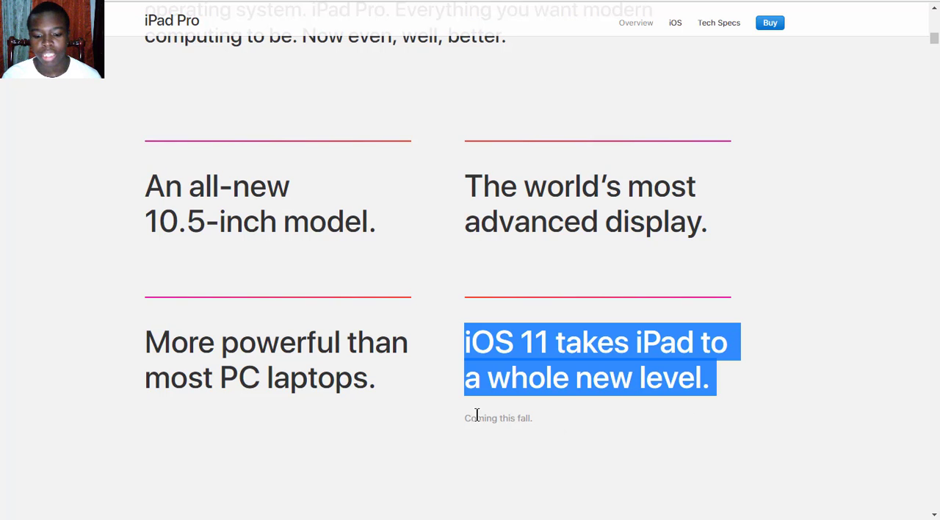
# Scroll past the autoplaying iOS 11 video to the Multi-Touch and Retina display text.
pyautogui.scroll(-3)
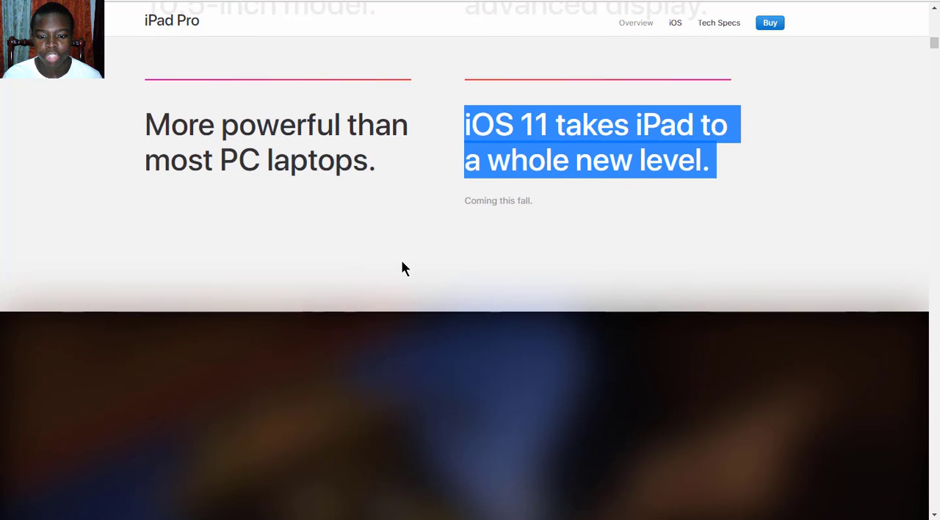
pyautogui.scroll(-3)
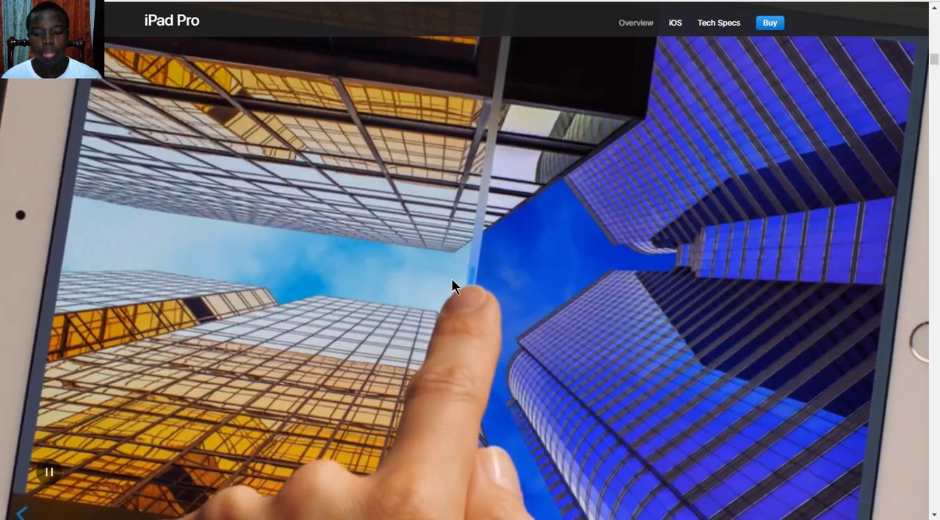
pyautogui.scroll(-3)
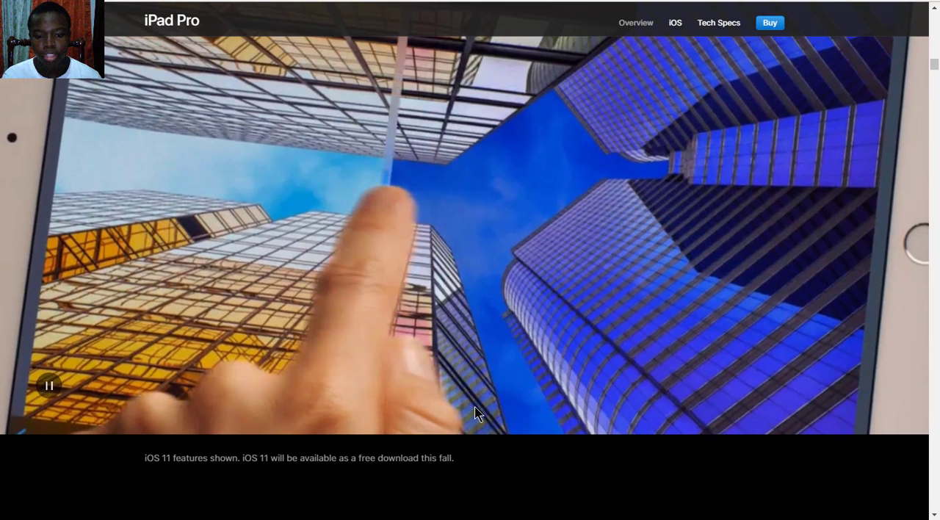
pyautogui.scroll(-3)
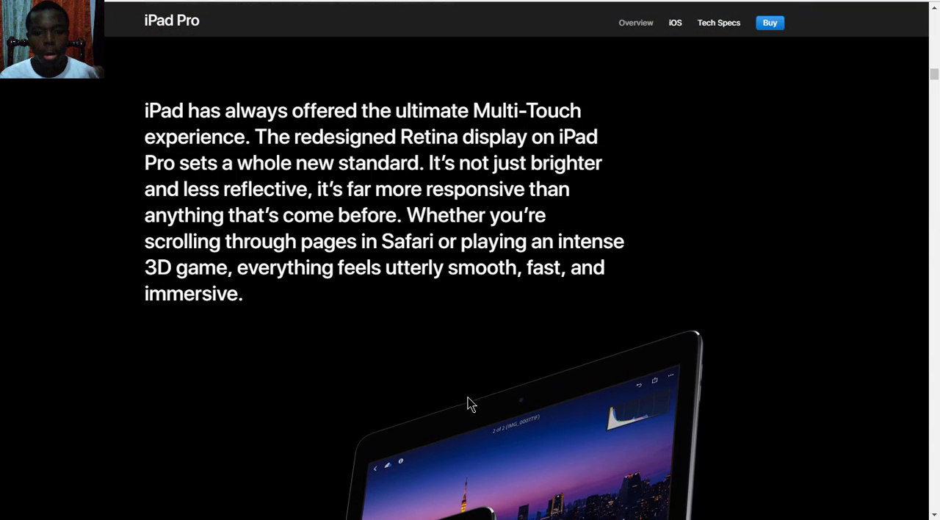
pyautogui.moveTo(477, 316)
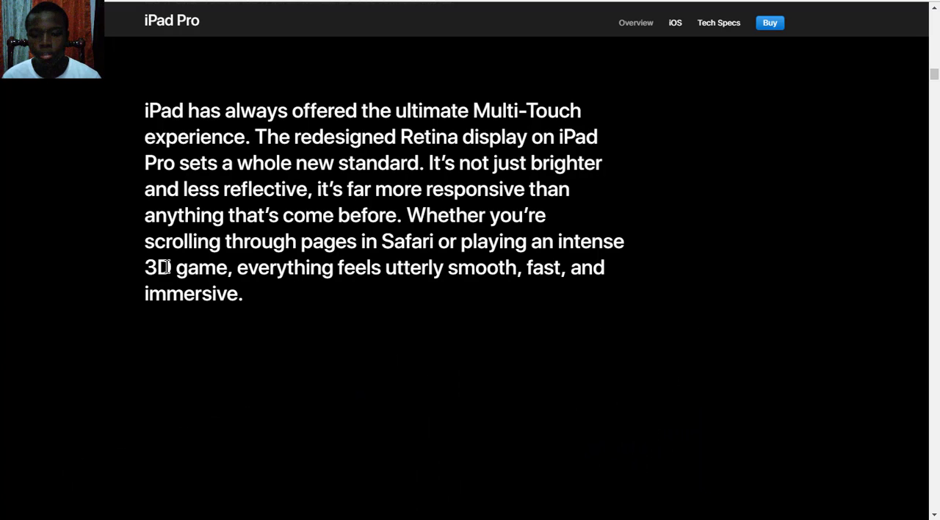
pyautogui.moveTo(199, 246)
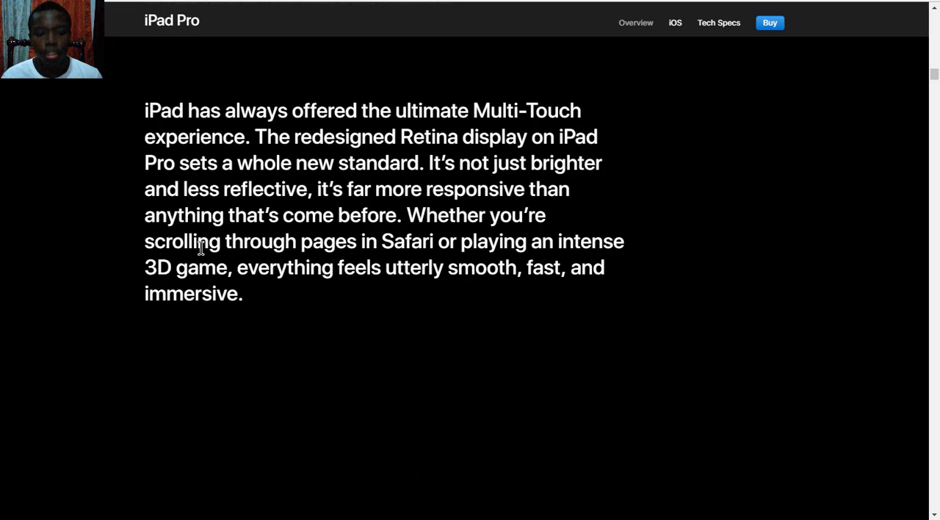
pyautogui.moveTo(400, 288)
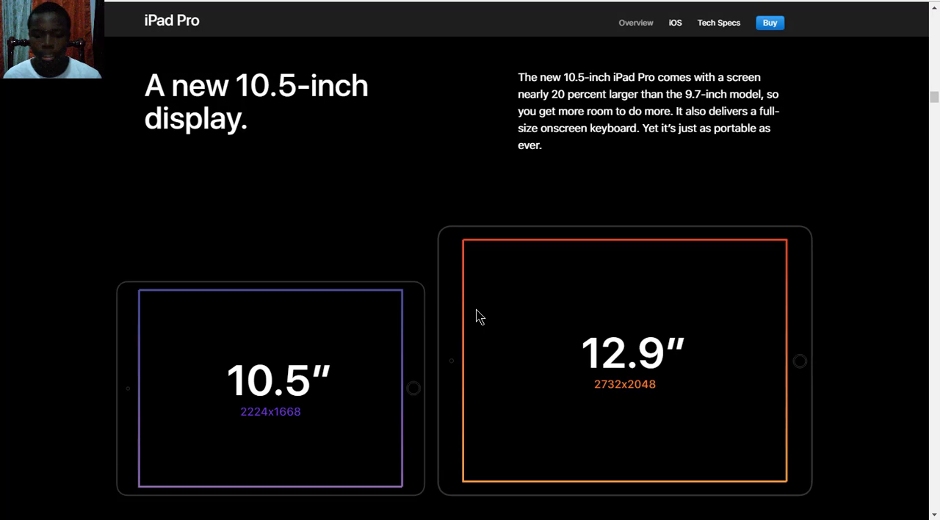
# Scroll to the '120Hz refresh rate' section comparing iPad Pro with a standard LCD.
pyautogui.scroll(-3)
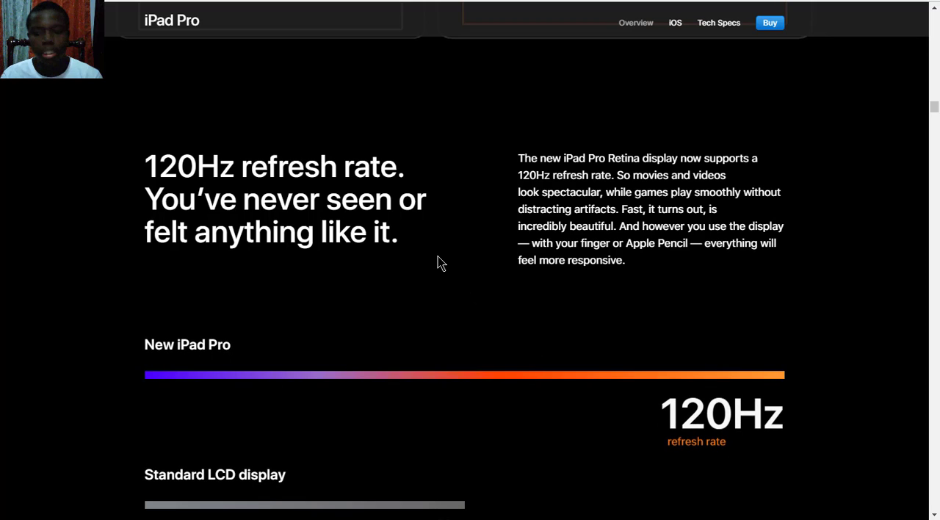
pyautogui.moveTo(649, 429)
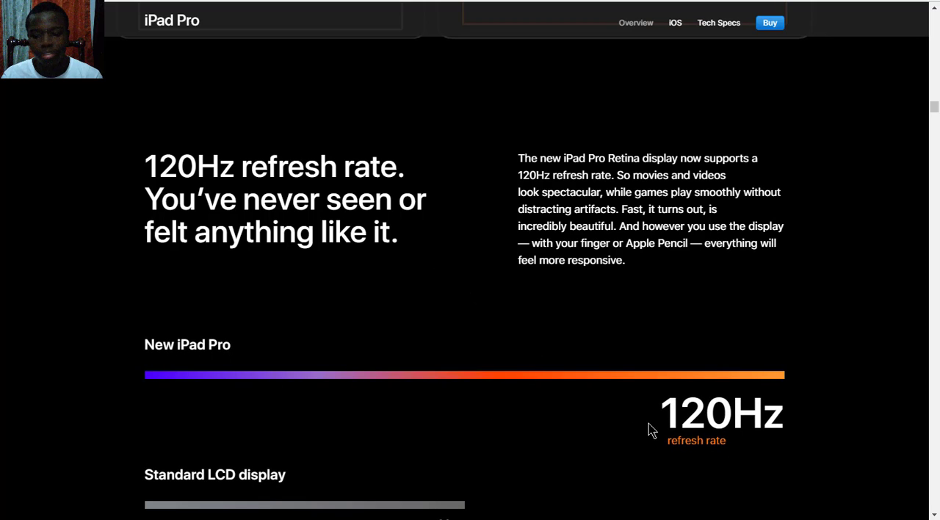
pyautogui.moveTo(656, 425)
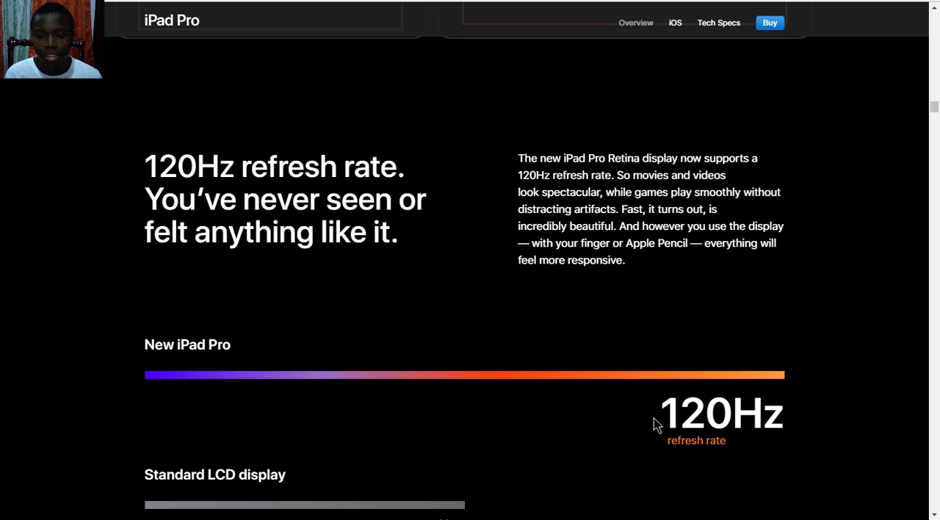
pyautogui.moveTo(803, 422)
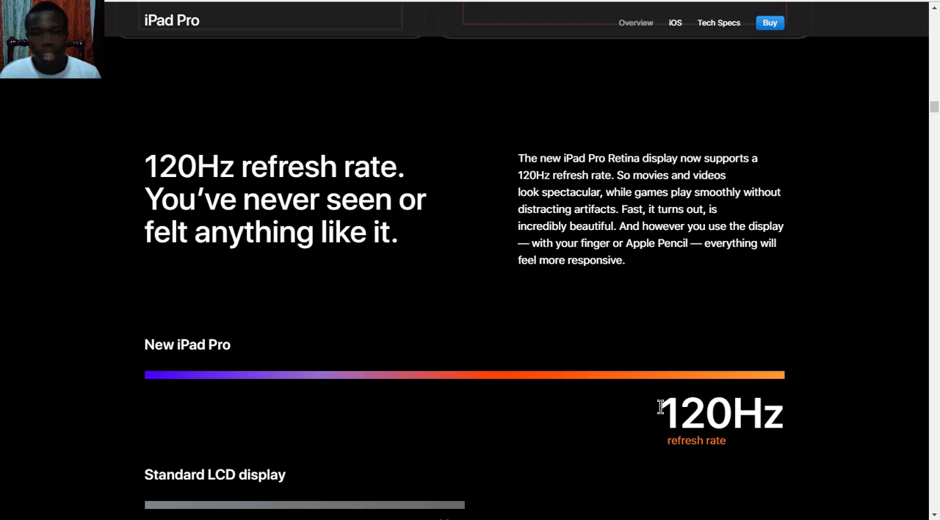
pyautogui.moveTo(637, 426)
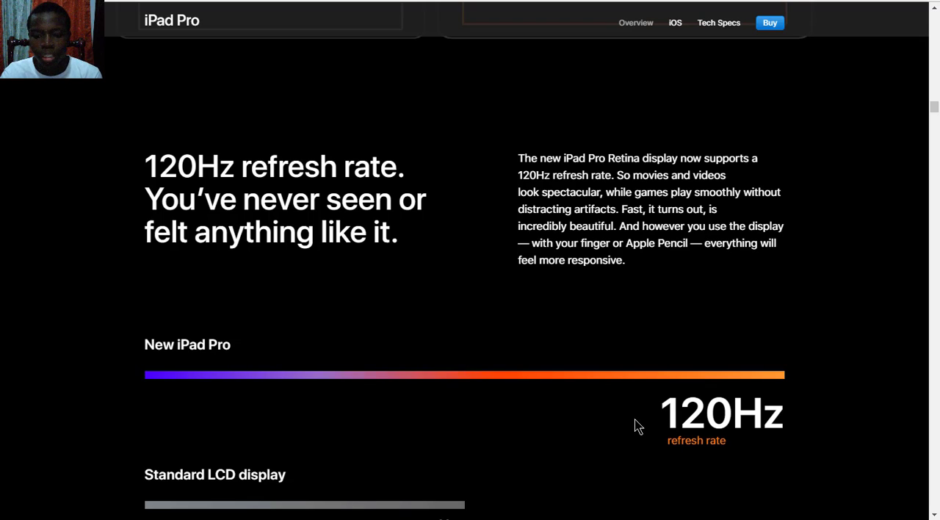
pyautogui.moveTo(650, 399)
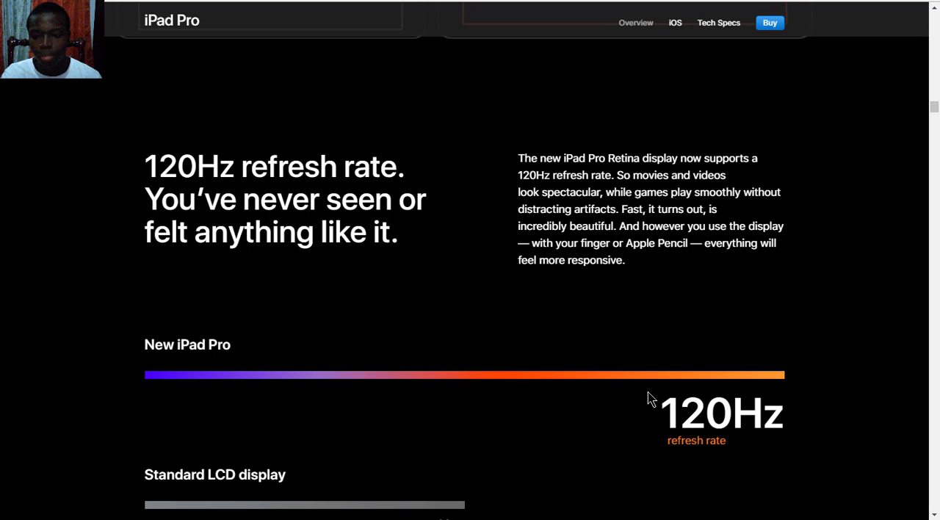
# Scroll to 'Even more to meet the eye': 600 nits, P3 wide color, 1.8% reflectivity.
pyautogui.scroll(-3)
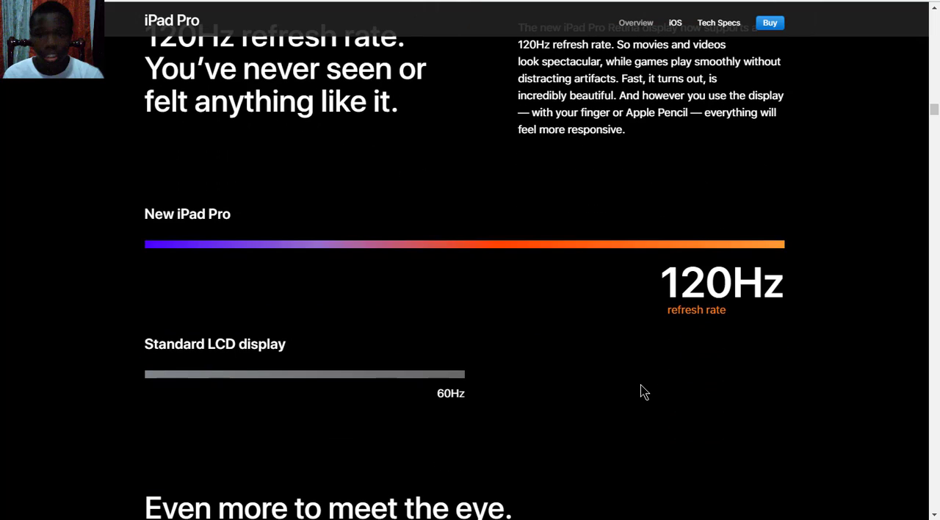
pyautogui.scroll(-3)
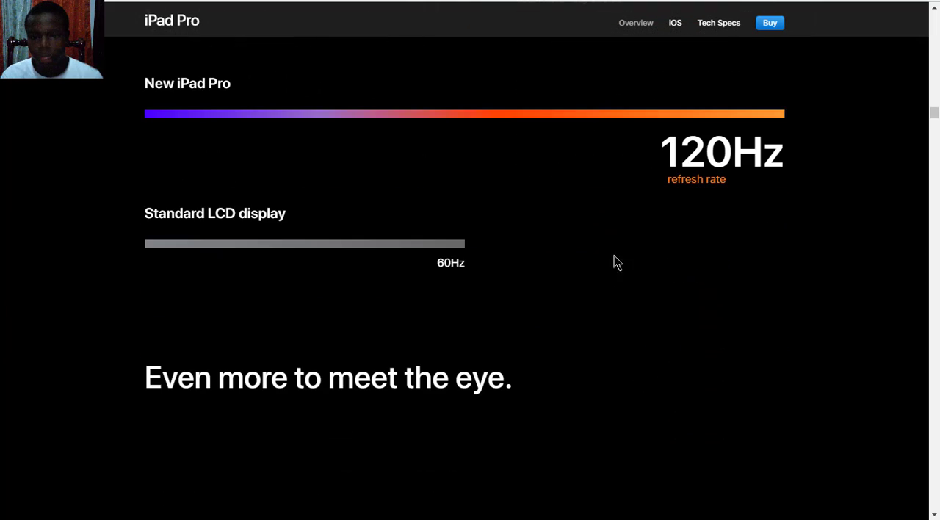
pyautogui.scroll(-3)
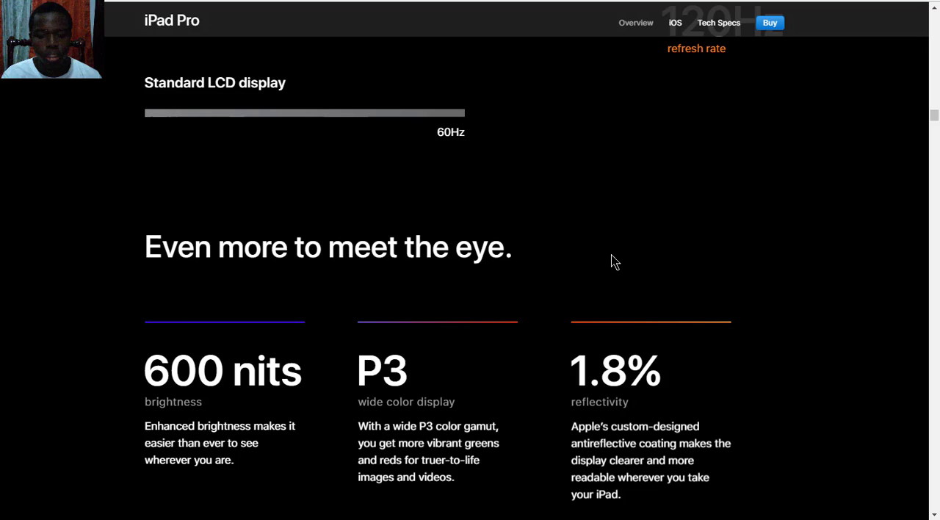
pyautogui.scroll(-3)
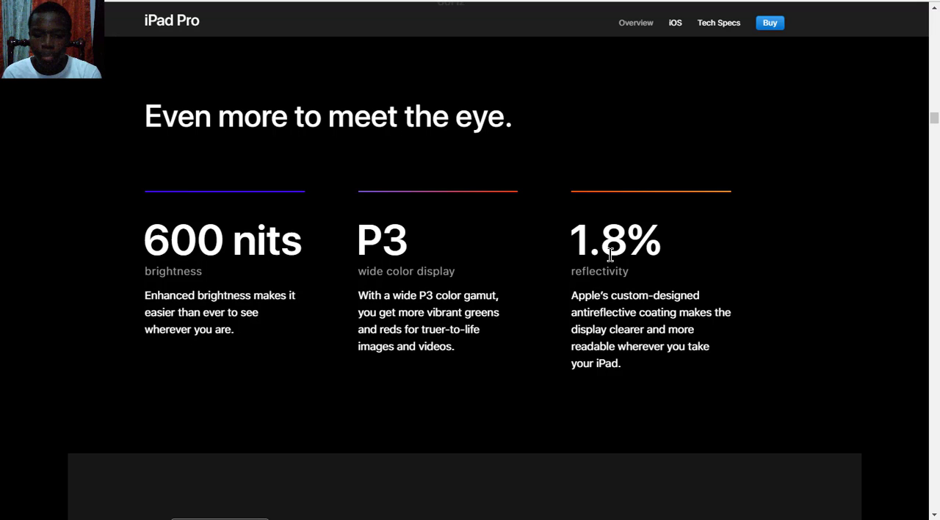
pyautogui.moveTo(532, 227)
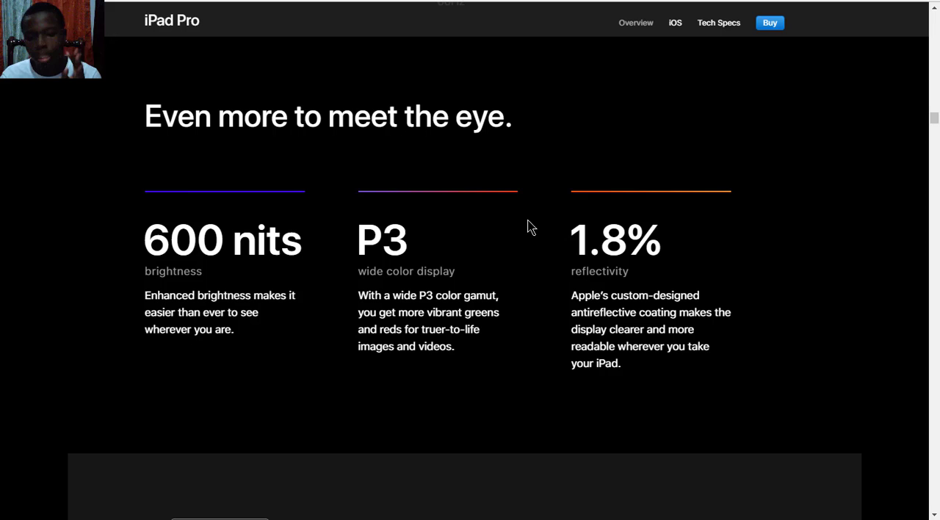
pyautogui.scroll(-3)
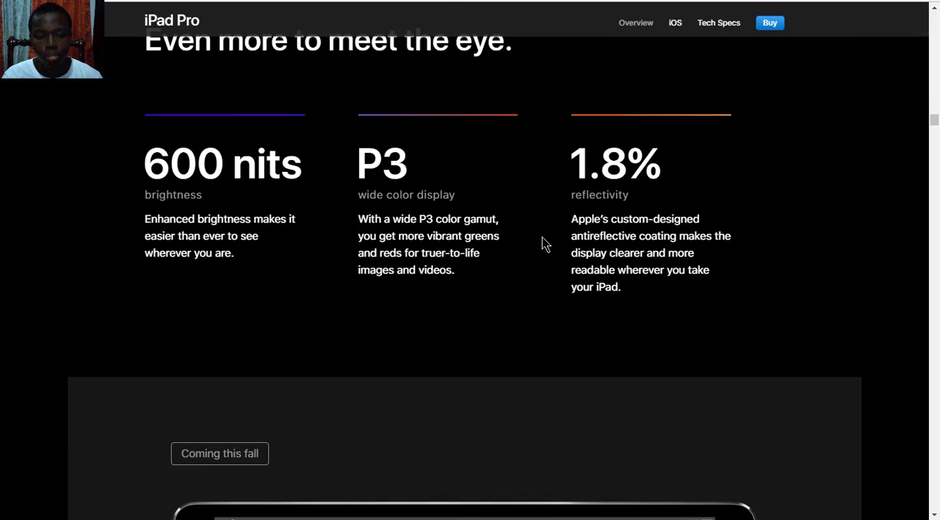
# Scroll past the 'Multitasking. Redesigned from the swipe up.' section to the iOS 11 video.
pyautogui.scroll(-3)
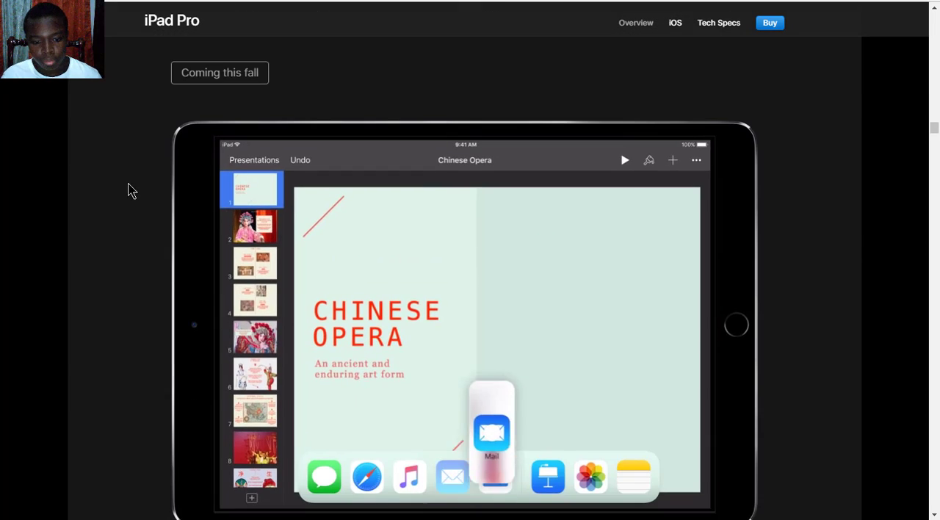
pyautogui.scroll(-3)
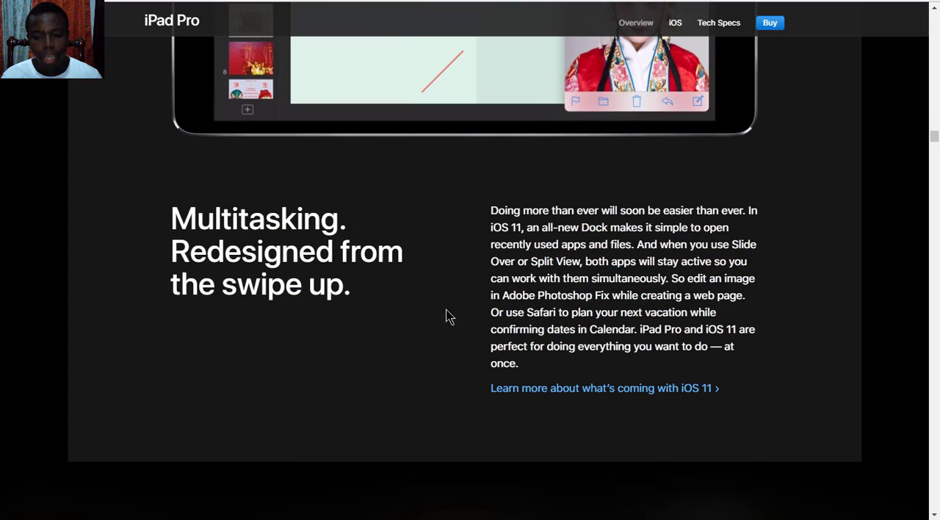
pyautogui.scroll(3)
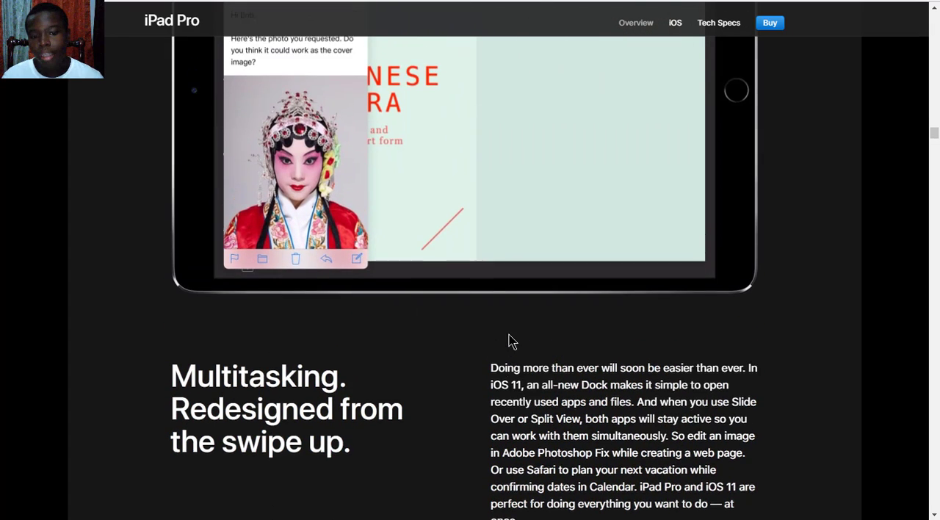
pyautogui.scroll(-3)
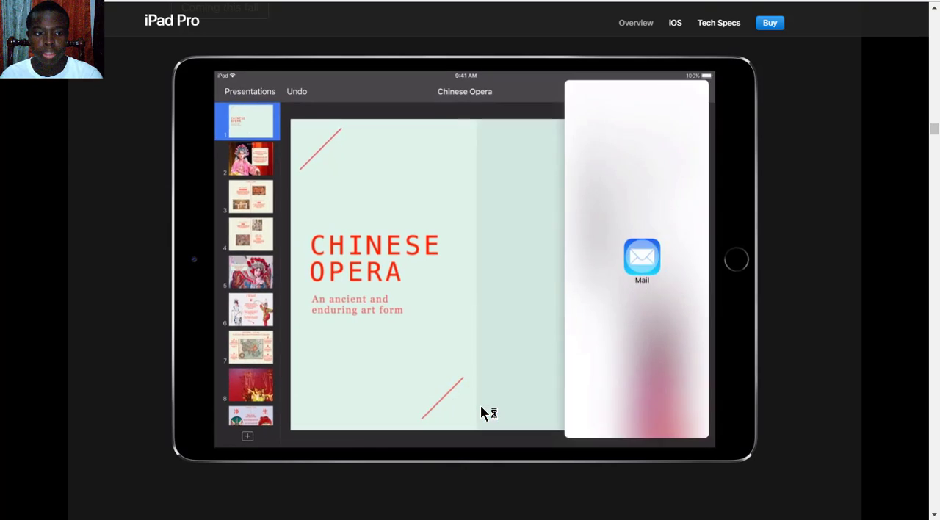
pyautogui.scroll(-3)
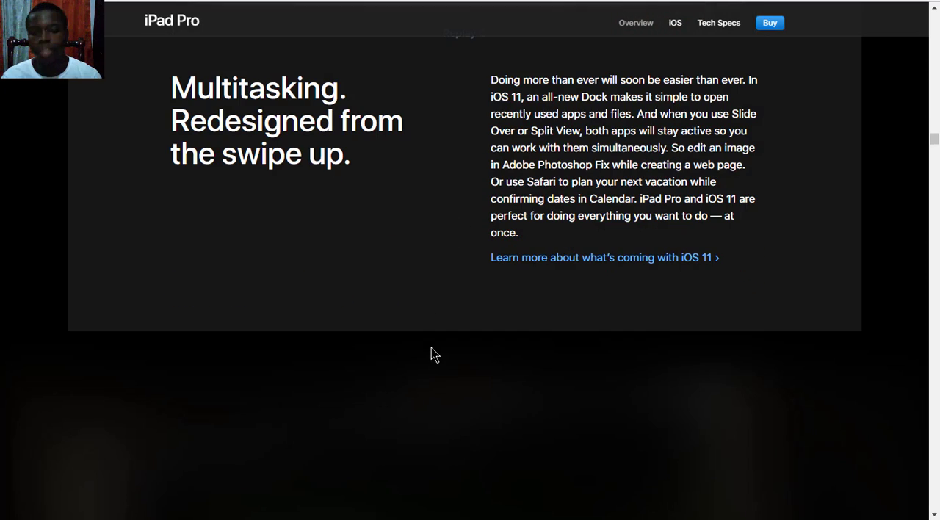
pyautogui.scroll(-3)
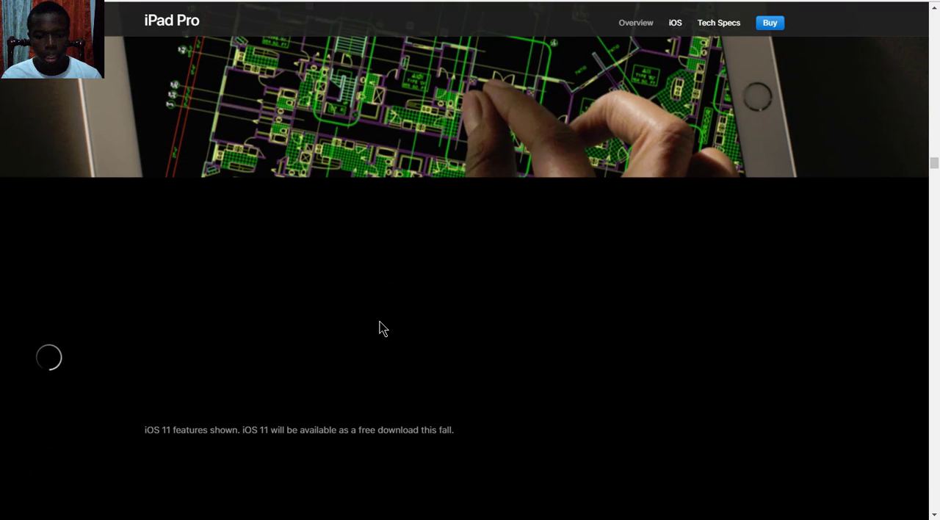
# Advance the A10X Fusion app gallery two slides to TRANSFORMERS: Forged to Fight.
pyautogui.scroll(-3)
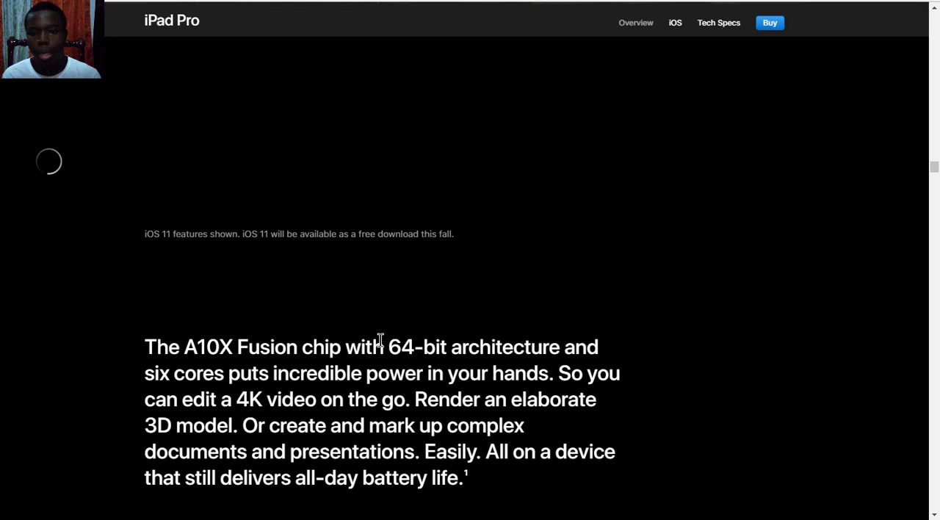
pyautogui.moveTo(371, 339)
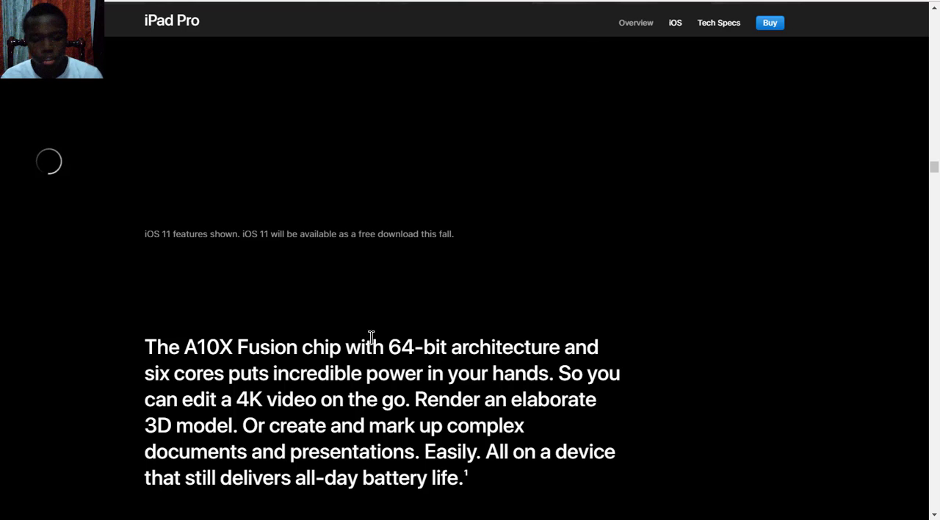
pyautogui.scroll(-3)
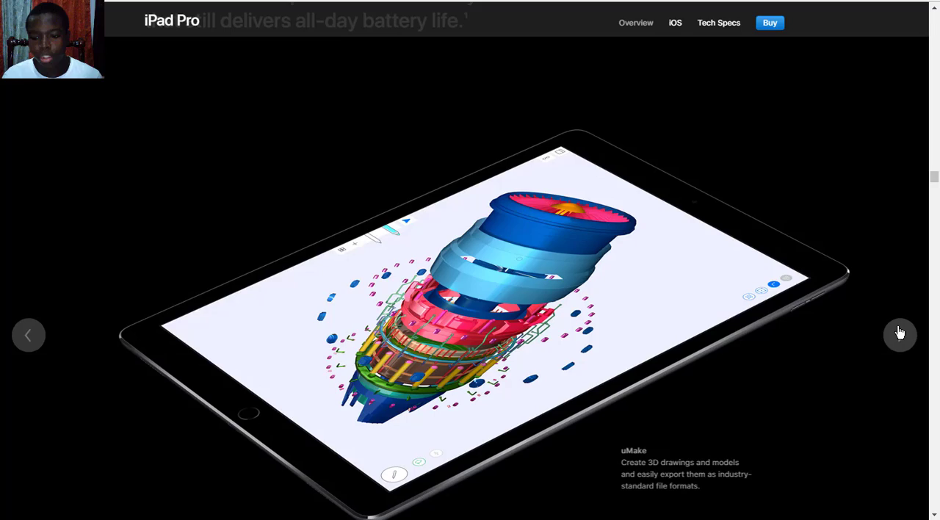
pyautogui.click(900, 335)
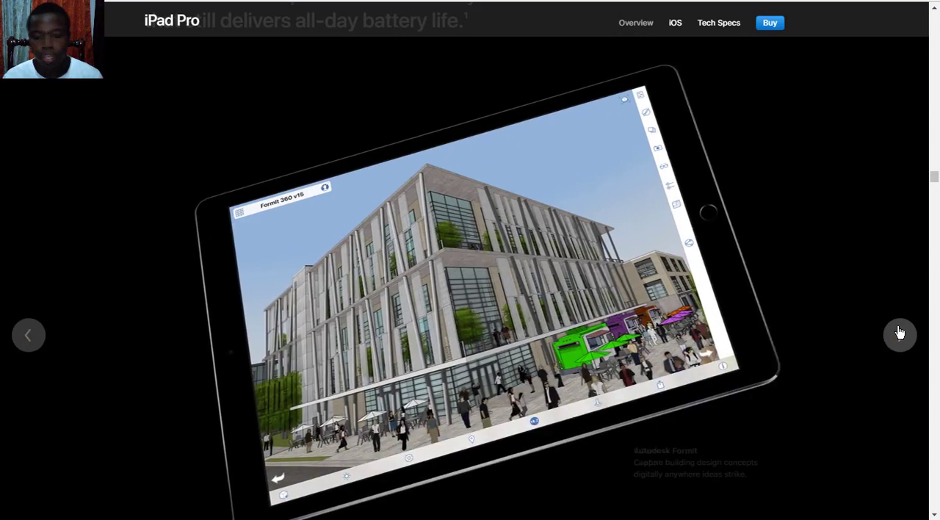
pyautogui.click(900, 335)
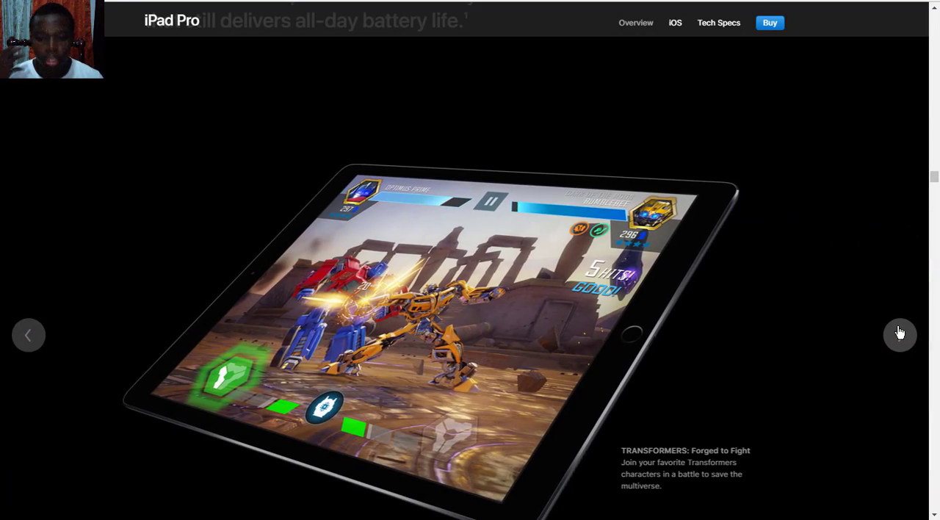
pyautogui.moveTo(861, 285)
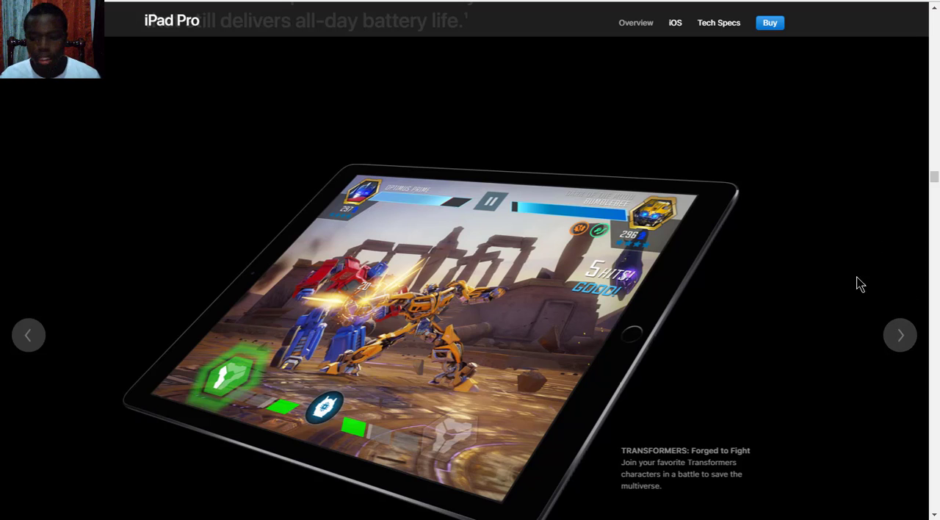
pyautogui.scroll(-3)
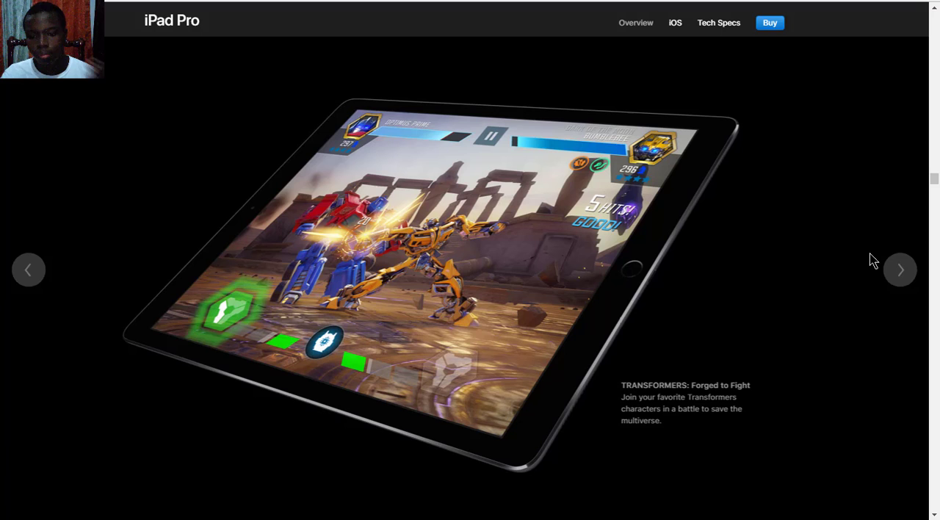
pyautogui.scroll(-3)
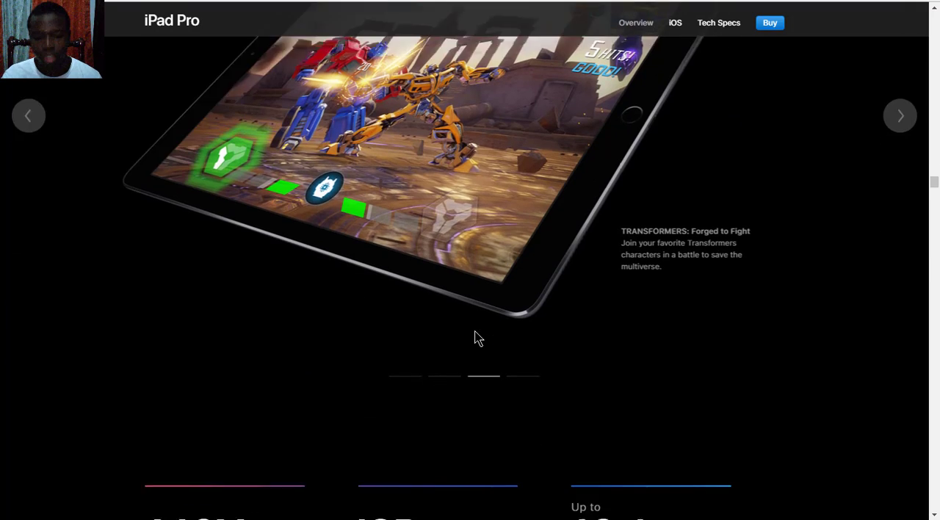
# Scroll past the 30% faster CPU and 40% faster graphics bars to the 'Now even sharper.' section.
pyautogui.scroll(-3)
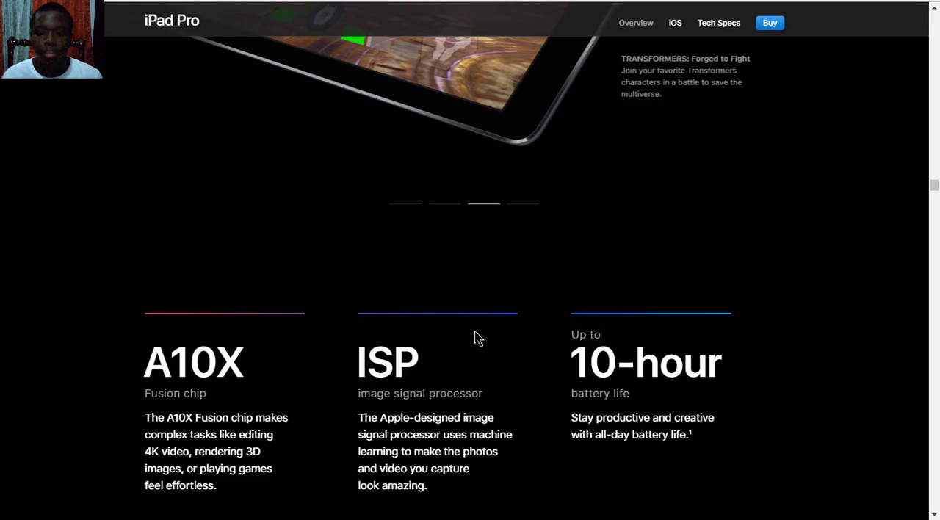
pyautogui.moveTo(654, 257)
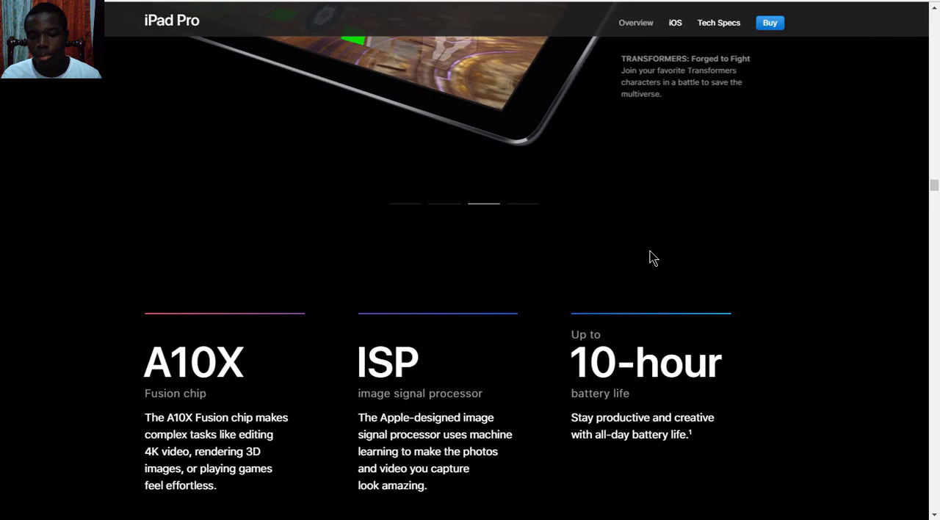
pyautogui.scroll(-3)
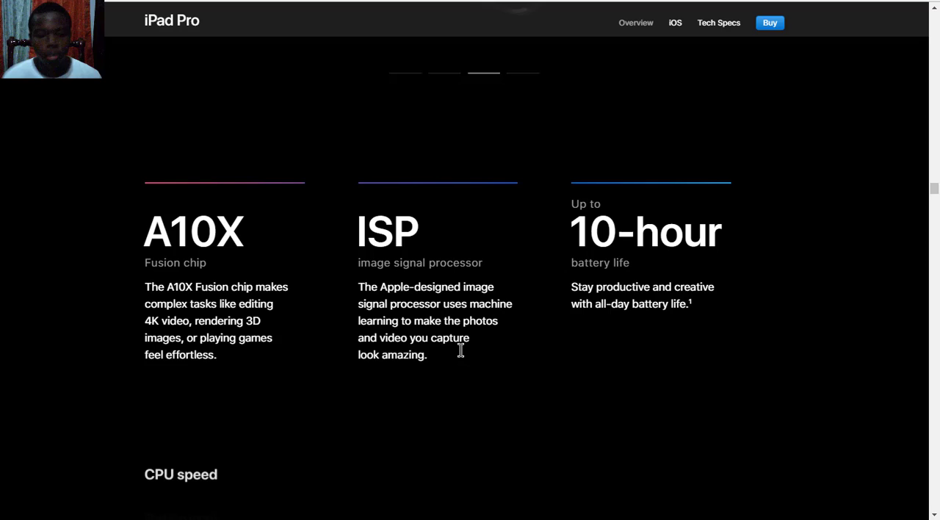
pyautogui.scroll(-3)
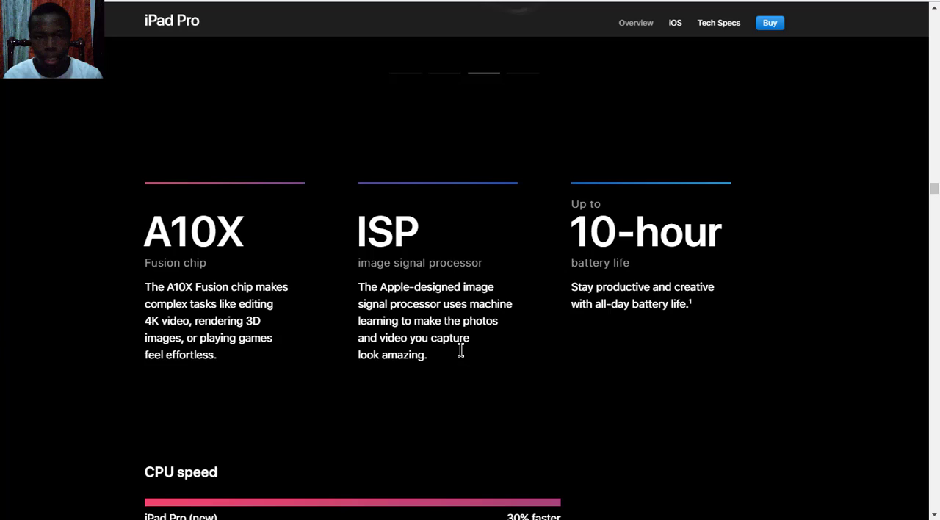
pyautogui.moveTo(433, 352)
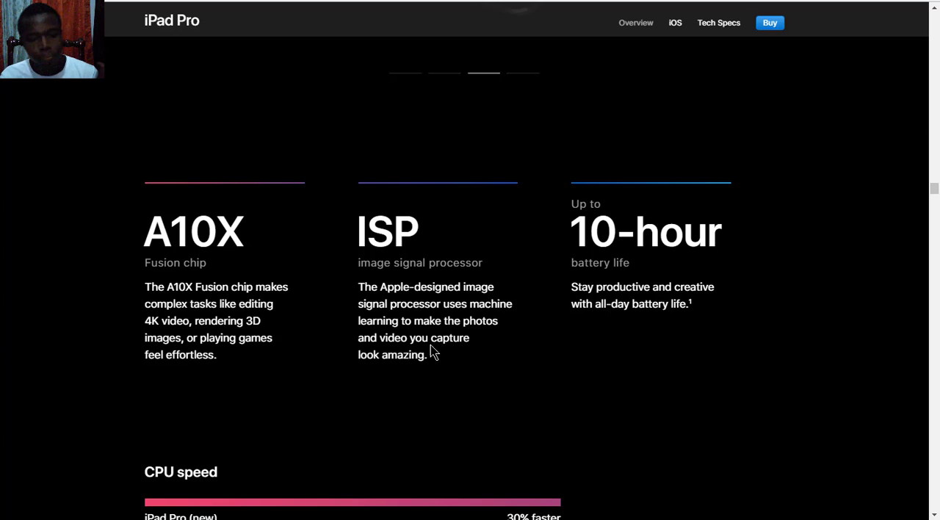
pyautogui.moveTo(348, 295)
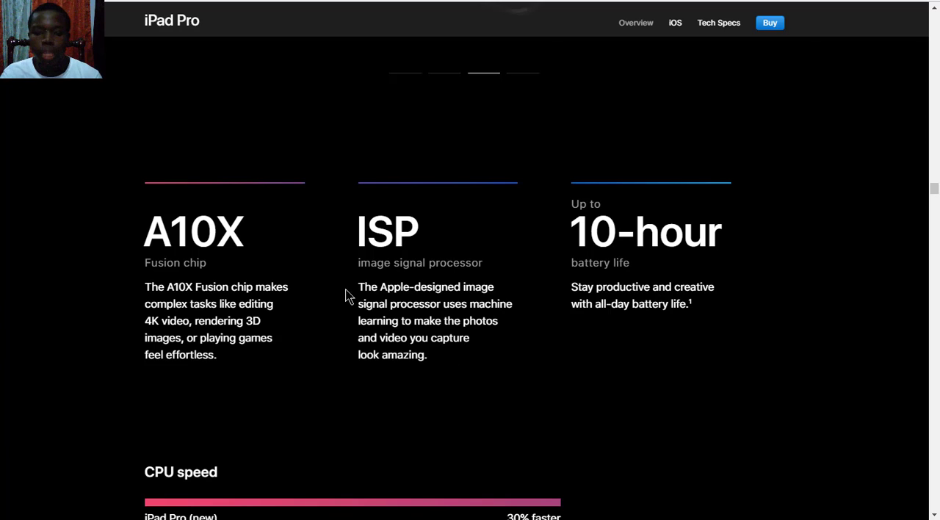
pyautogui.moveTo(389, 301)
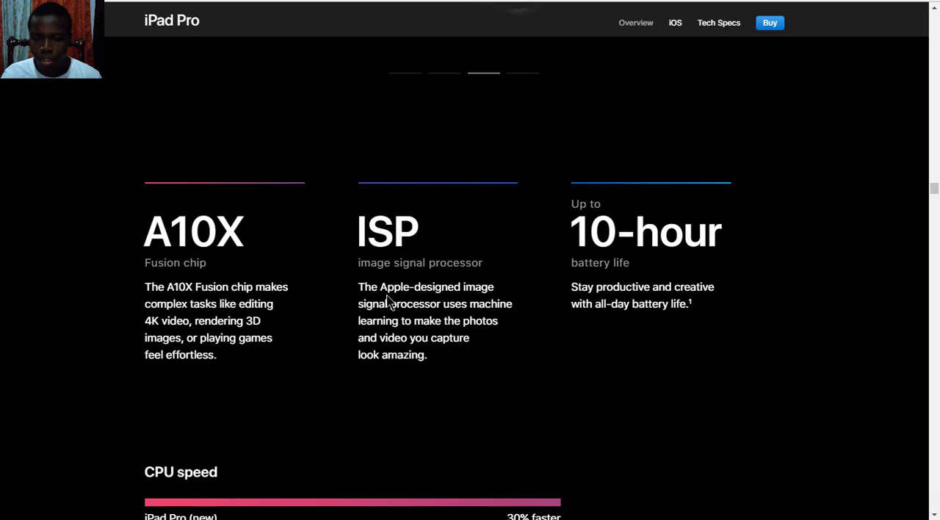
pyautogui.moveTo(553, 284)
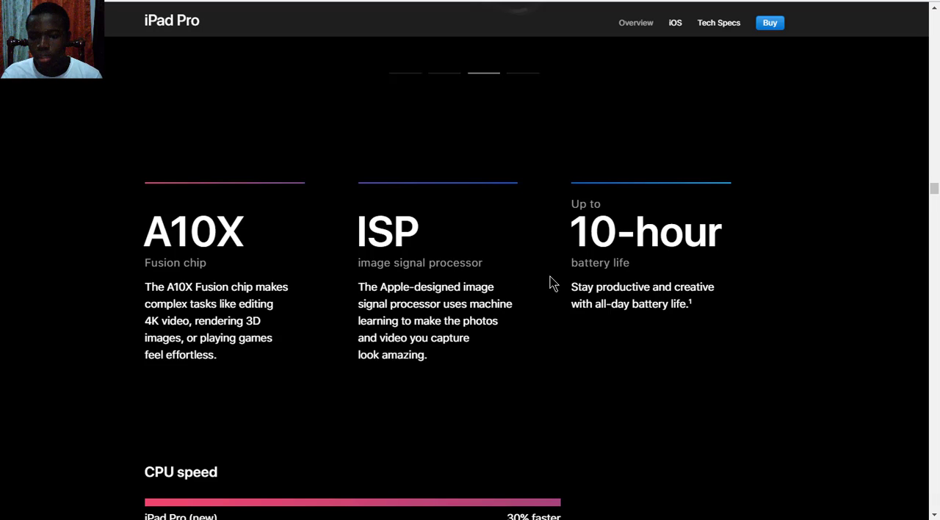
pyautogui.scroll(-3)
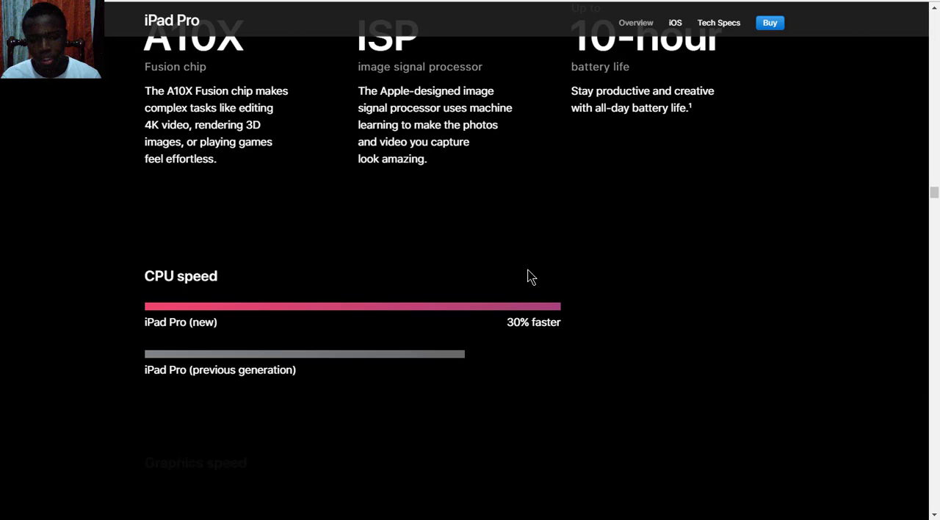
pyautogui.scroll(-3)
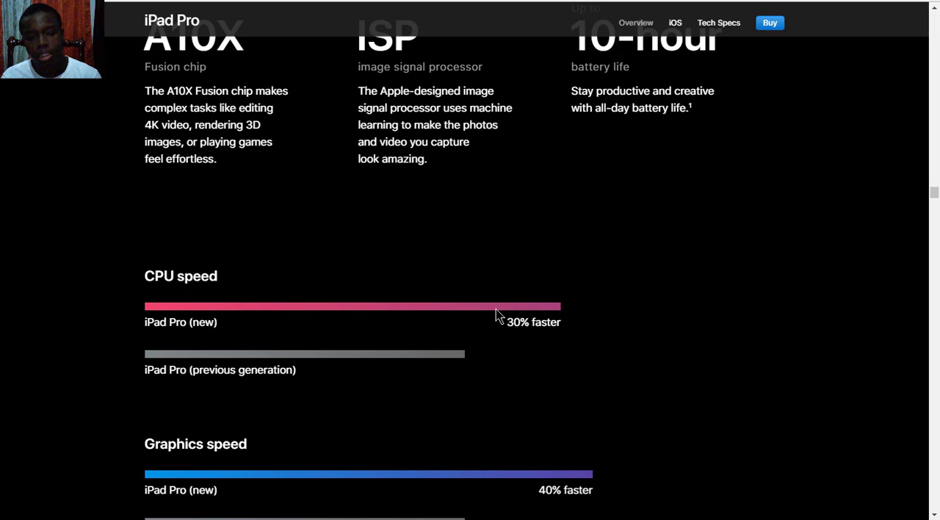
pyautogui.moveTo(518, 325)
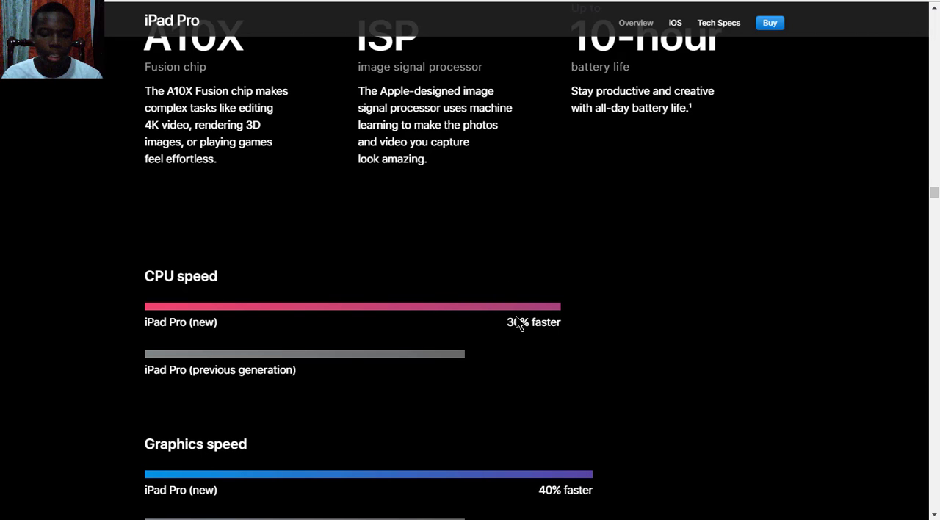
pyautogui.scroll(-3)
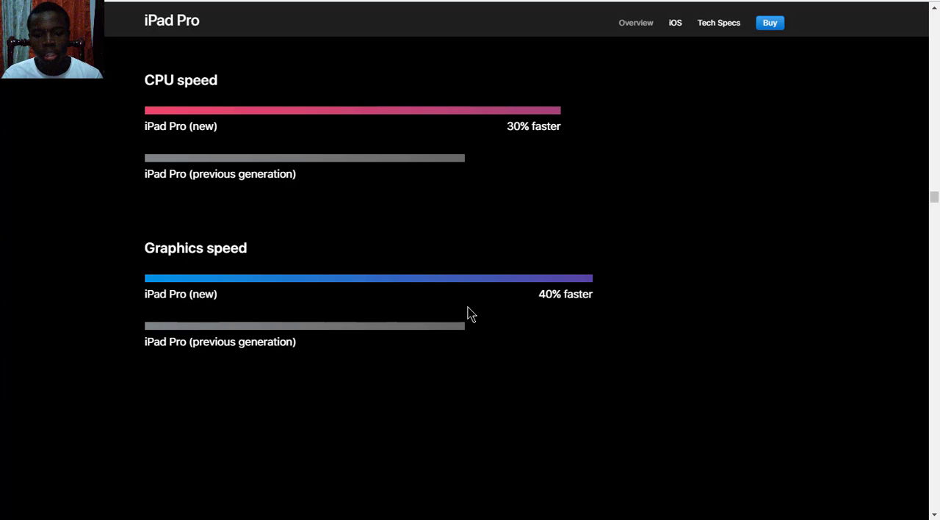
pyautogui.moveTo(484, 303)
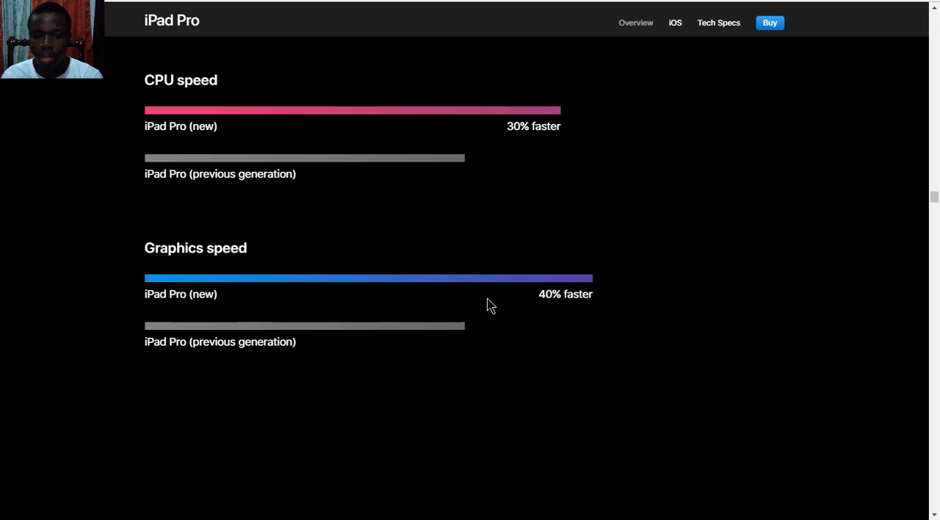
pyautogui.scroll(-3)
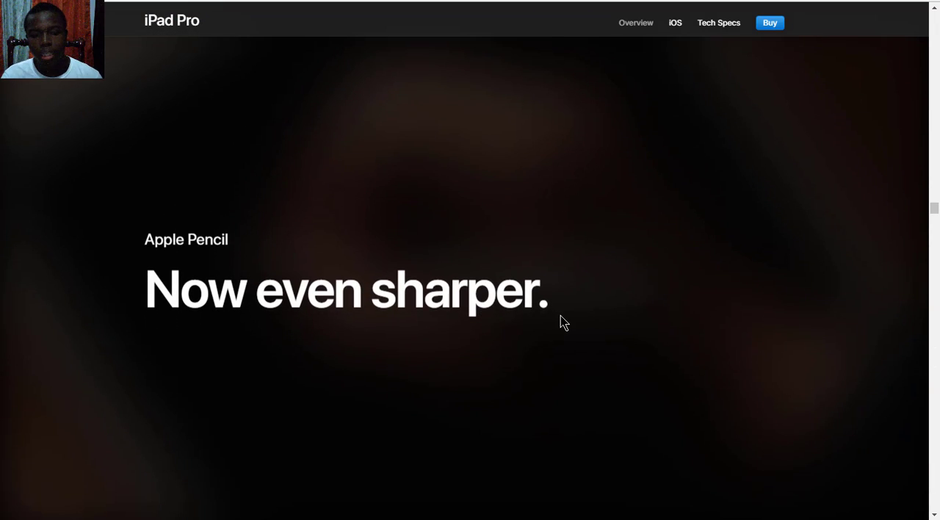
# Scroll through the Apple Pencil text, show the next gallery artwork, and reach the iOS 11 section.
pyautogui.scroll(-3)
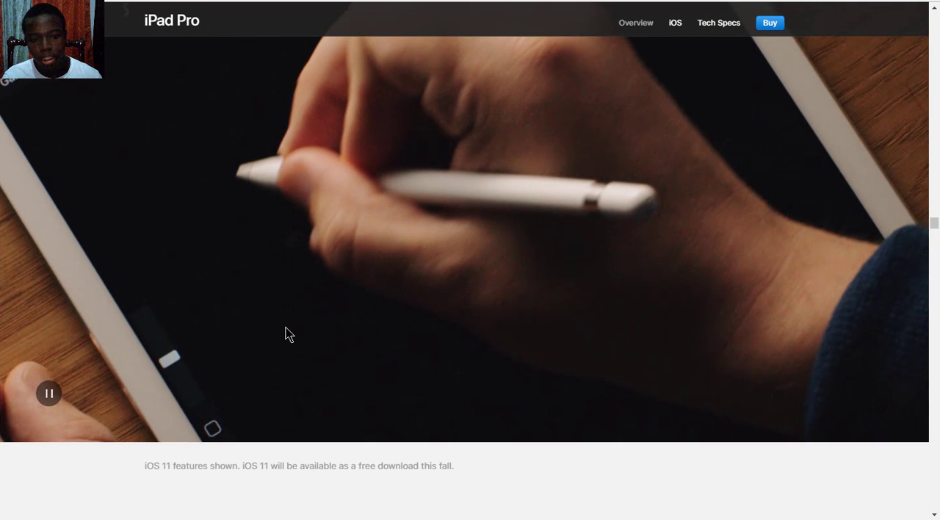
pyautogui.scroll(-3)
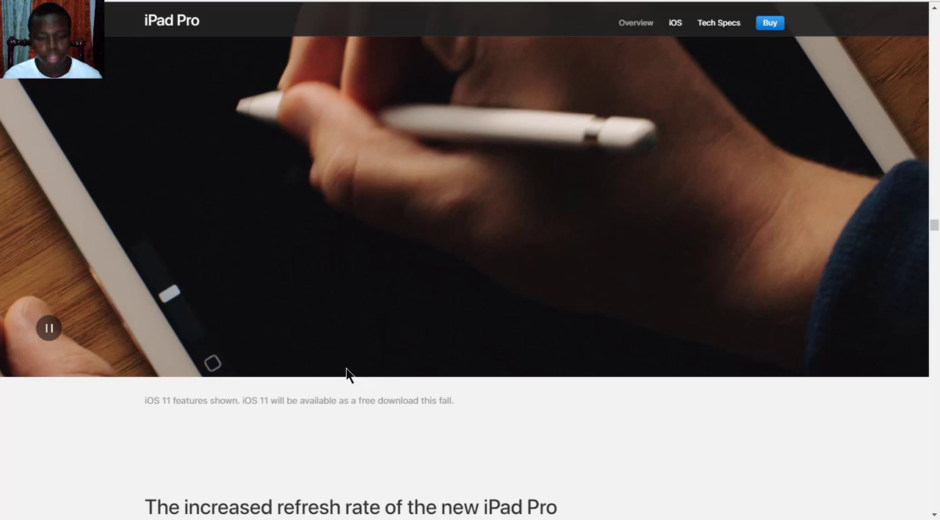
pyautogui.scroll(-3)
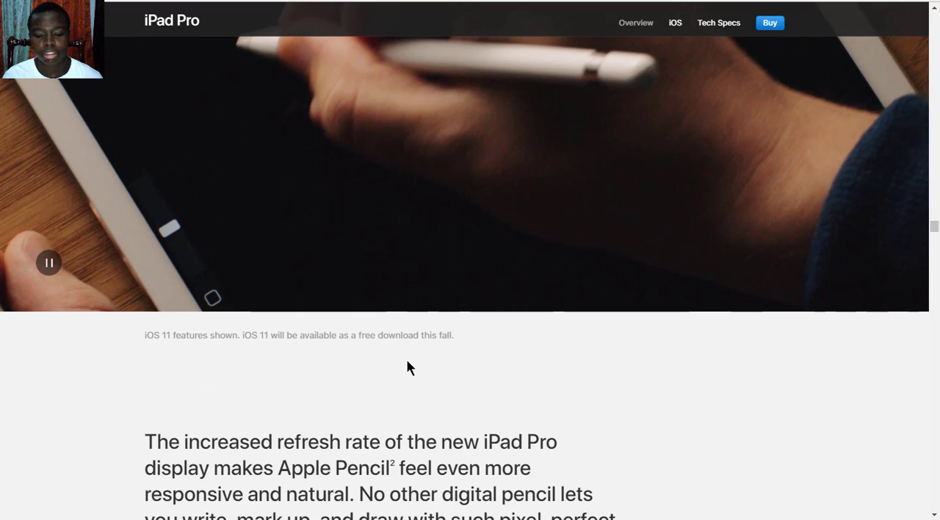
pyautogui.scroll(-3)
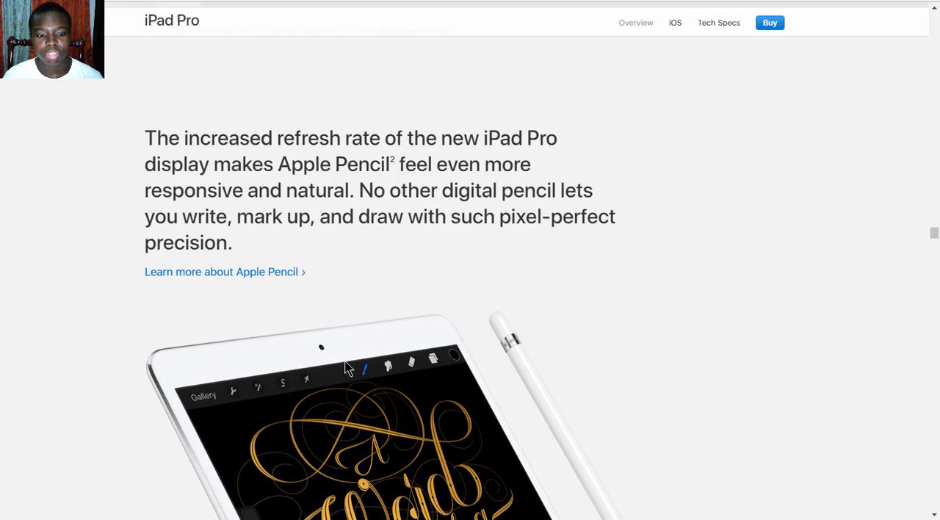
pyautogui.scroll(-3)
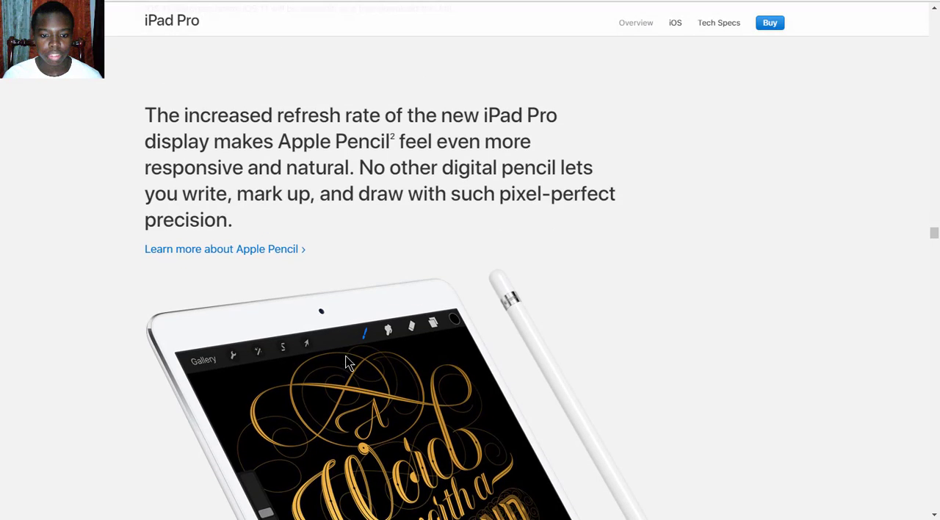
pyautogui.scroll(-3)
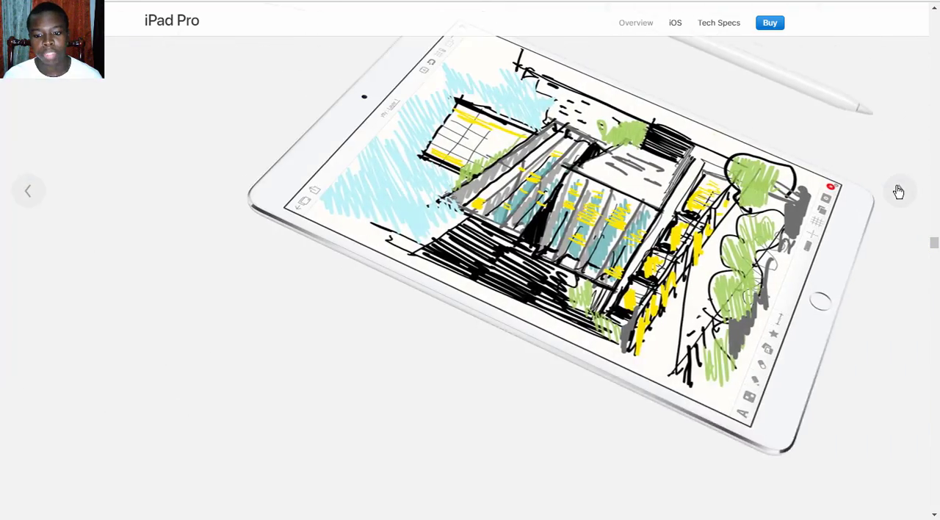
pyautogui.click(899, 191)
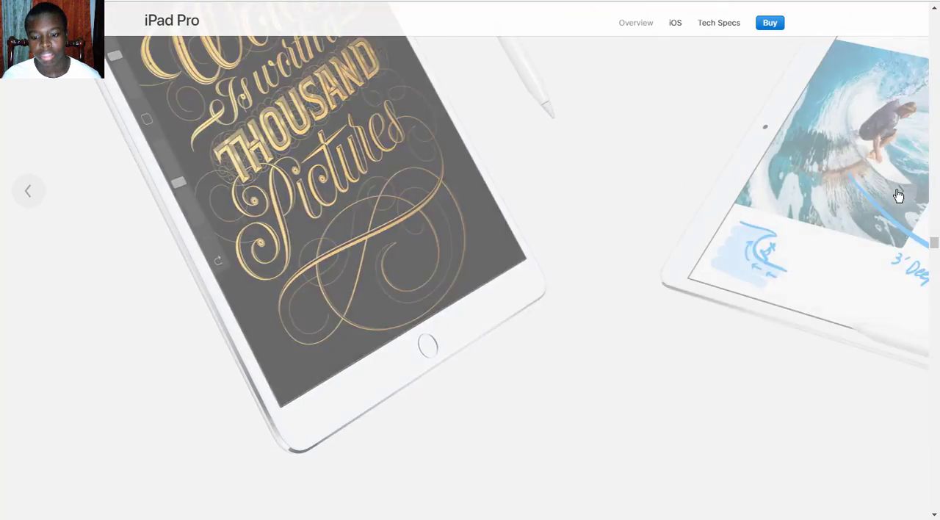
pyautogui.scroll(-3)
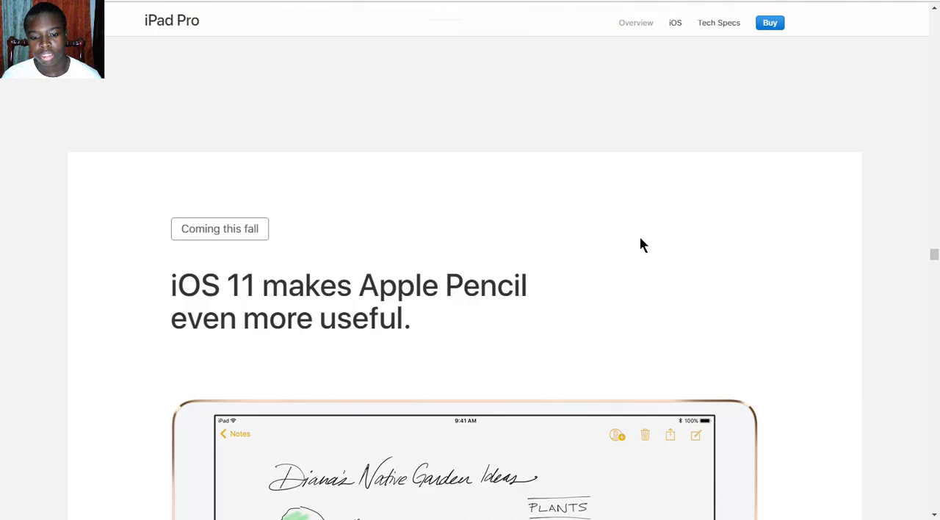
# Scroll past the iOS 11 Apple Pencil gallery to the Instant Notes and Instant Markup descriptions.
pyautogui.scroll(-3)
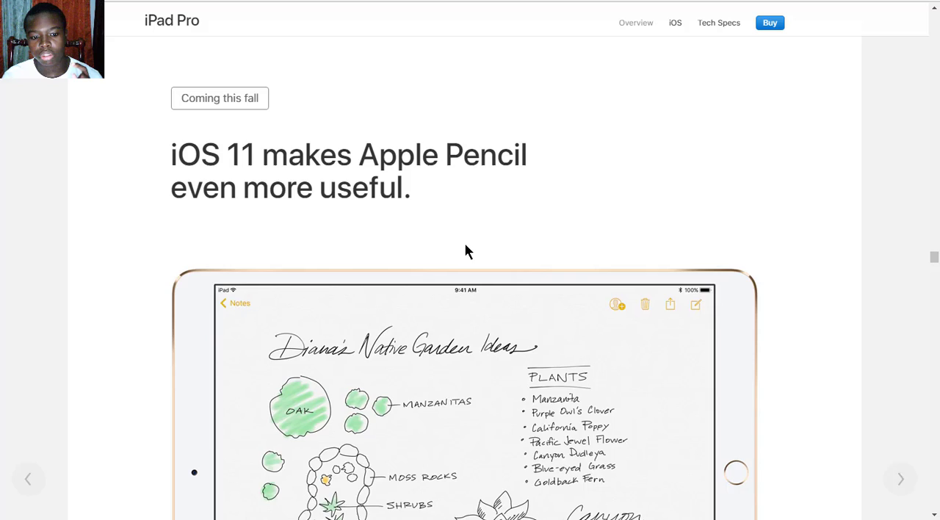
pyautogui.moveTo(459, 192)
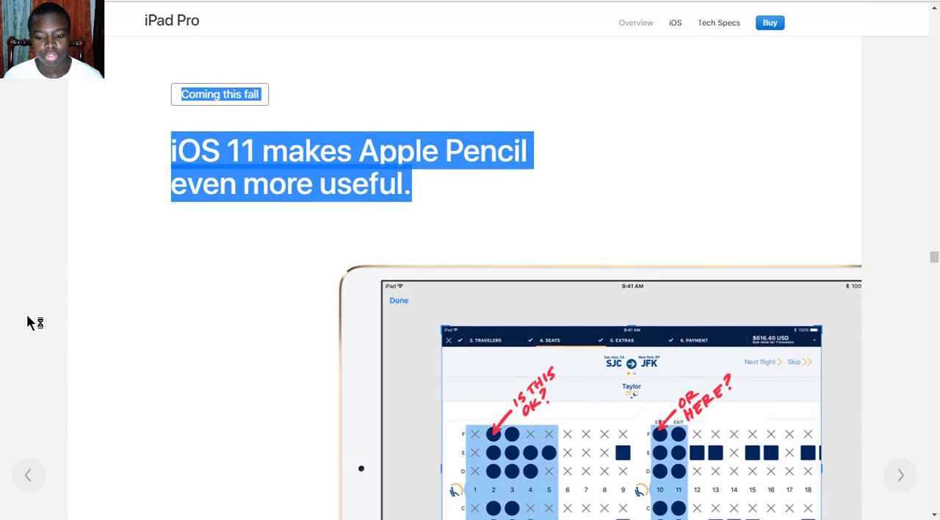
pyautogui.scroll(-3)
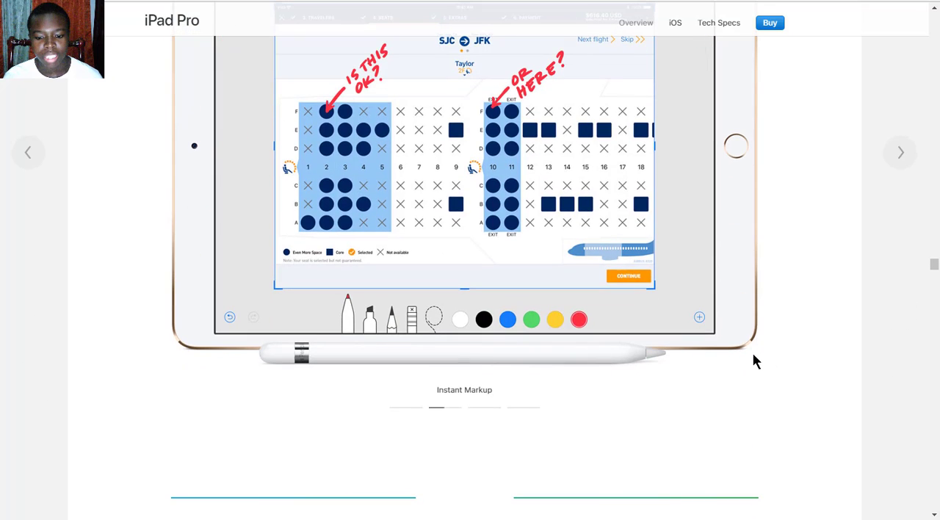
pyautogui.scroll(-3)
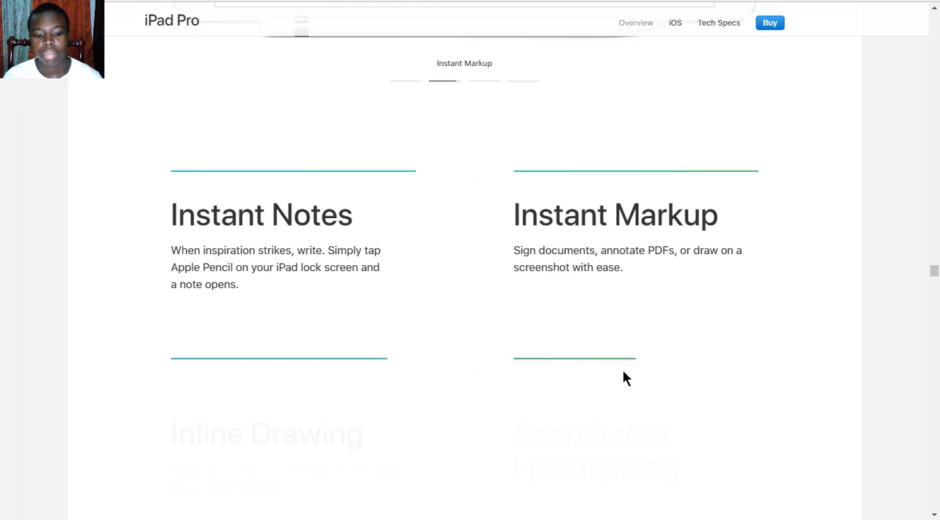
pyautogui.scroll(3)
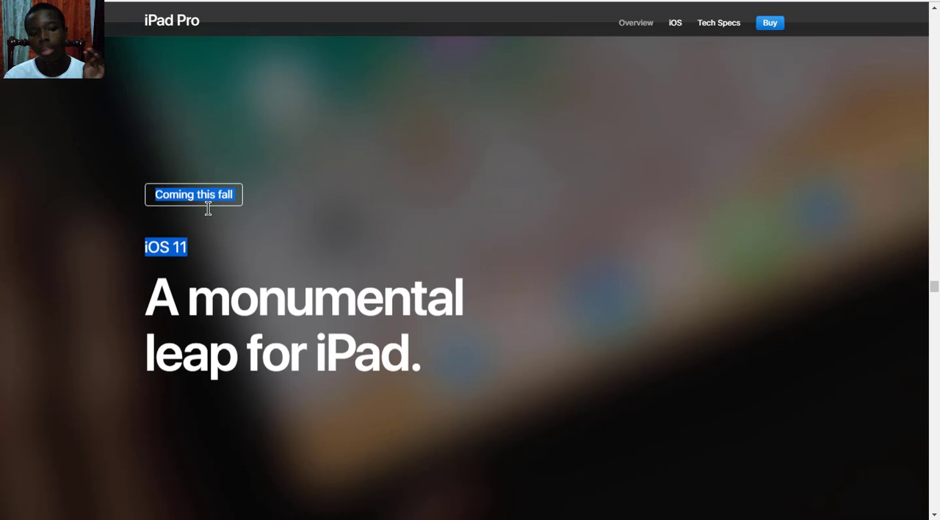
pyautogui.moveTo(718, 23)
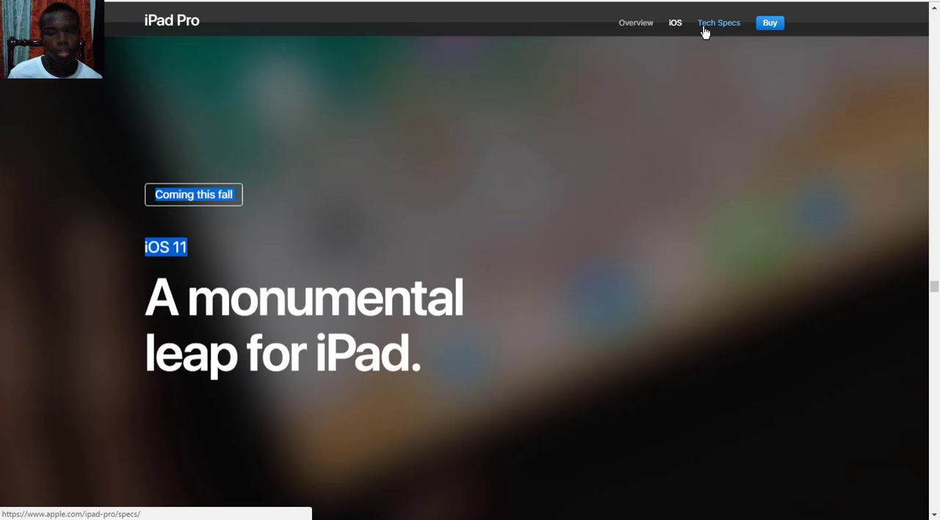
# Go to the iPad Pro Tech Specs page from the top navigation bar.
pyautogui.click(718, 22)
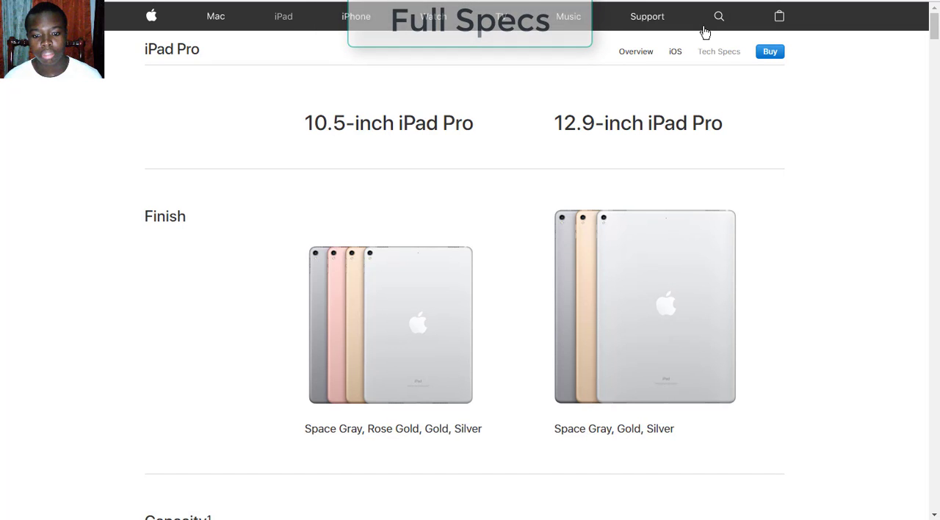
pyautogui.moveTo(430, 261)
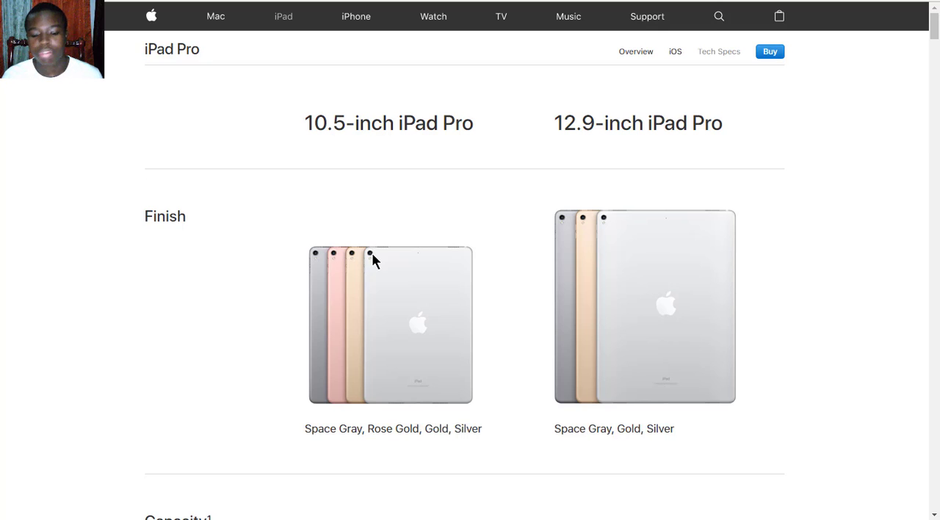
# Scroll from the Finish colours down to the 64GB, 256GB and 512GB Capacity options.
pyautogui.scroll(-3)
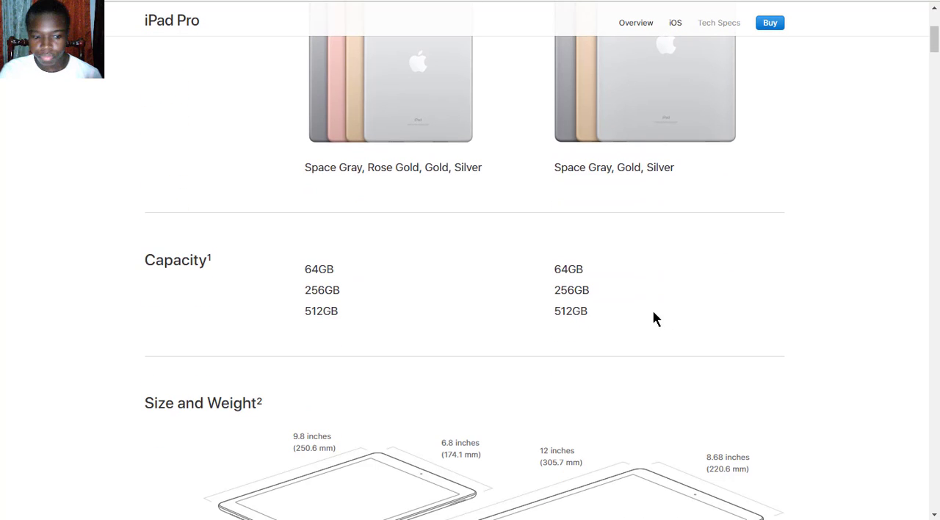
pyautogui.moveTo(285, 278)
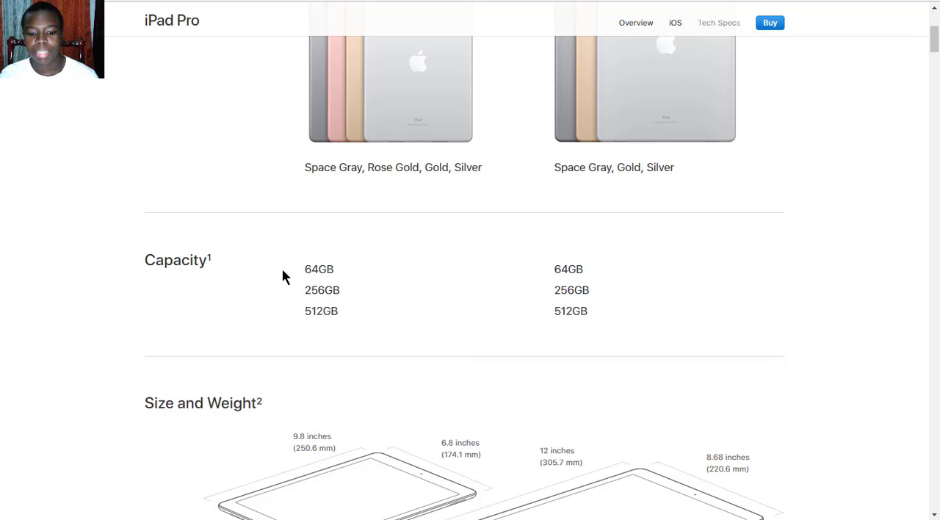
# Highlight the 10.5-inch 64GB, 256GB and 512GB capacities, then scroll to Size and Weight.
pyautogui.doubleClick(319, 269)
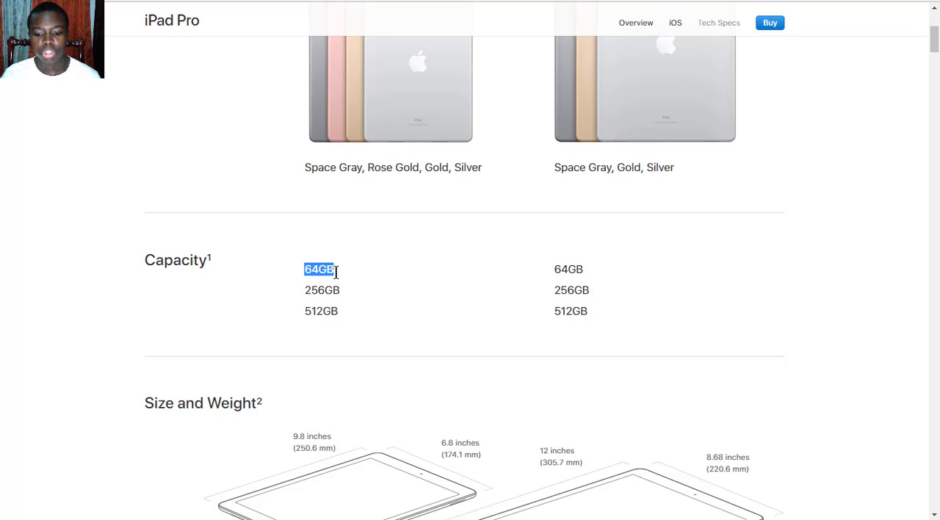
pyautogui.moveTo(319, 269); pyautogui.dragTo(321, 310)
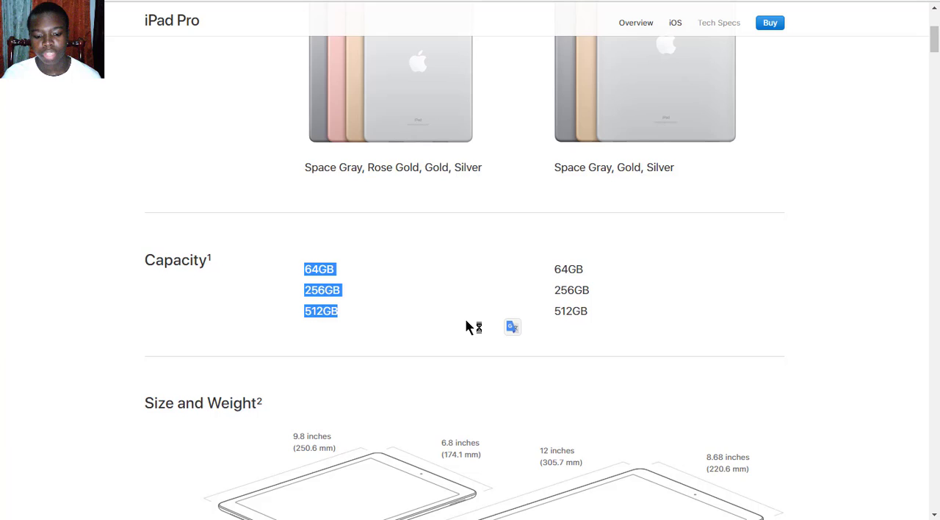
pyautogui.scroll(-3)
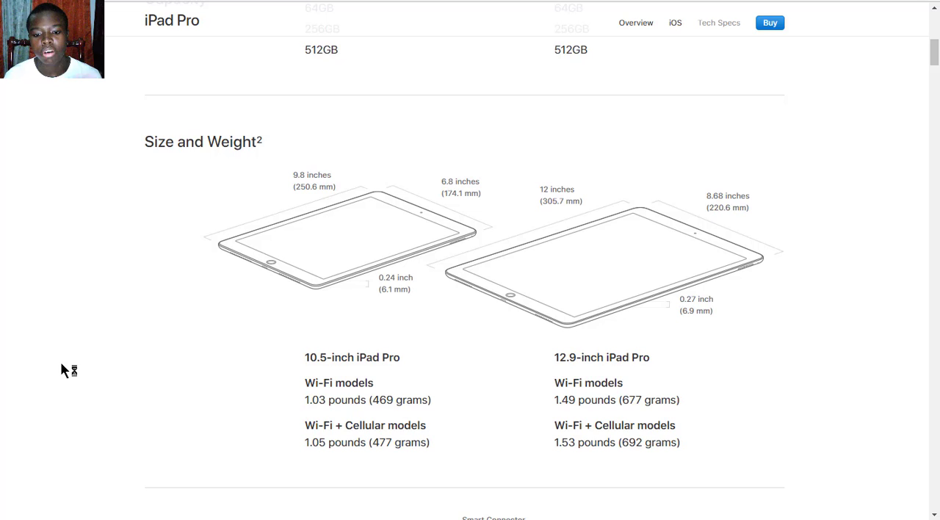
pyautogui.moveTo(67, 374)
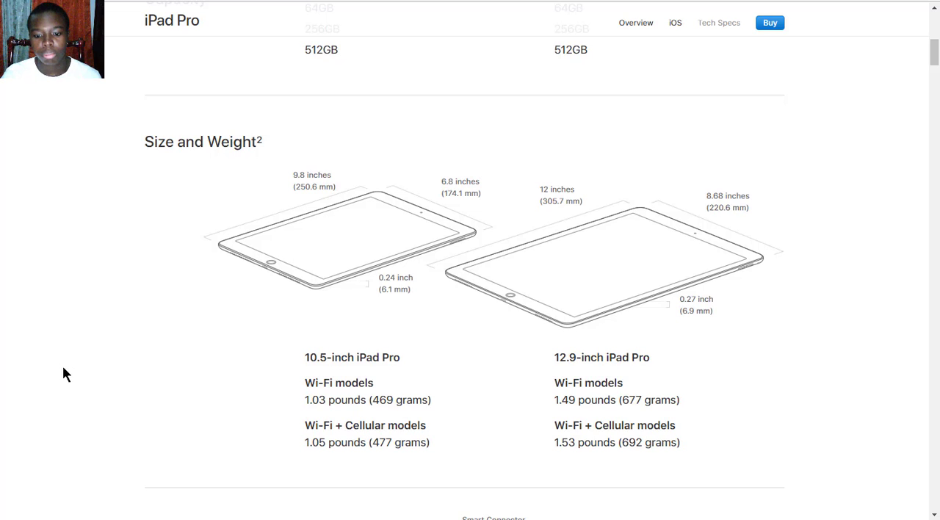
pyautogui.moveTo(621, 419)
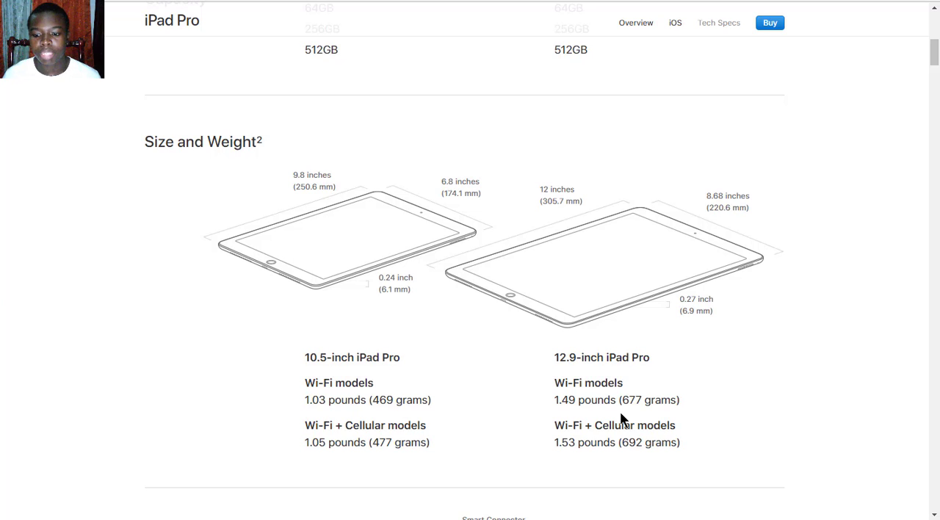
pyautogui.moveTo(654, 349)
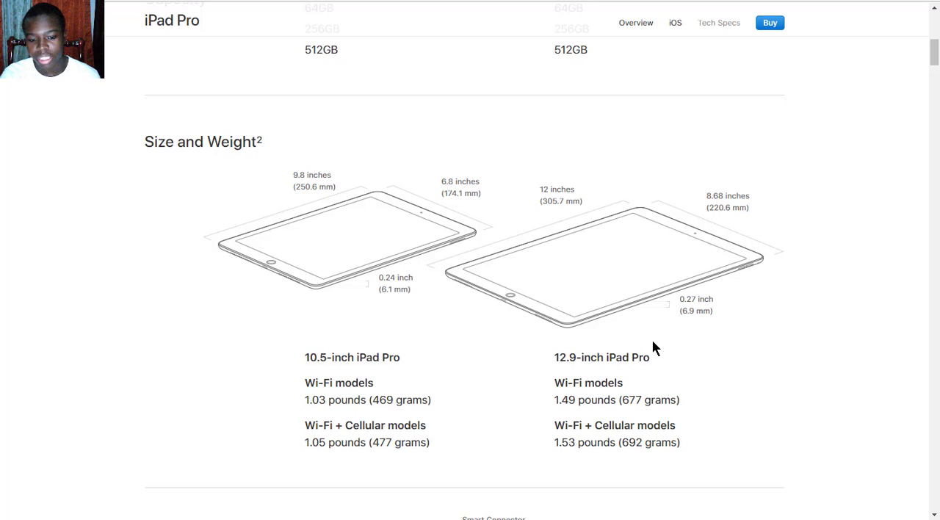
pyautogui.moveTo(680, 314)
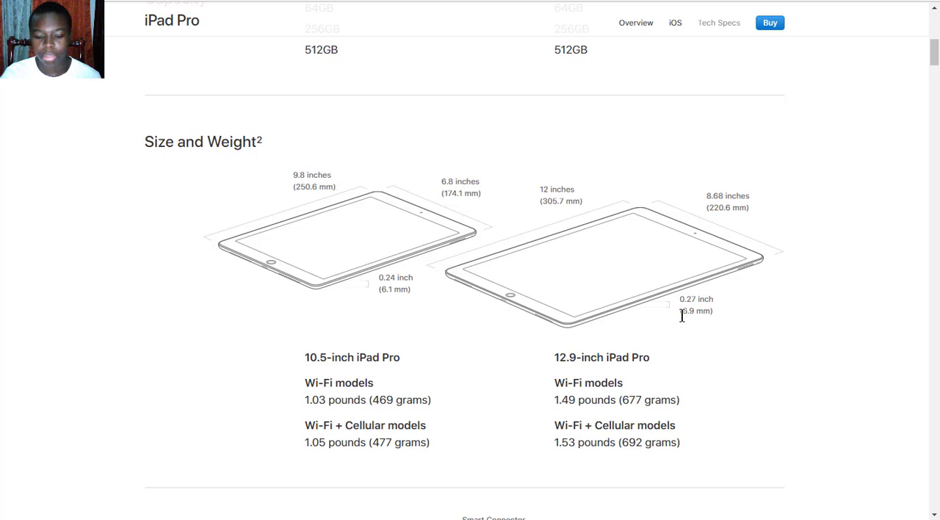
pyautogui.scroll(-3)
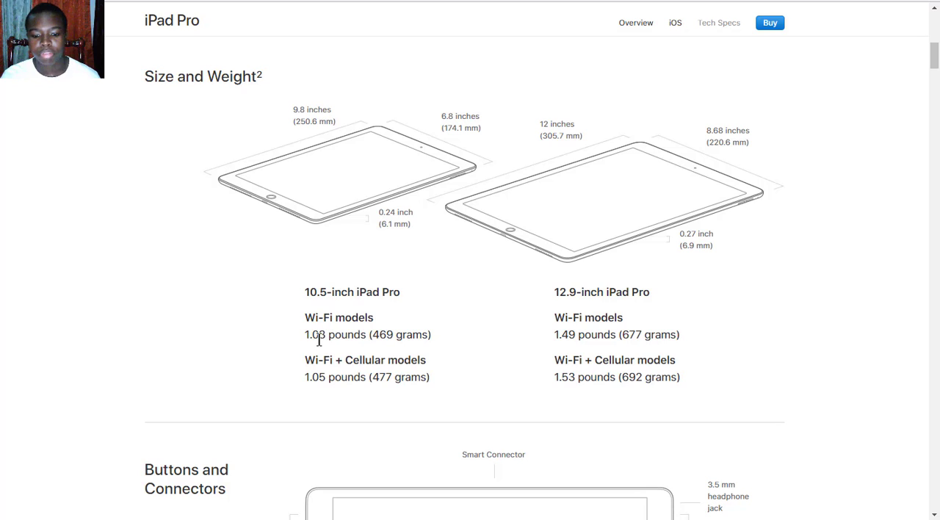
pyautogui.moveTo(436, 389)
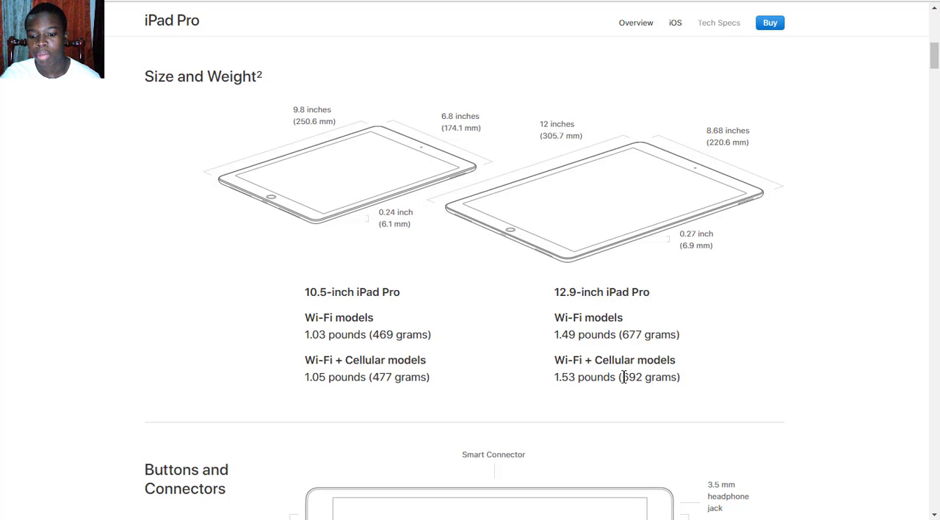
# Scroll past the Buttons and Connectors diagram to the In the Box contents.
pyautogui.scroll(-3)
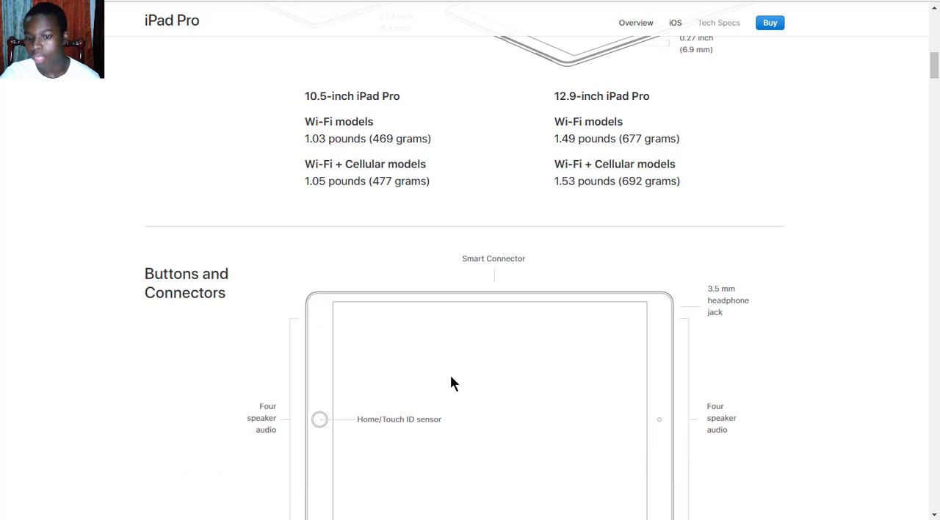
pyautogui.scroll(-3)
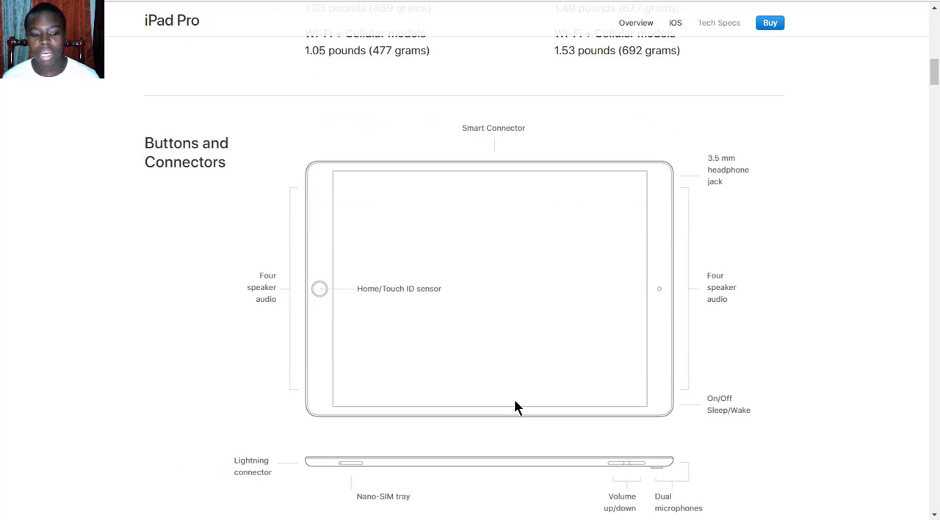
pyautogui.moveTo(431, 346)
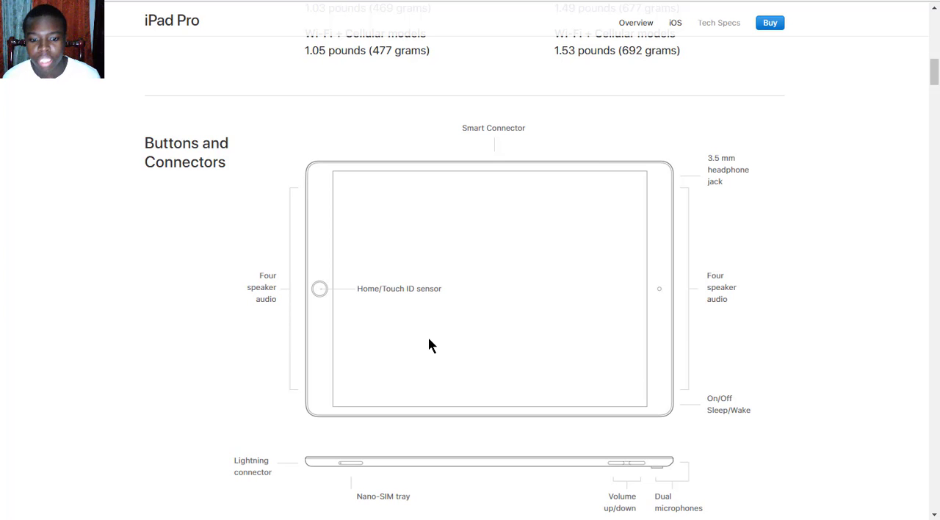
pyautogui.moveTo(404, 303)
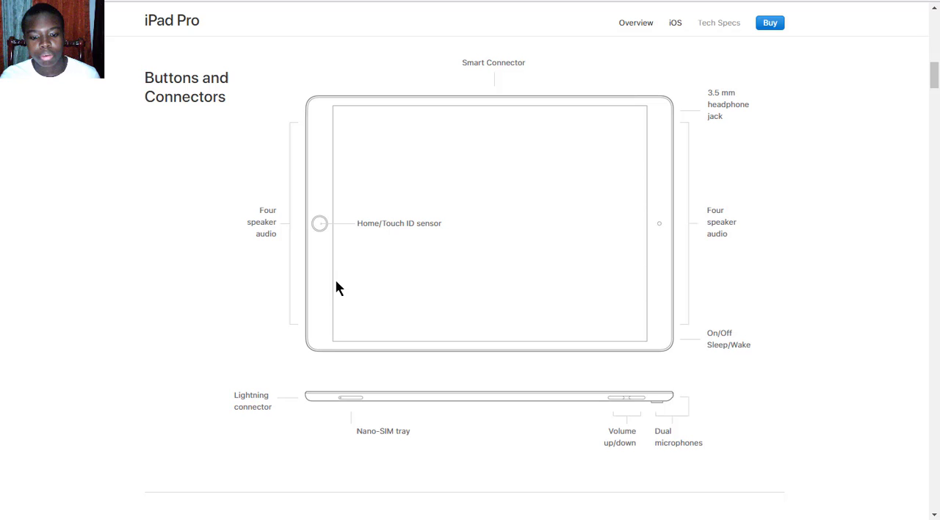
pyautogui.scroll(-3)
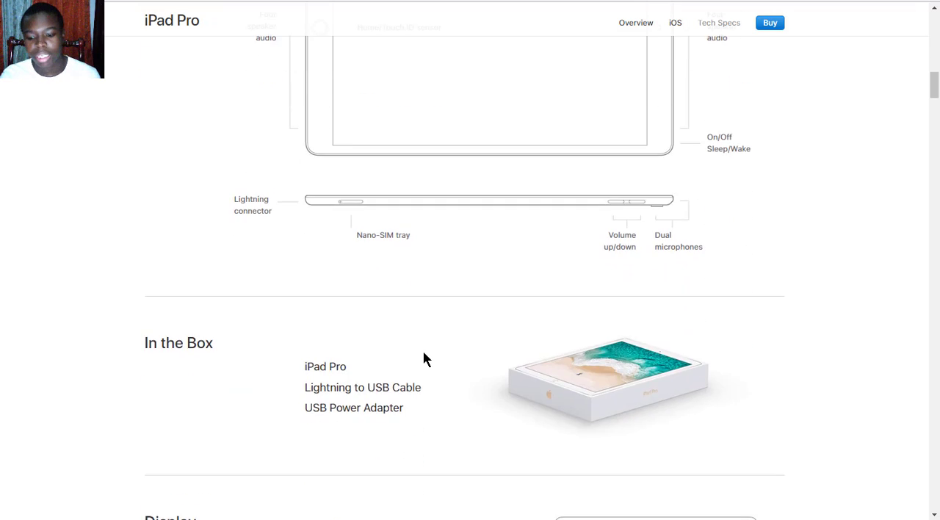
# Scroll to Display and highlight the 12.9-inch model's 2732-by-2048 resolution.
pyautogui.scroll(-3)
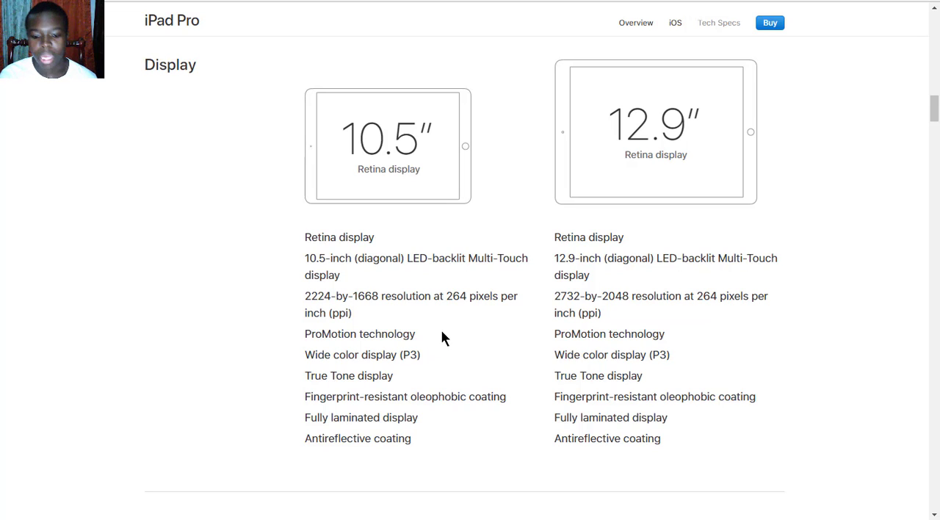
pyautogui.moveTo(430, 451)
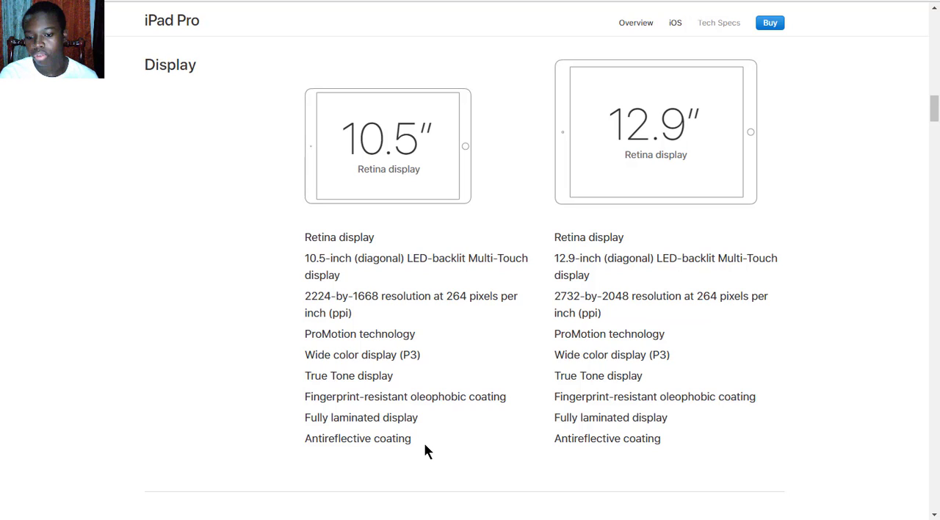
pyautogui.moveTo(524, 310)
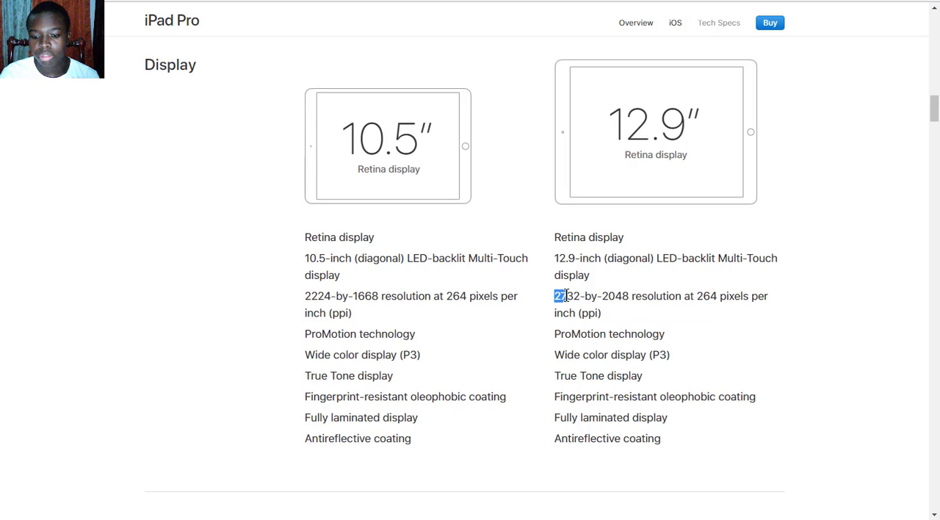
pyautogui.doubleClick(592, 296)
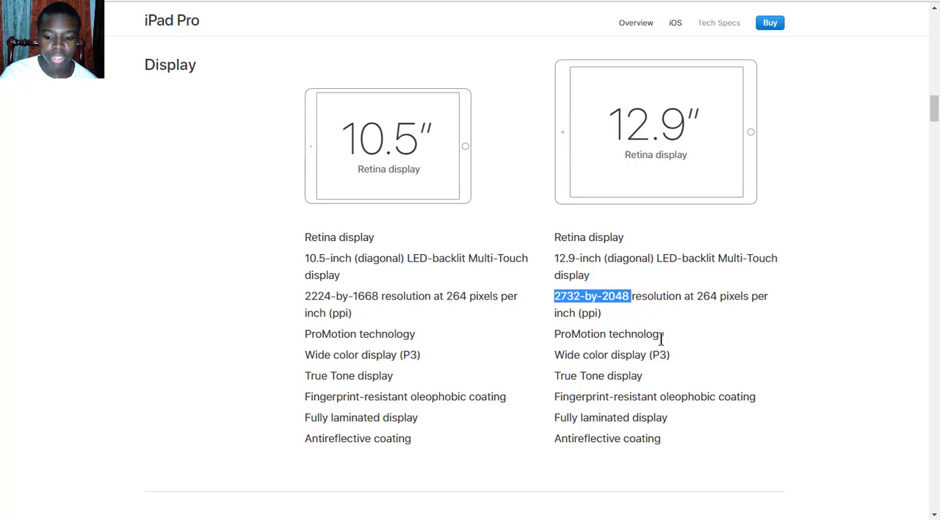
pyautogui.scroll(-3)
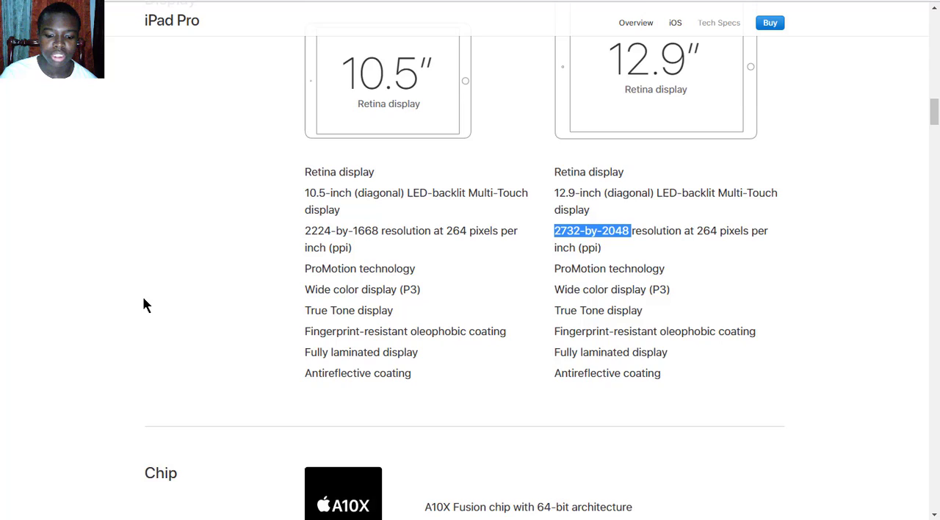
# Scroll past Display to the Chip (A10X Fusion, M10 coprocessor) and Camera sections.
pyautogui.scroll(-3)
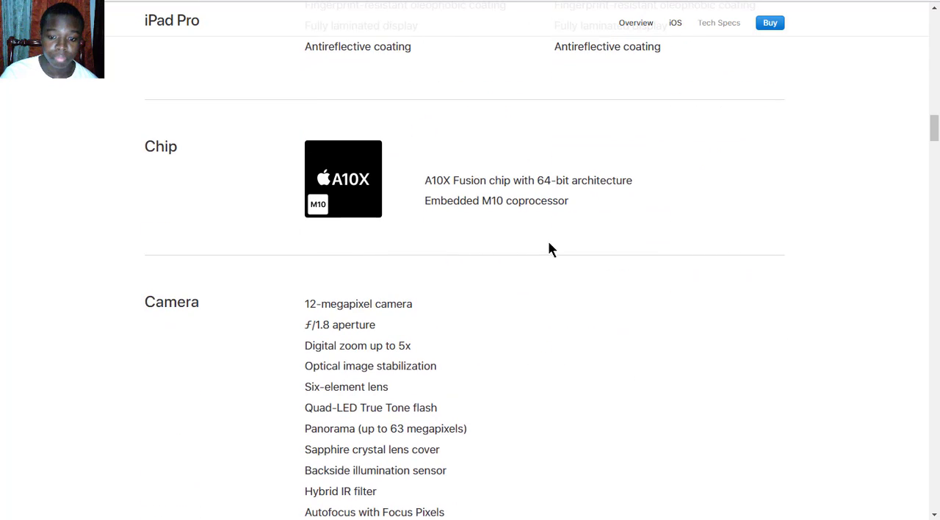
pyautogui.moveTo(598, 208)
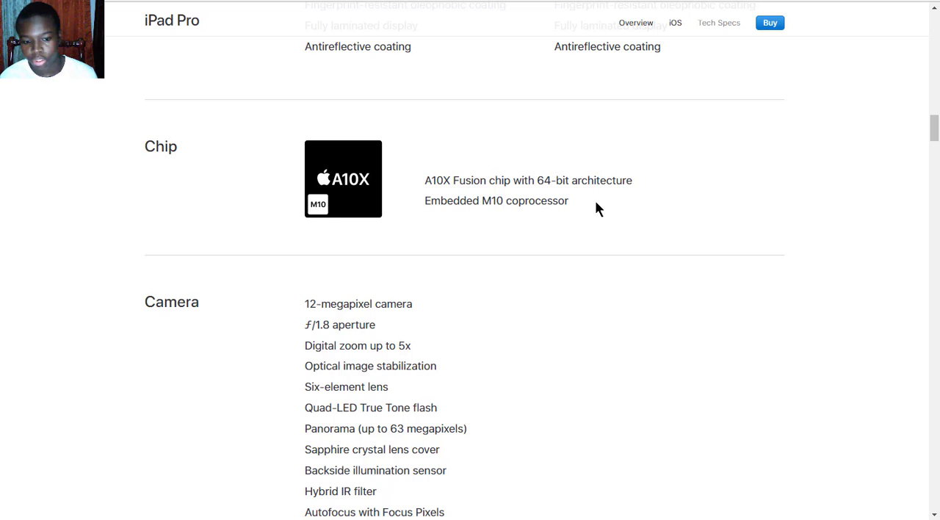
pyautogui.scroll(-3)
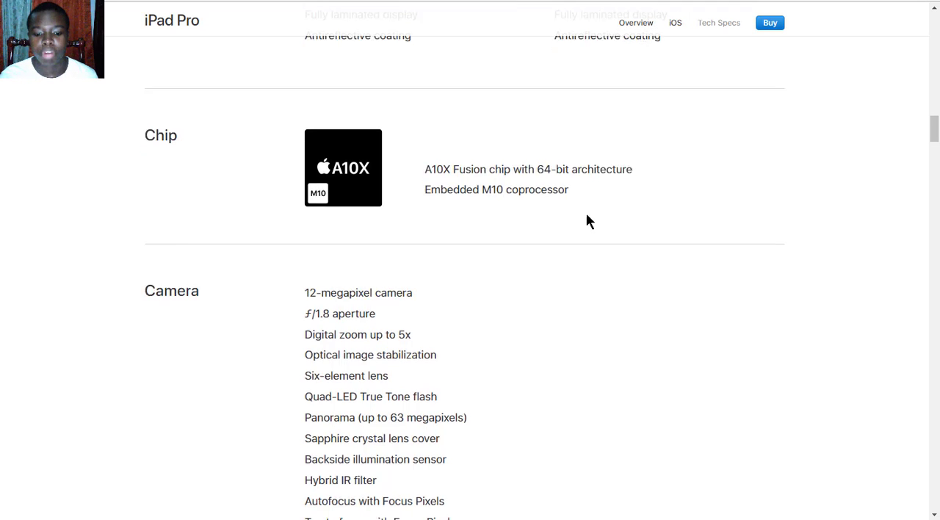
# Scroll through the Camera list to Photo geotagging and the Video Recording section.
pyautogui.scroll(-3)
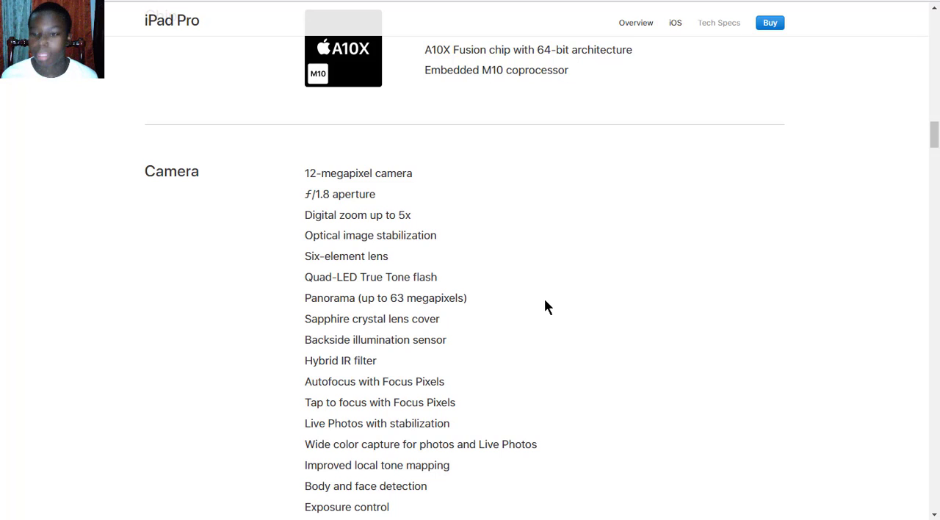
pyautogui.moveTo(391, 249)
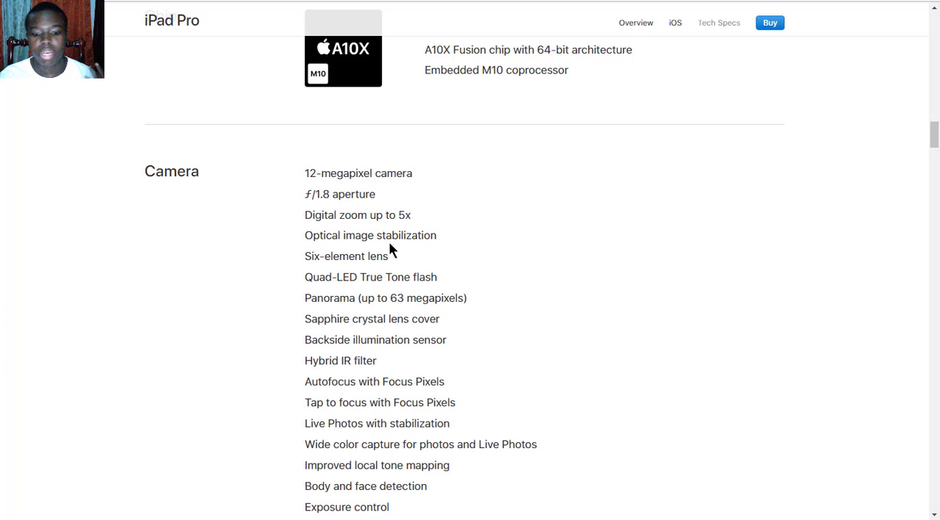
pyautogui.moveTo(293, 252)
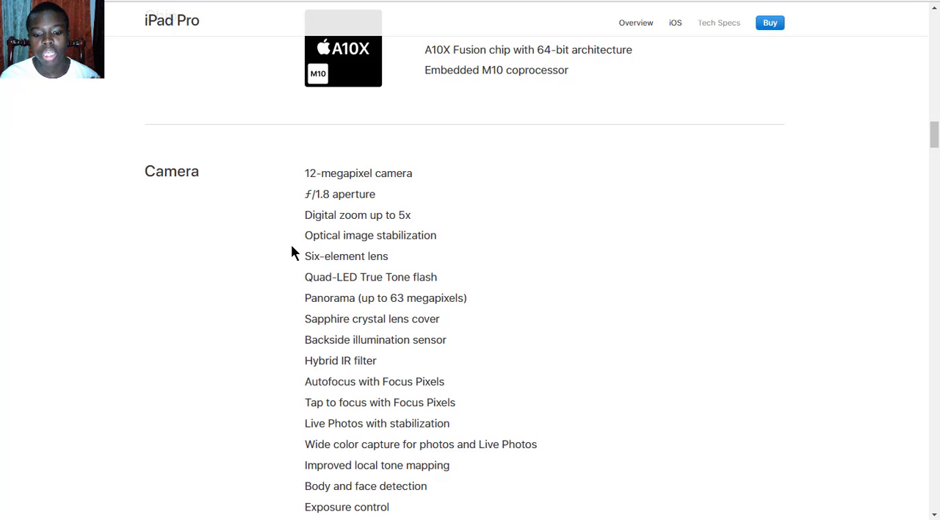
pyautogui.scroll(-3)
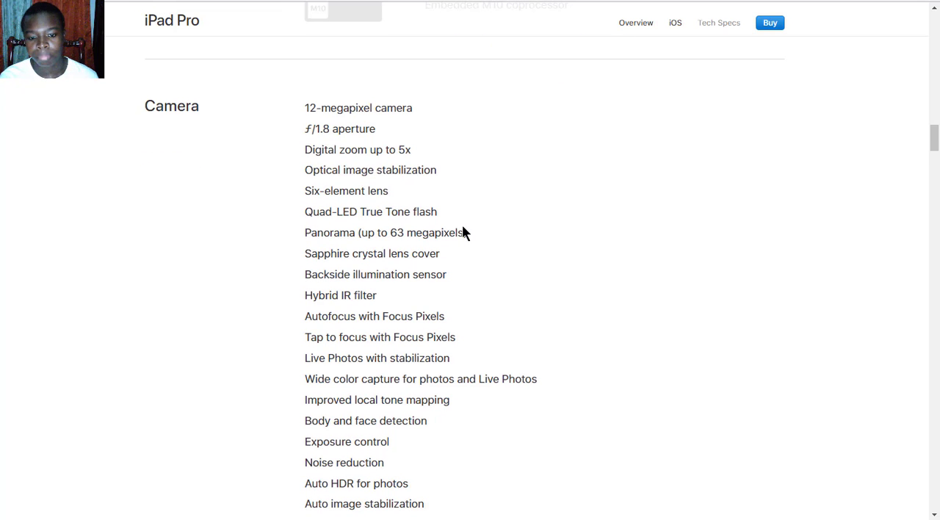
pyautogui.moveTo(461, 226)
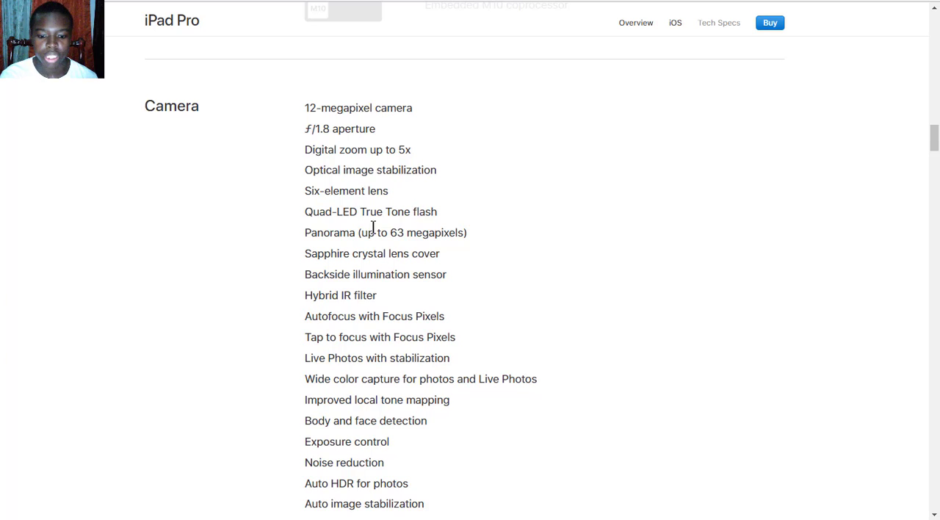
pyautogui.scroll(-3)
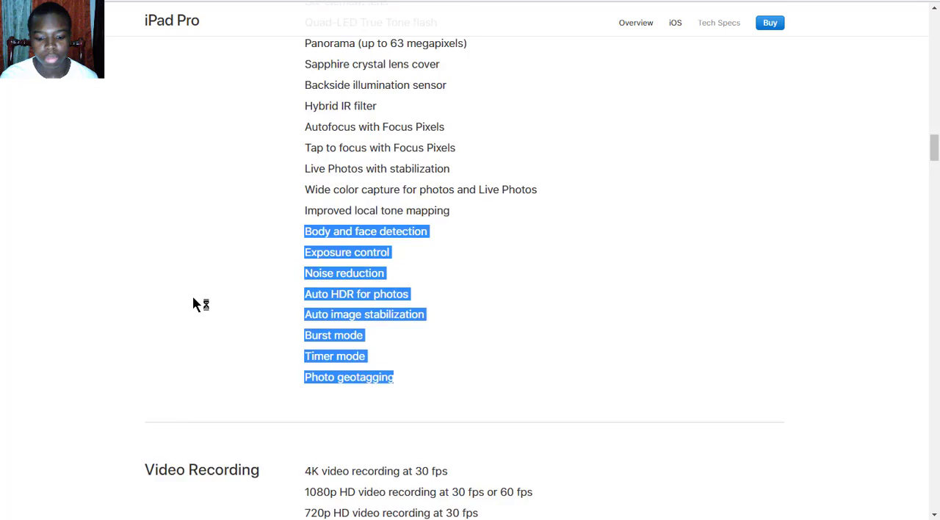
pyautogui.scroll(3)
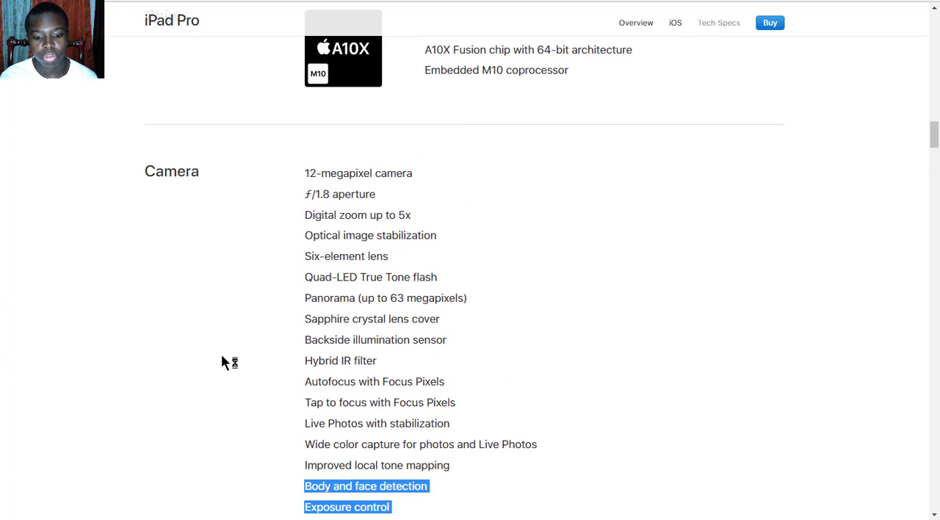
pyautogui.scroll(-3)
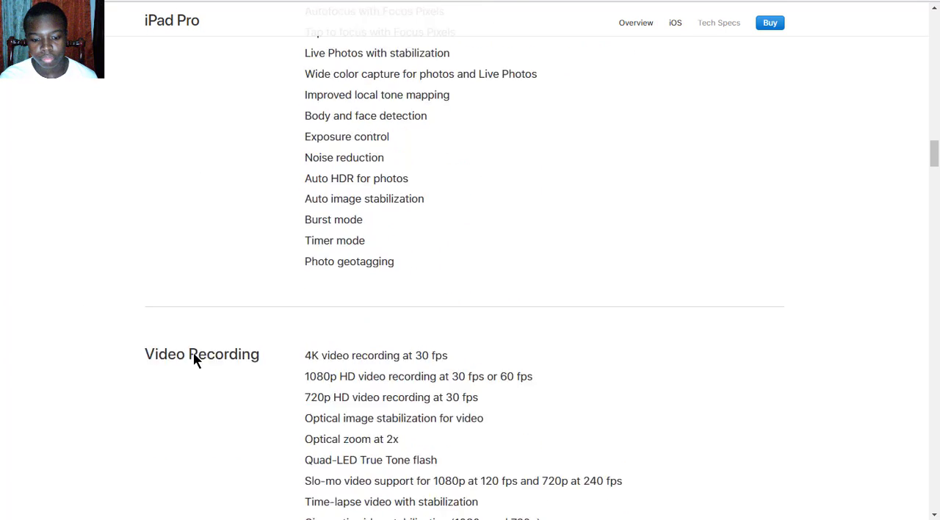
# Scroll past Video Recording and FaceTime HD Camera to Video Calling, Audio Calling, Speakers and Microphones.
pyautogui.scroll(-3)
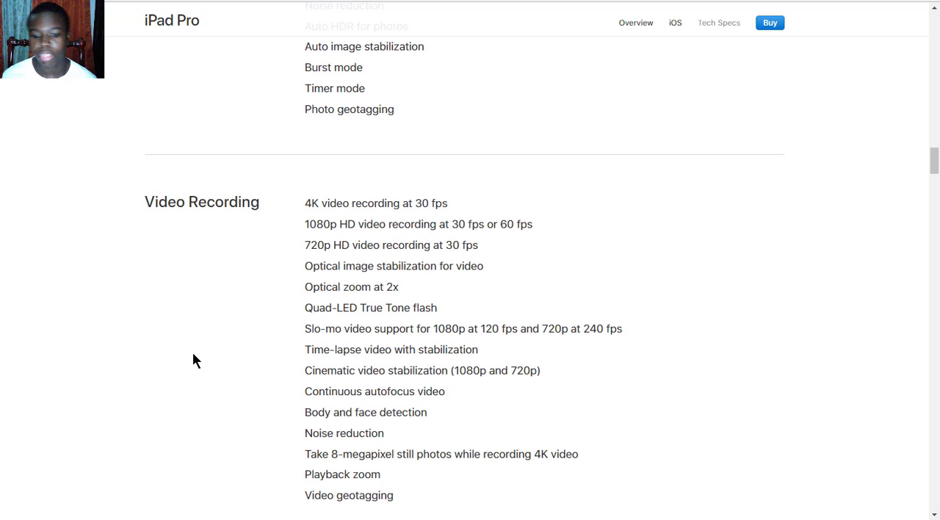
pyautogui.moveTo(330, 323)
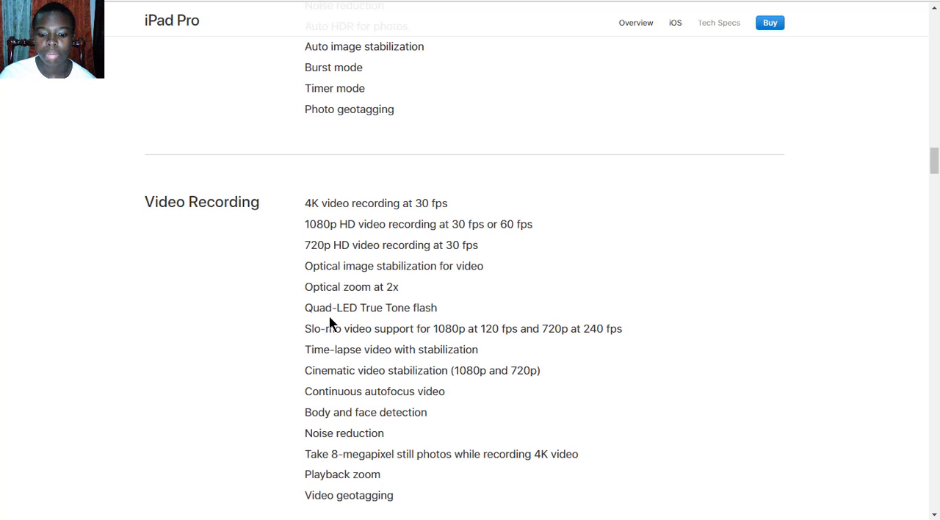
pyautogui.moveTo(378, 292)
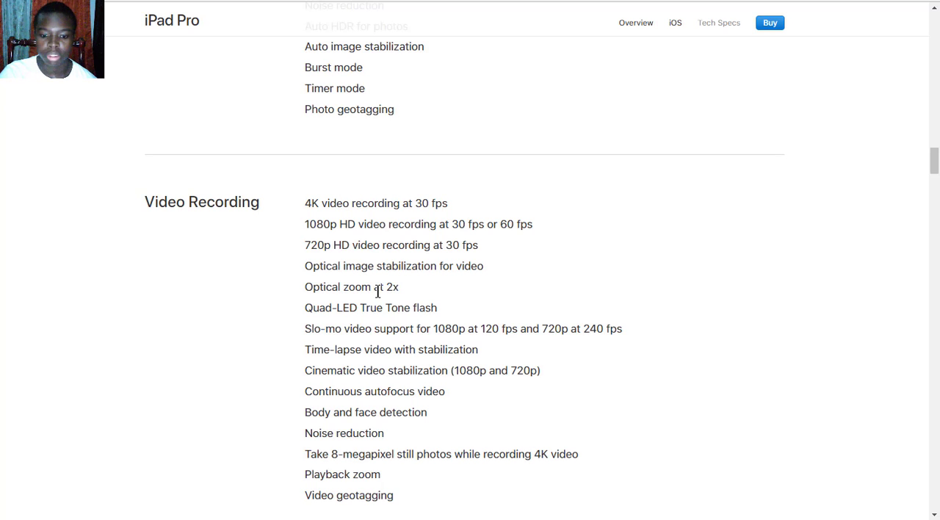
pyautogui.scroll(-3)
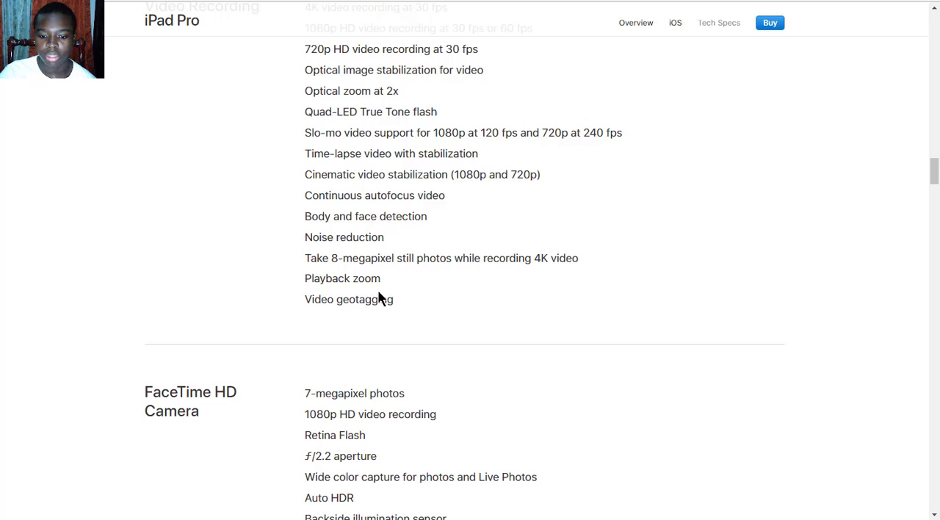
pyautogui.scroll(-3)
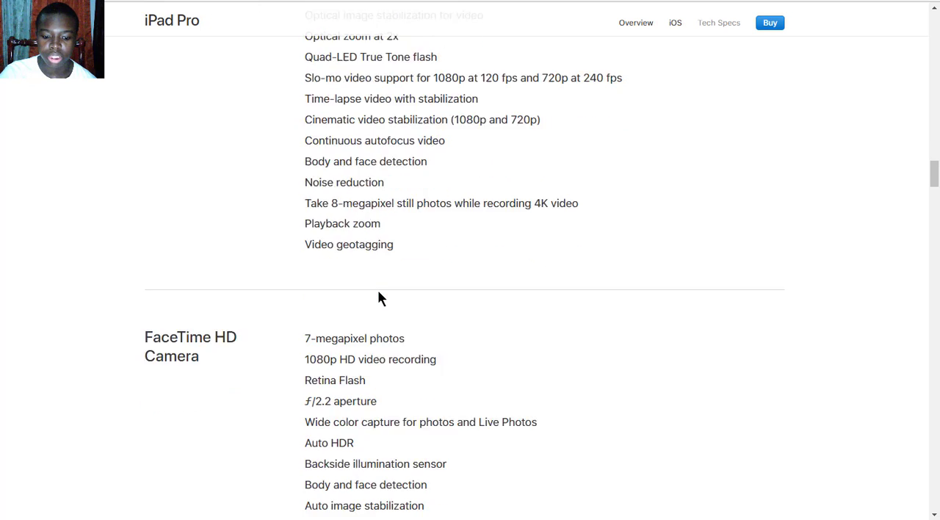
pyautogui.scroll(-3)
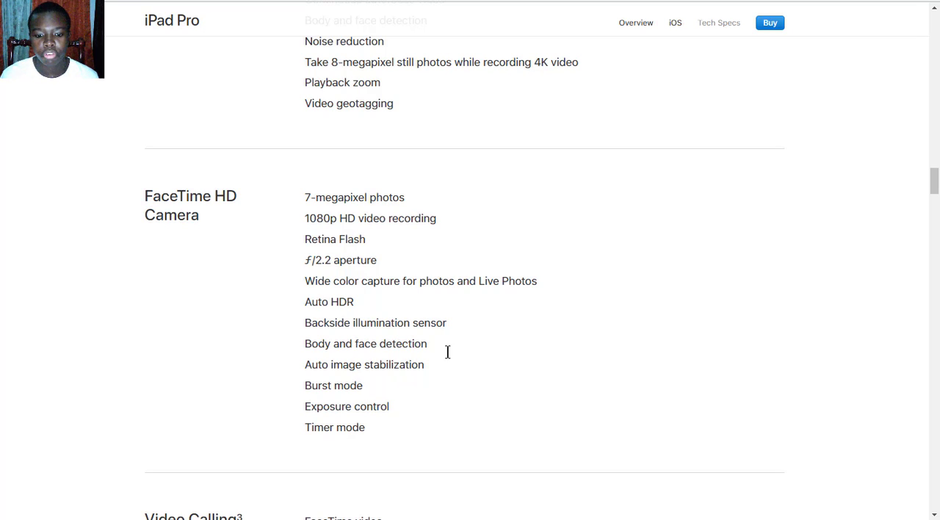
pyautogui.moveTo(202, 289)
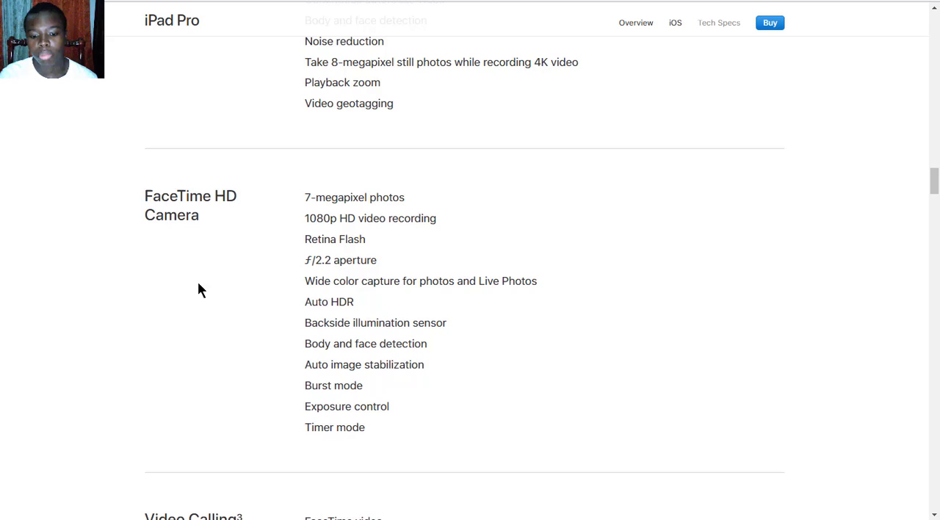
pyautogui.moveTo(367, 364)
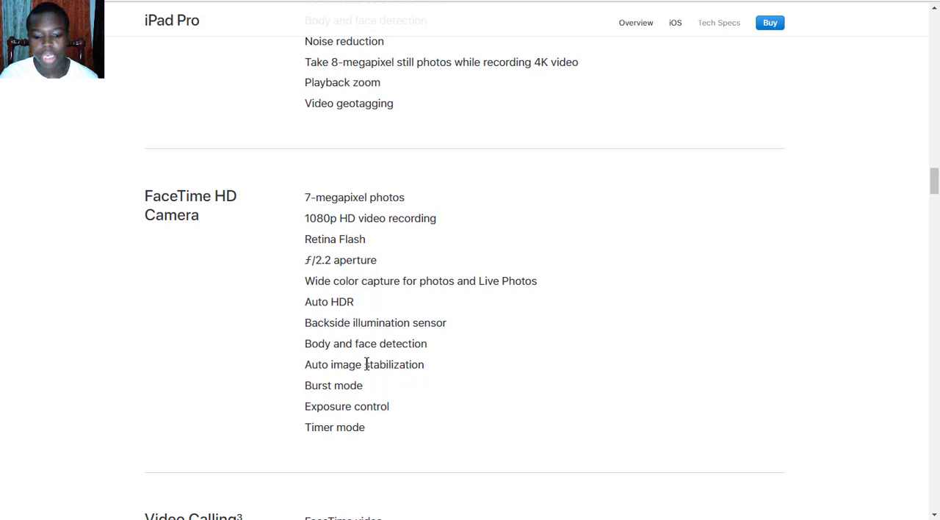
pyautogui.scroll(-3)
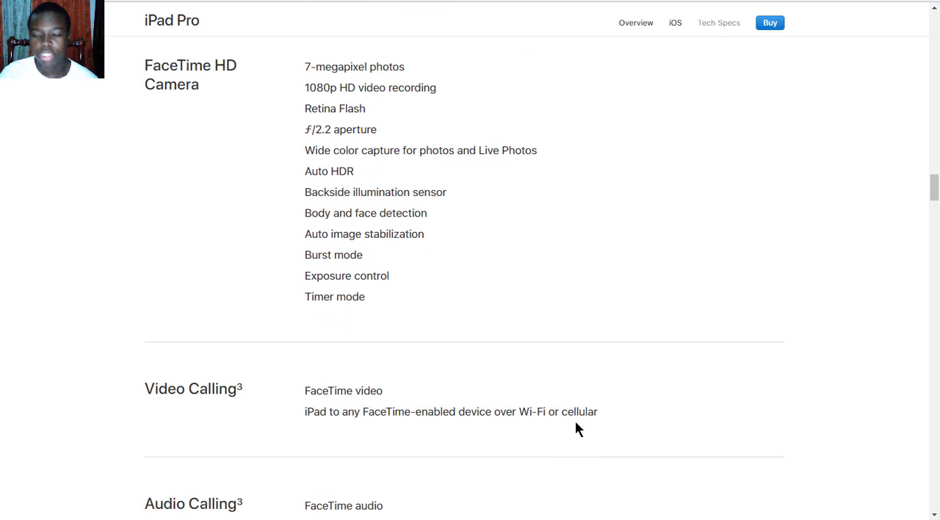
pyautogui.scroll(-3)
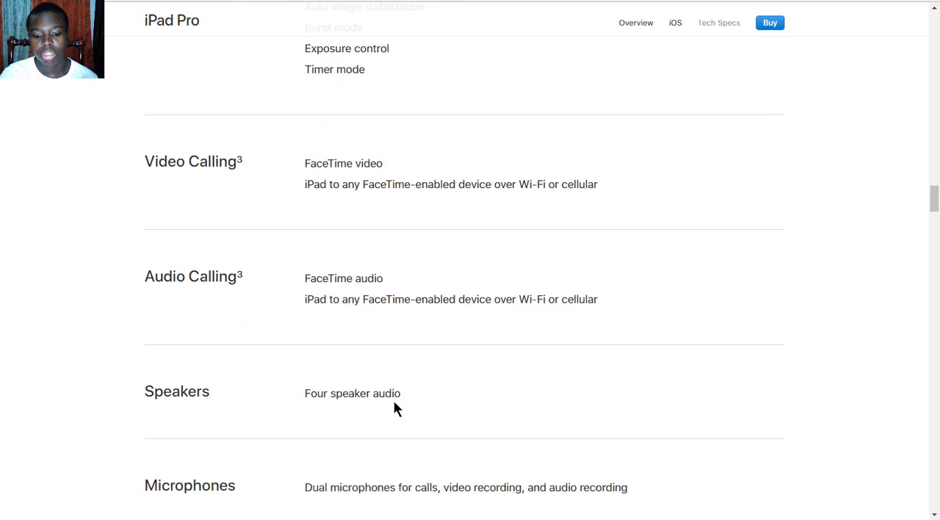
# Scroll to Cellular and Wireless and highlight the Wi-Fi line and UMTS, CDMA, LTE bands.
pyautogui.scroll(-3)
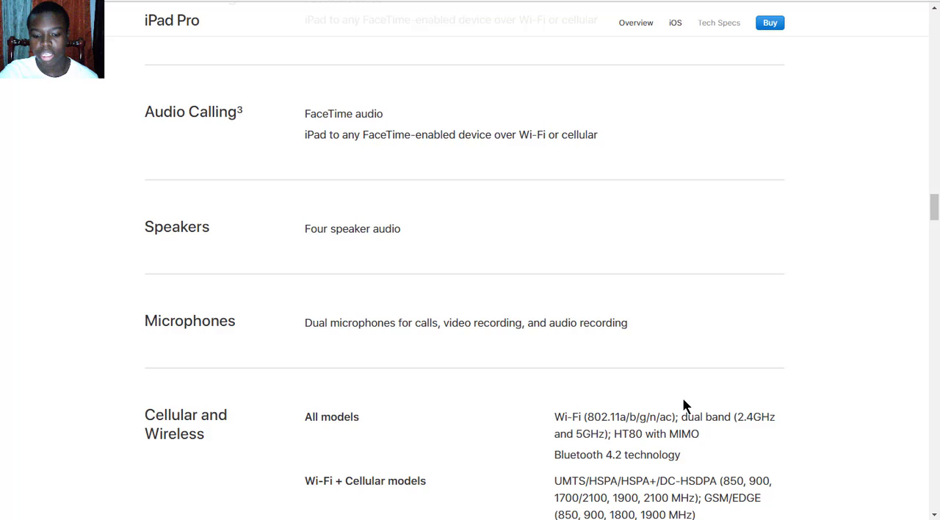
pyautogui.moveTo(319, 354)
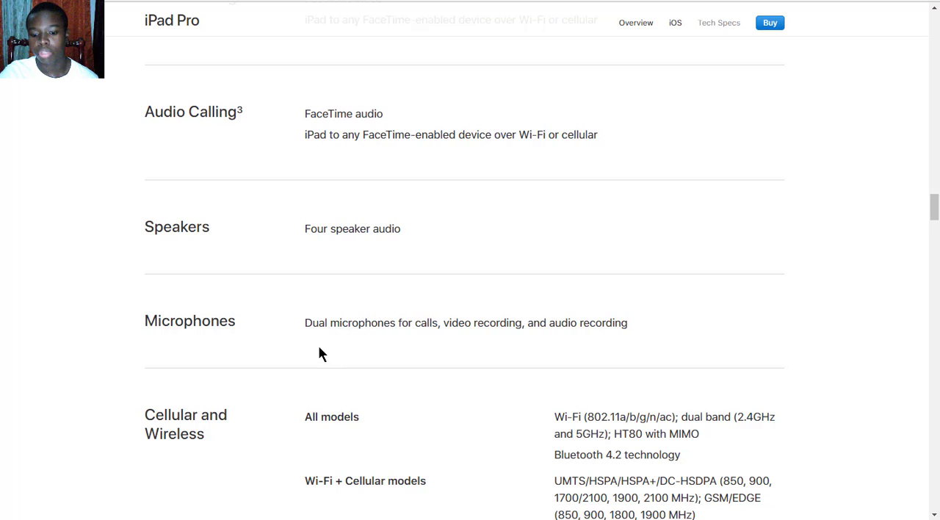
pyautogui.scroll(-3)
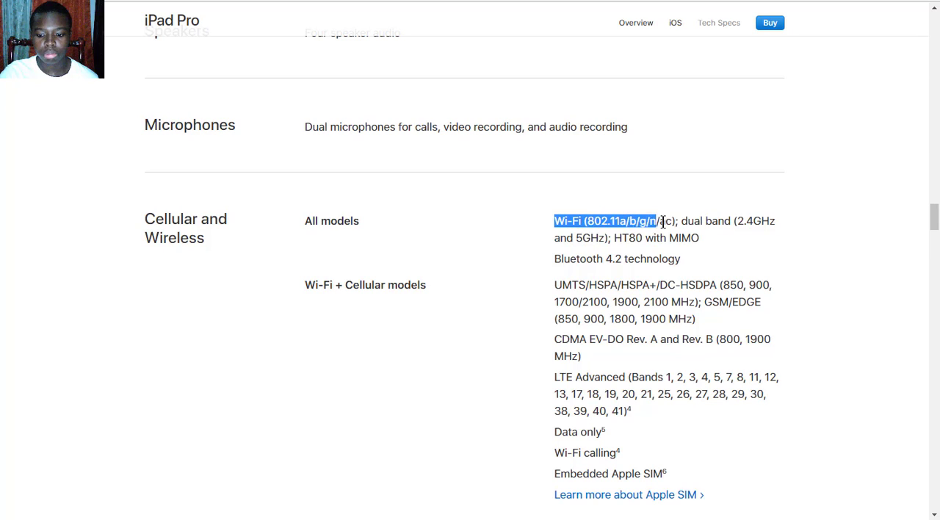
pyautogui.moveTo(657, 221); pyautogui.dragTo(706, 255)
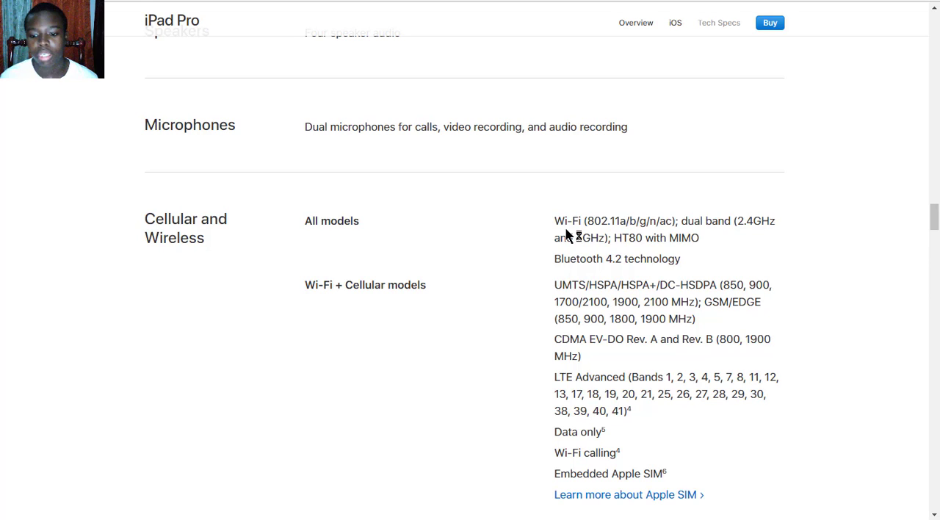
pyautogui.moveTo(592, 286)
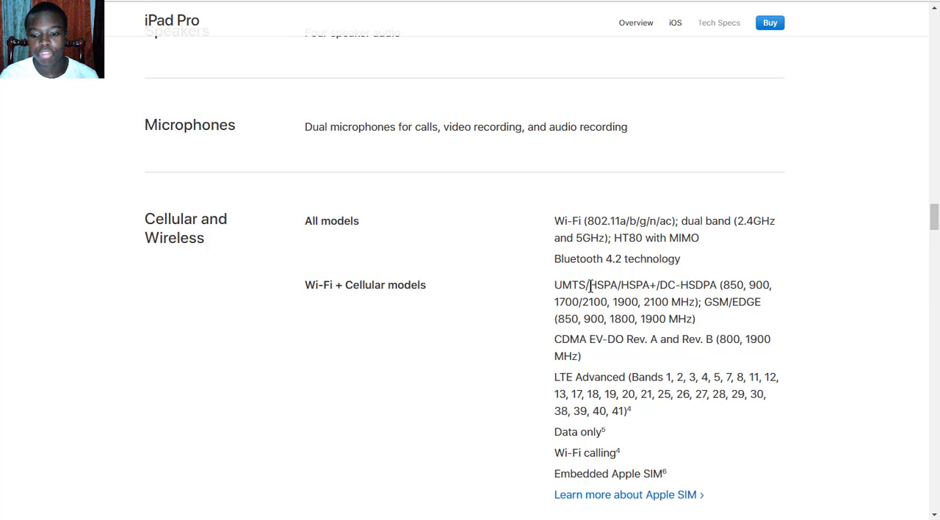
pyautogui.moveTo(599, 273)
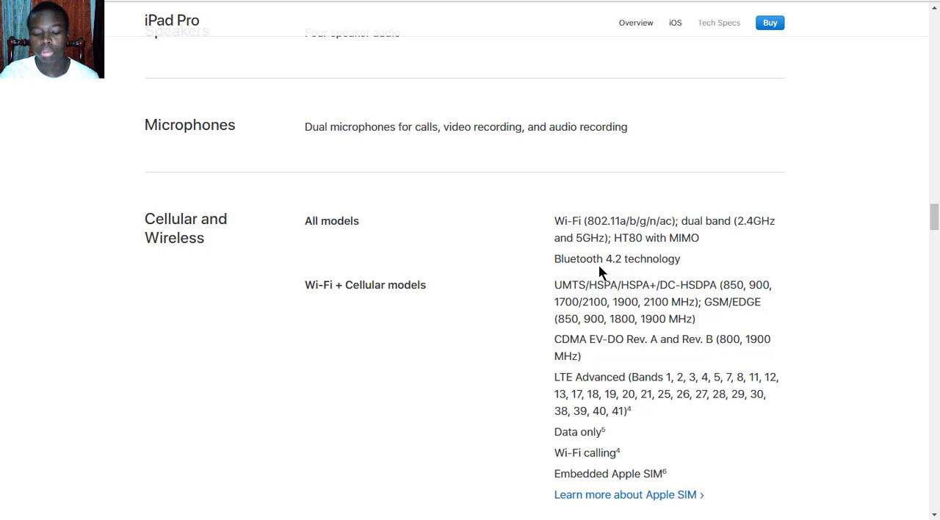
pyautogui.moveTo(548, 300)
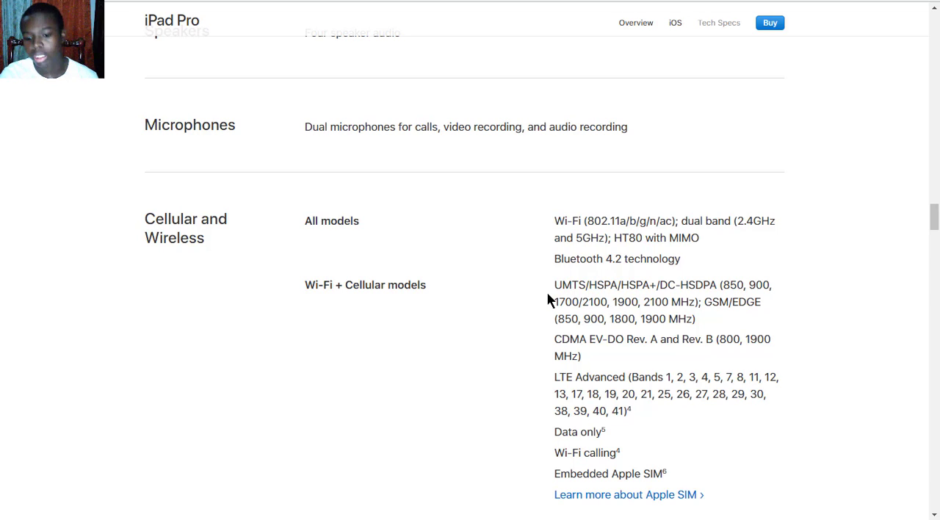
pyautogui.doubleClick(588, 285)
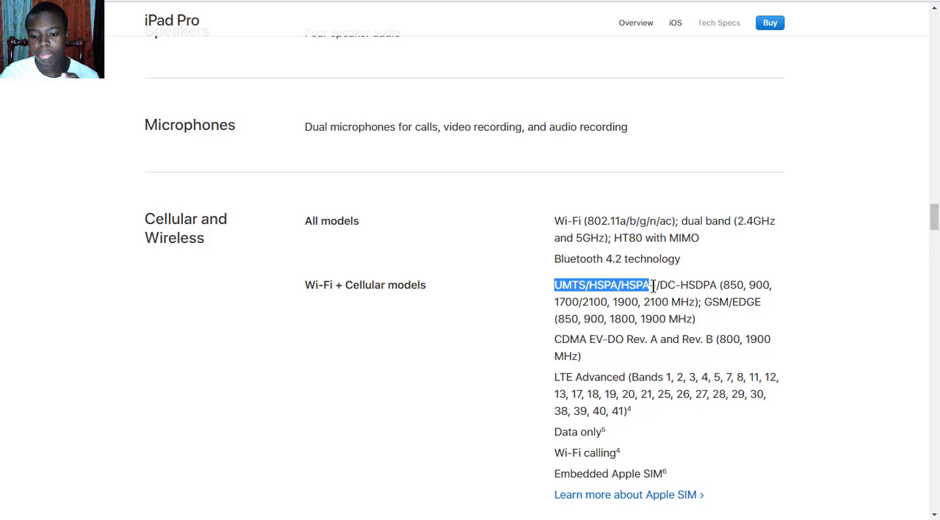
pyautogui.moveTo(650, 285); pyautogui.dragTo(668, 377)
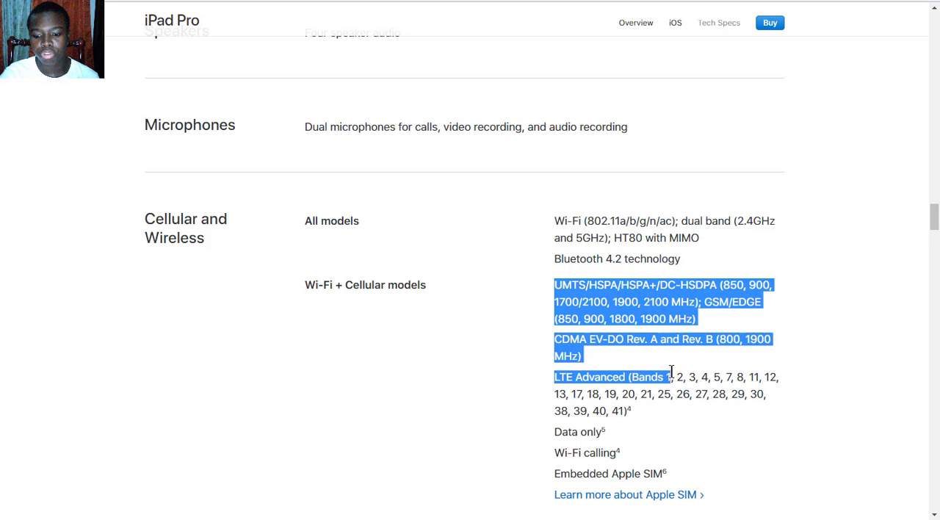
# Scroll past SIM Card to Location and Sensors, and highlight the word 'Cellular' under Location.
pyautogui.scroll(-3)
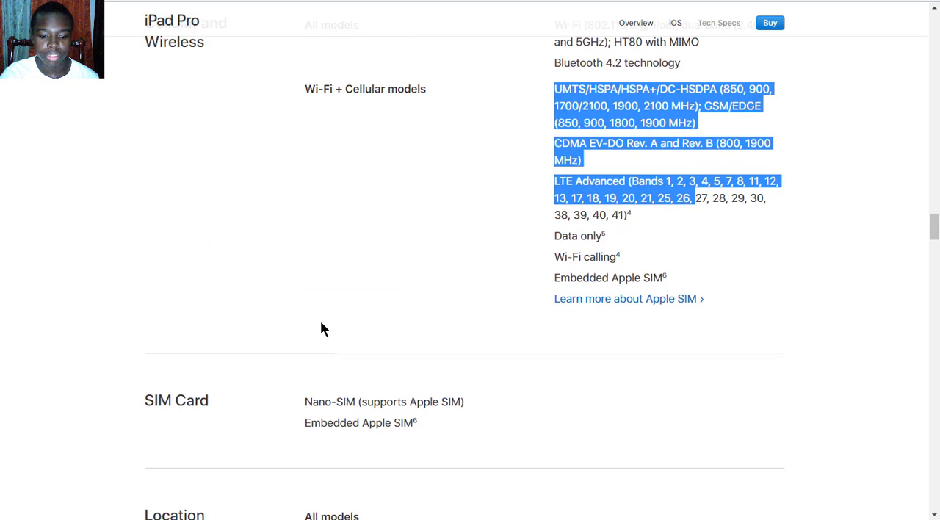
pyautogui.scroll(-3)
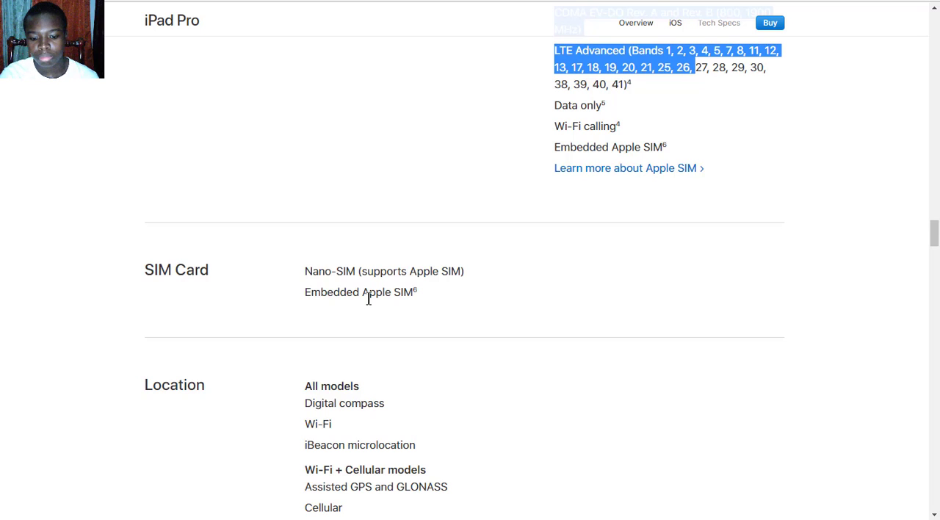
pyautogui.scroll(-3)
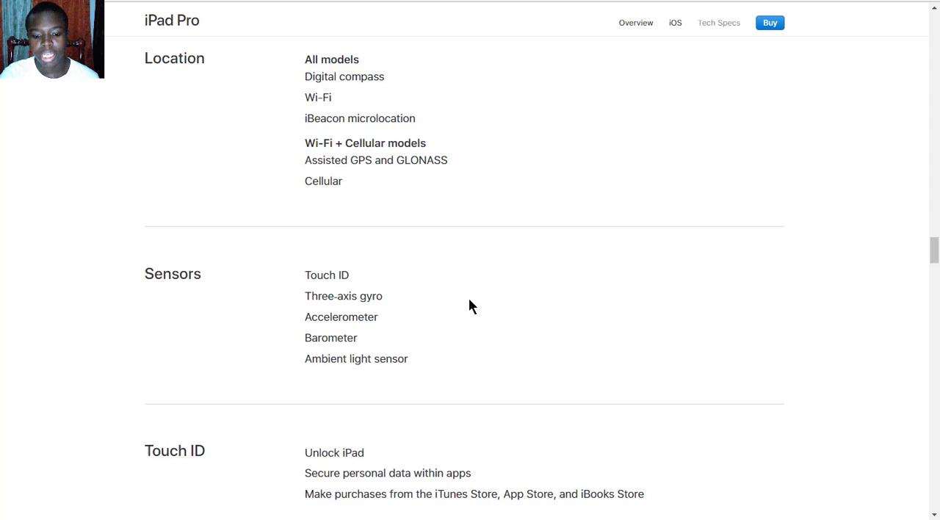
pyautogui.moveTo(443, 328)
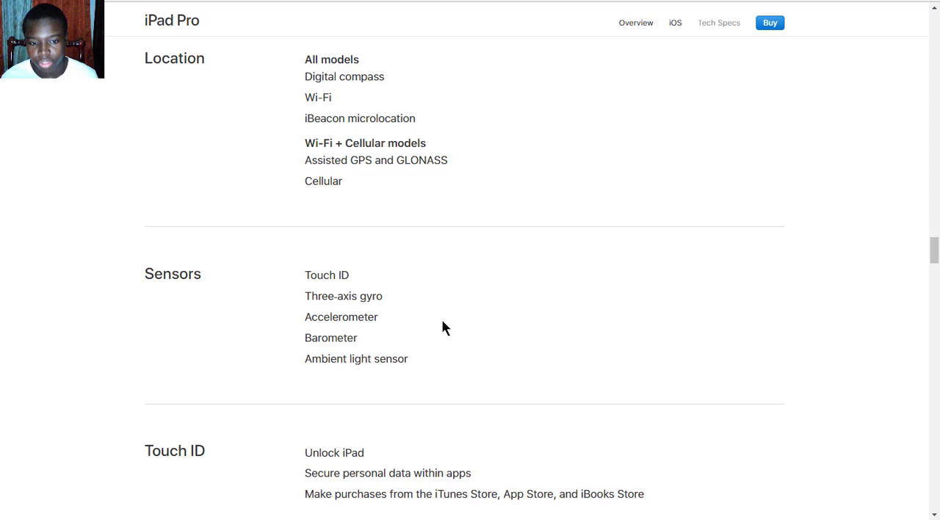
pyautogui.moveTo(410, 133)
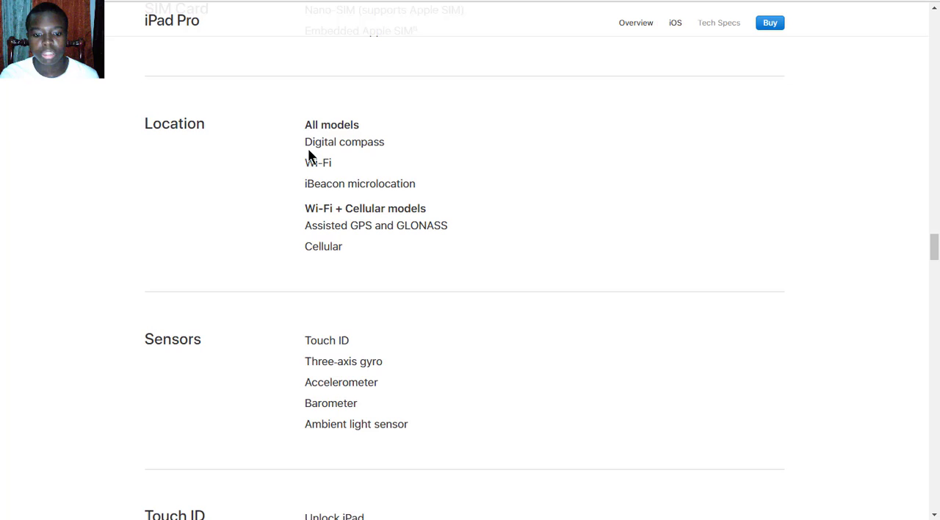
pyautogui.moveTo(305, 142); pyautogui.dragTo(332, 162)
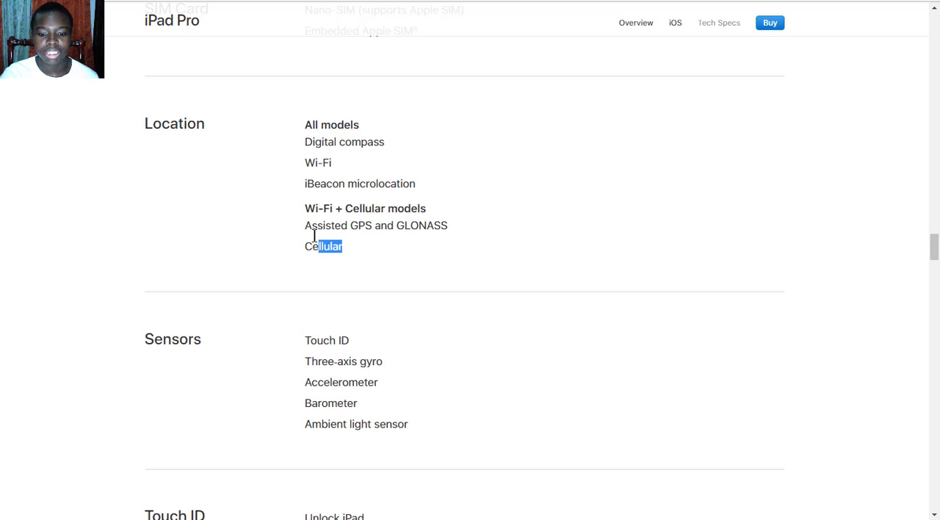
pyautogui.doubleClick(324, 246)
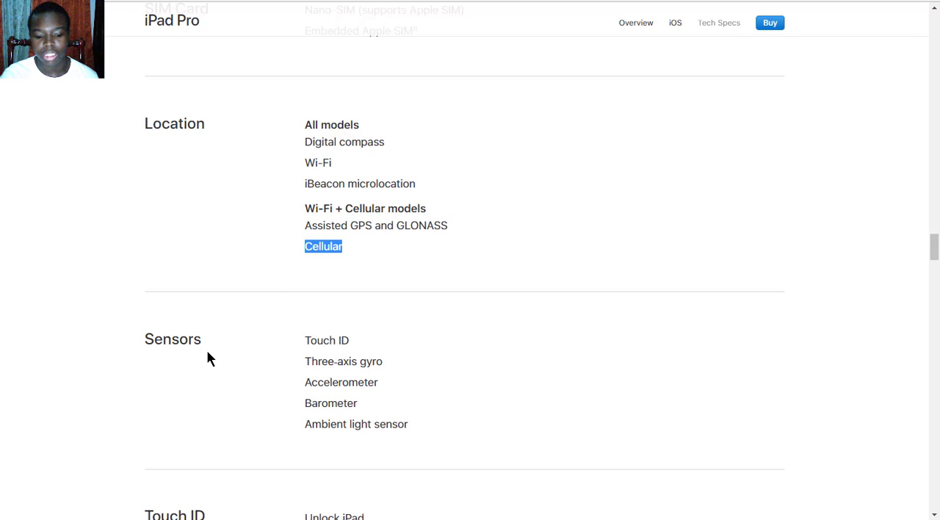
# Scroll past the Touch ID, Apple Pay and Siri specs until Power and Battery appears.
pyautogui.scroll(-3)
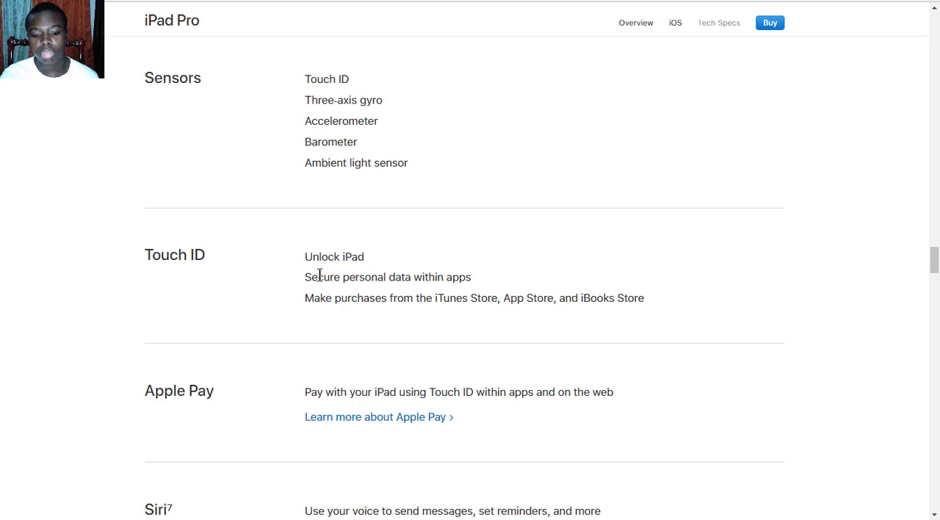
pyautogui.moveTo(457, 406)
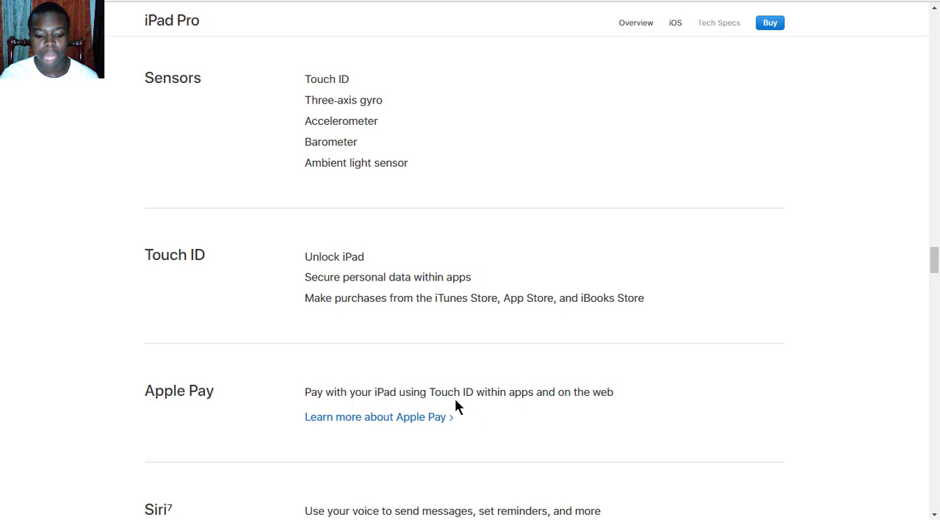
pyautogui.scroll(-3)
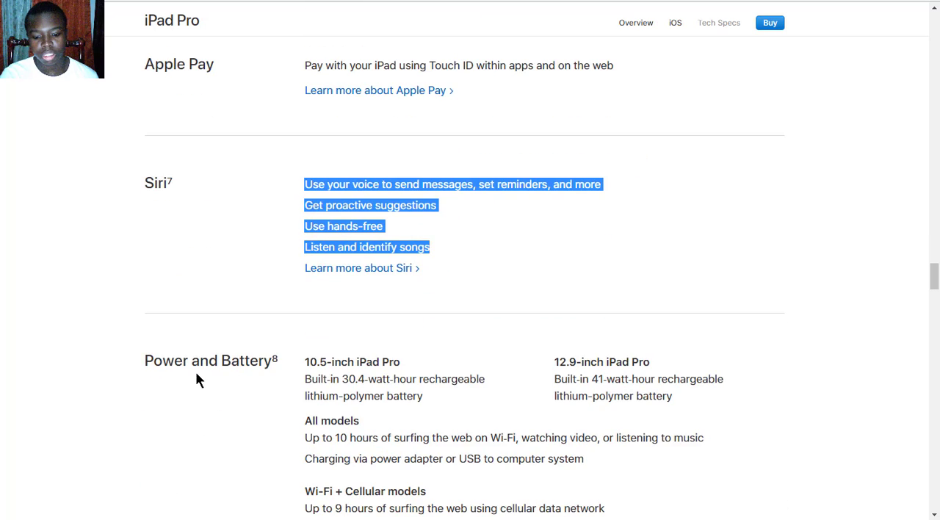
pyautogui.scroll(-3)
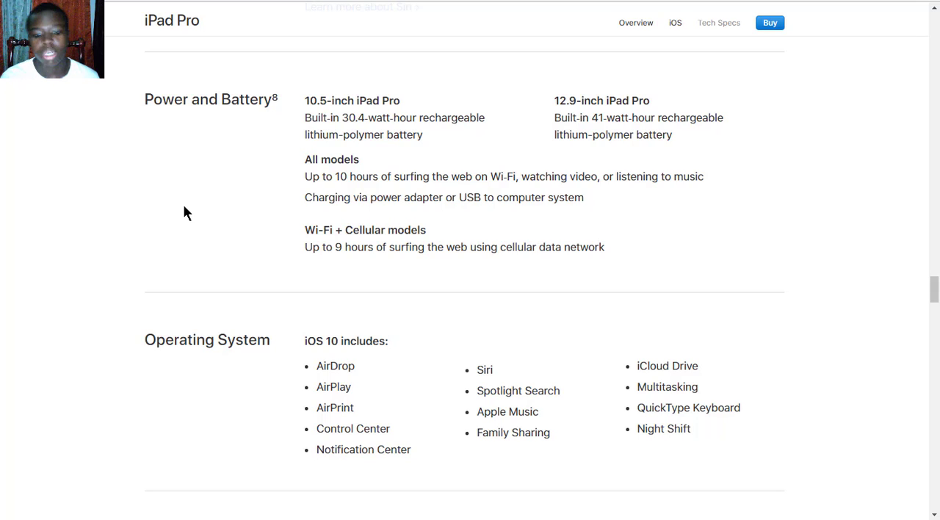
pyautogui.moveTo(647, 274)
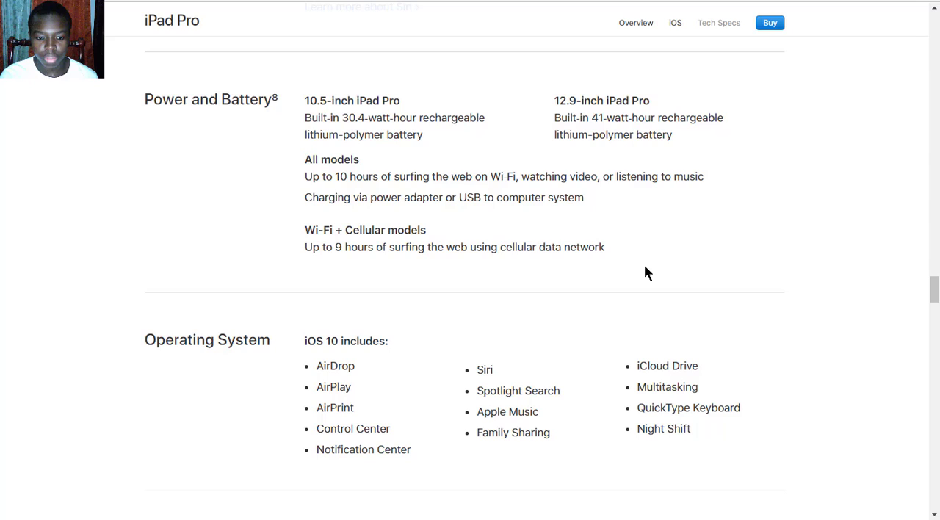
pyautogui.moveTo(350, 246); pyautogui.dragTo(606, 247)
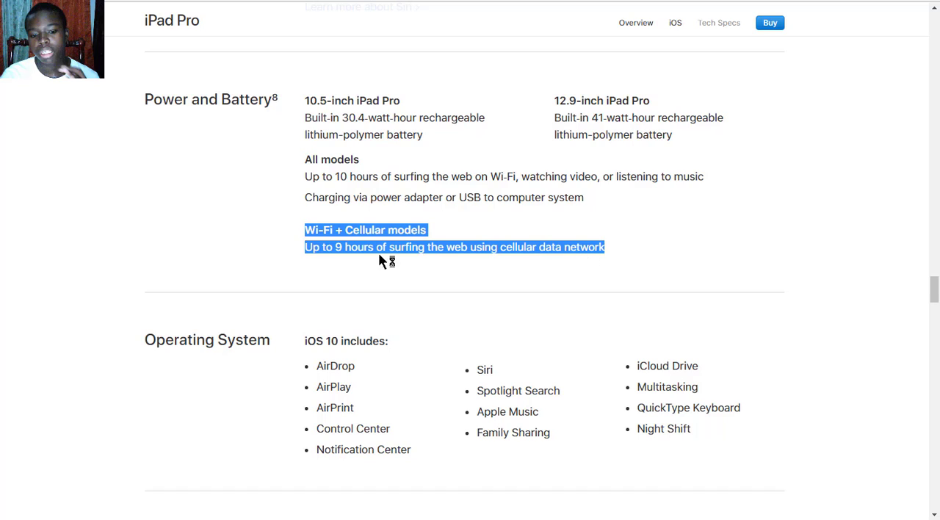
pyautogui.click(645, 263)
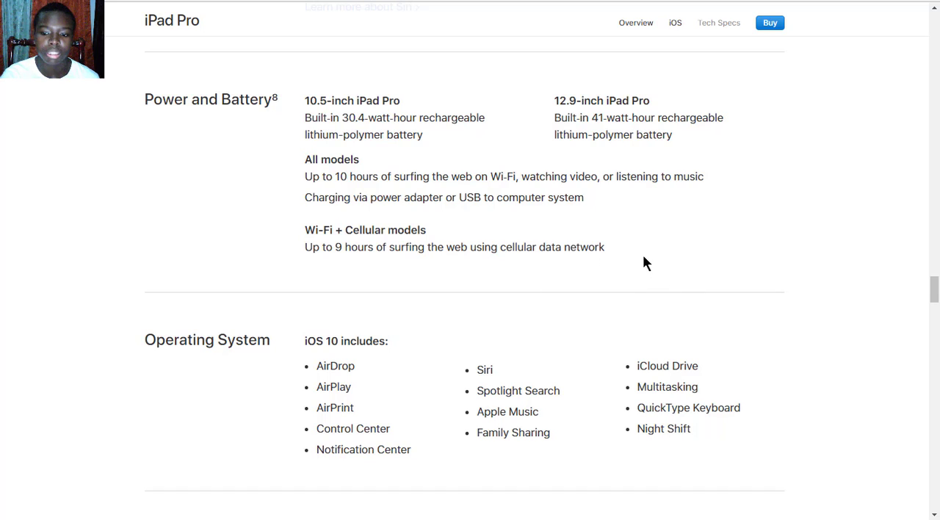
pyautogui.moveTo(347, 262)
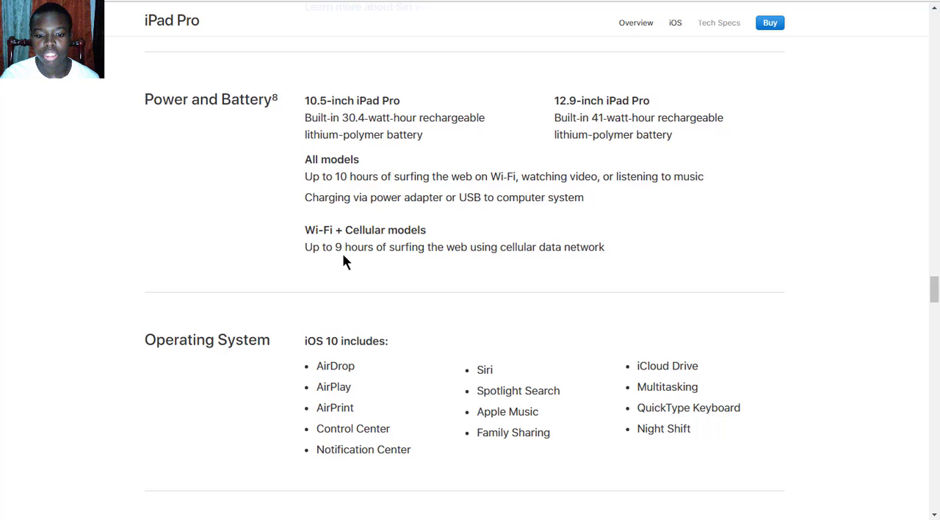
pyautogui.moveTo(554, 276)
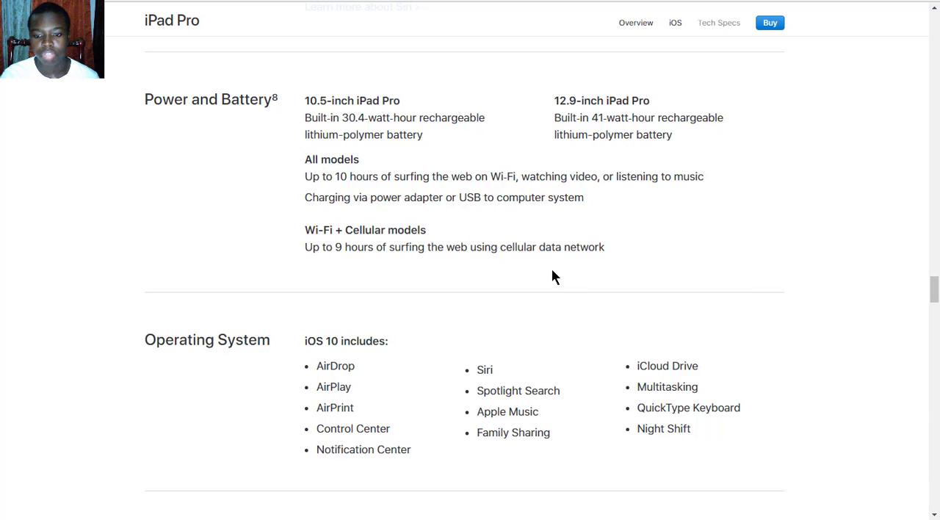
# Scroll down to the Accessibility features, then go to the iPad Pro Overview page.
pyautogui.scroll(-3)
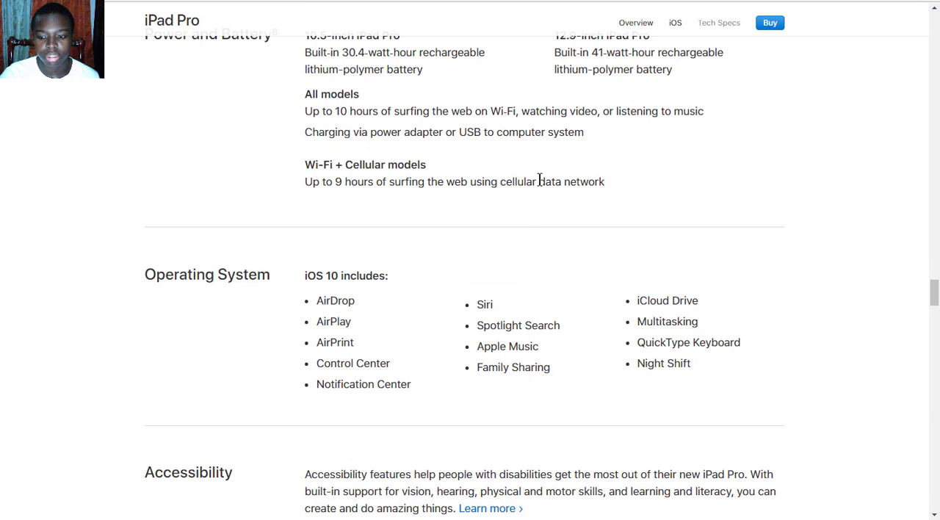
pyautogui.scroll(-3)
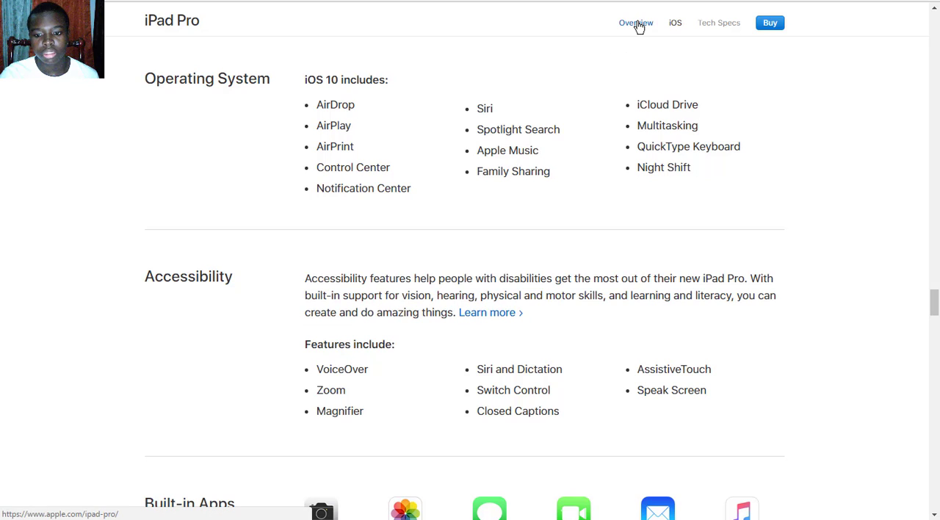
pyautogui.click(636, 23)
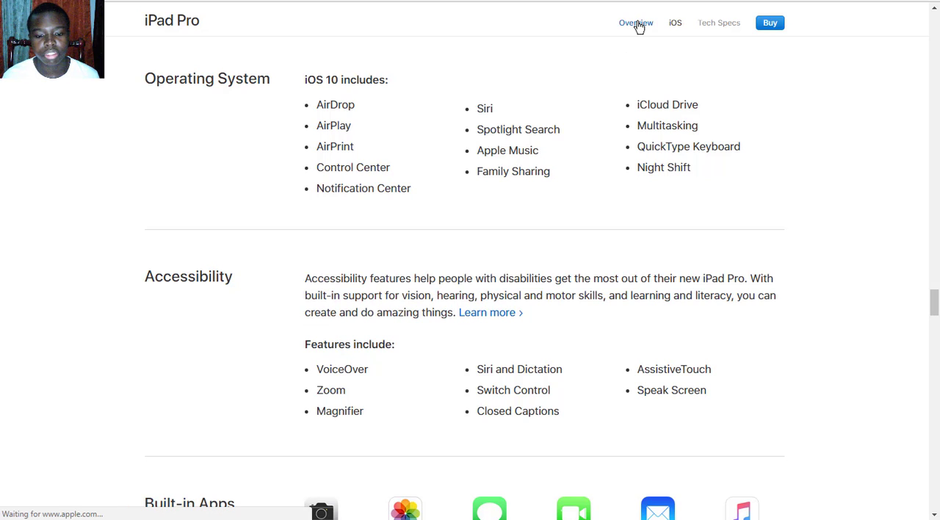